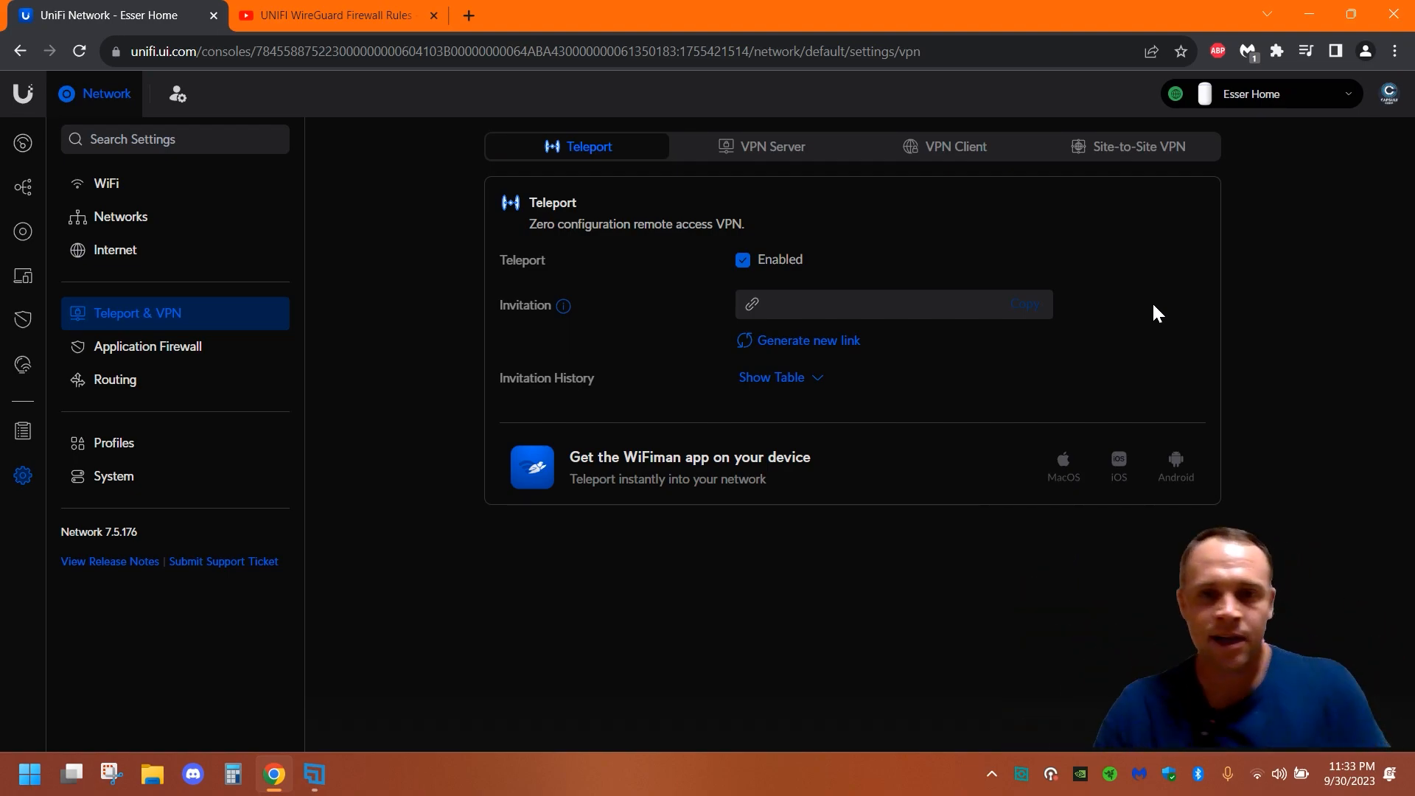
mouse_move(746, 168)
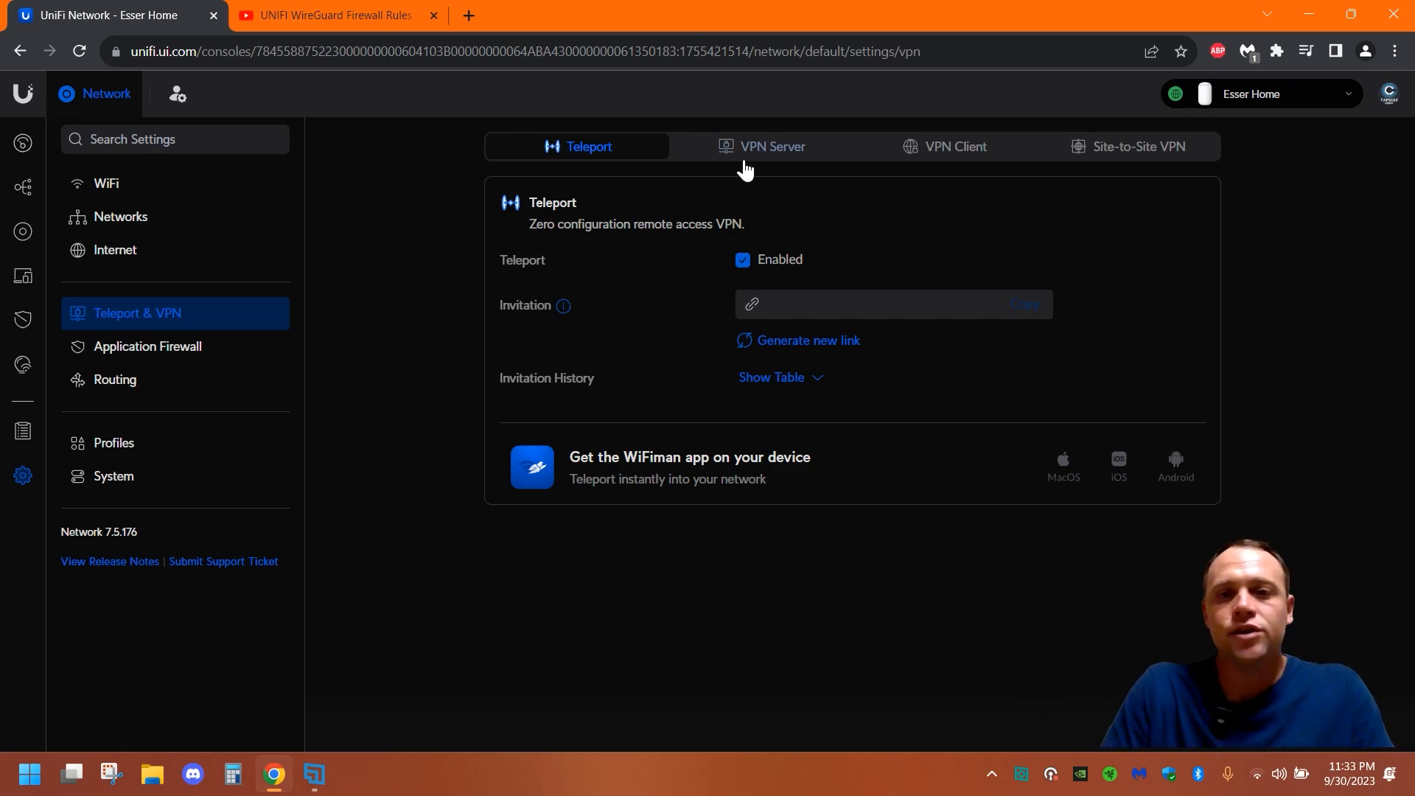
Open My OpenVPN Server and toggle advanced options Auto then Manual to reveal 192.168.5.1/24.
click(771, 146)
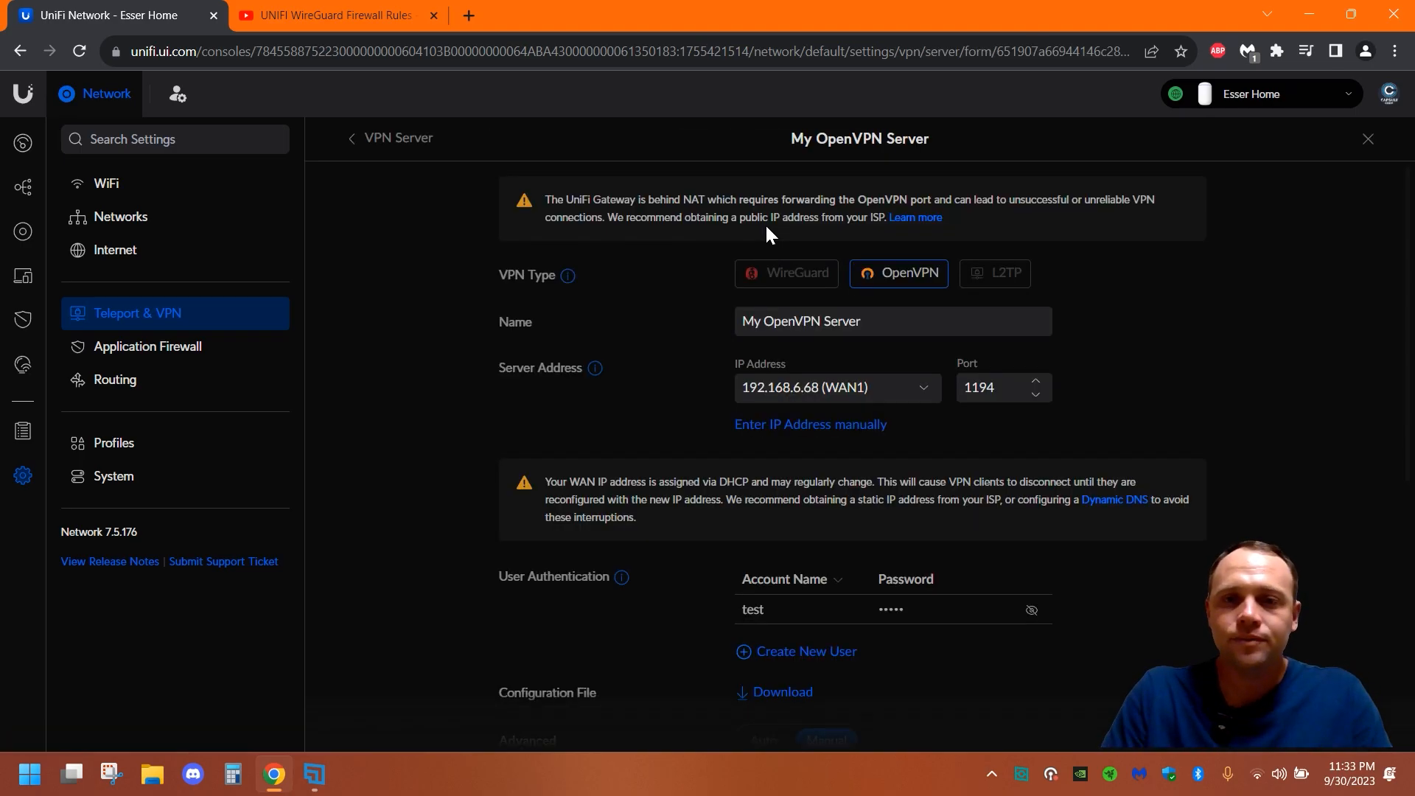
scroll(down, 3)
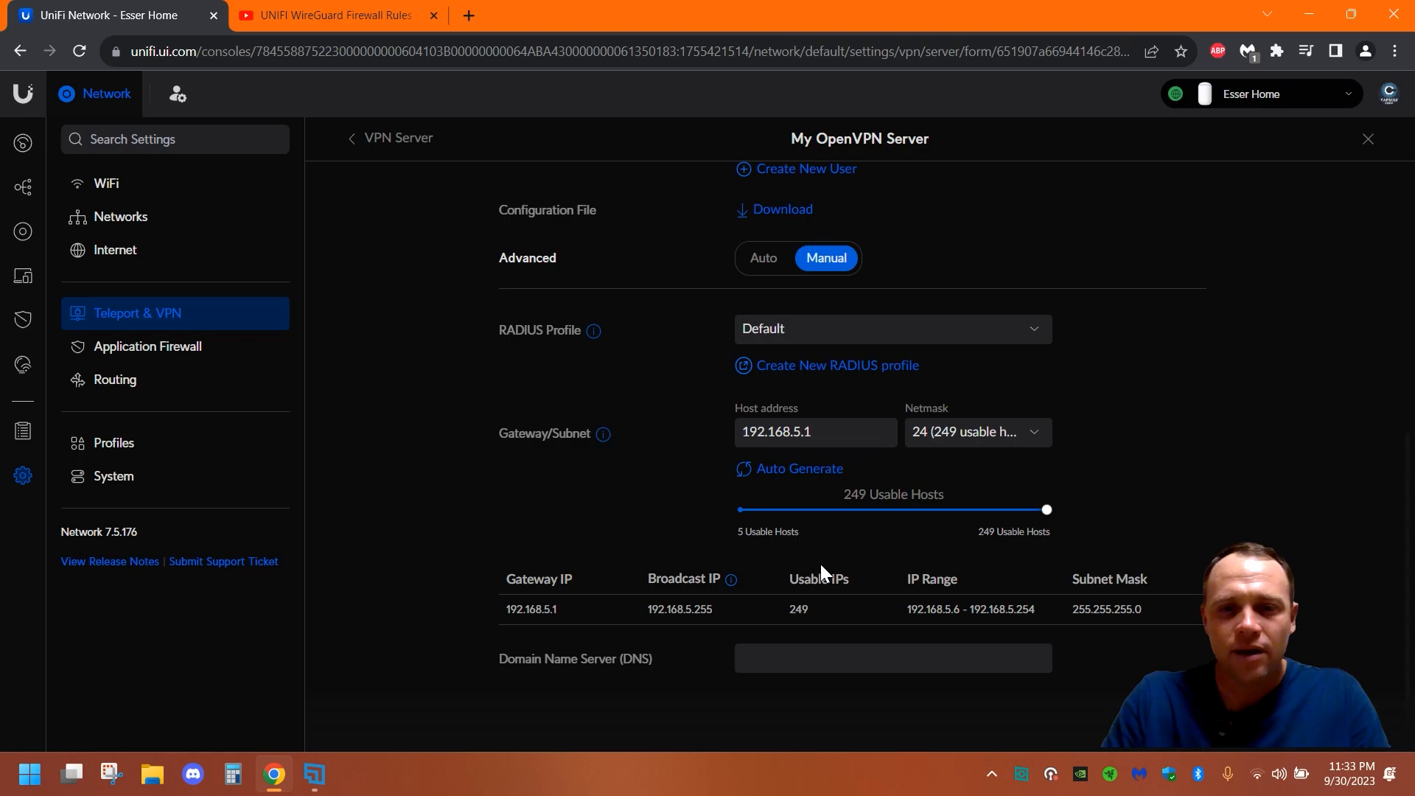
click(763, 258)
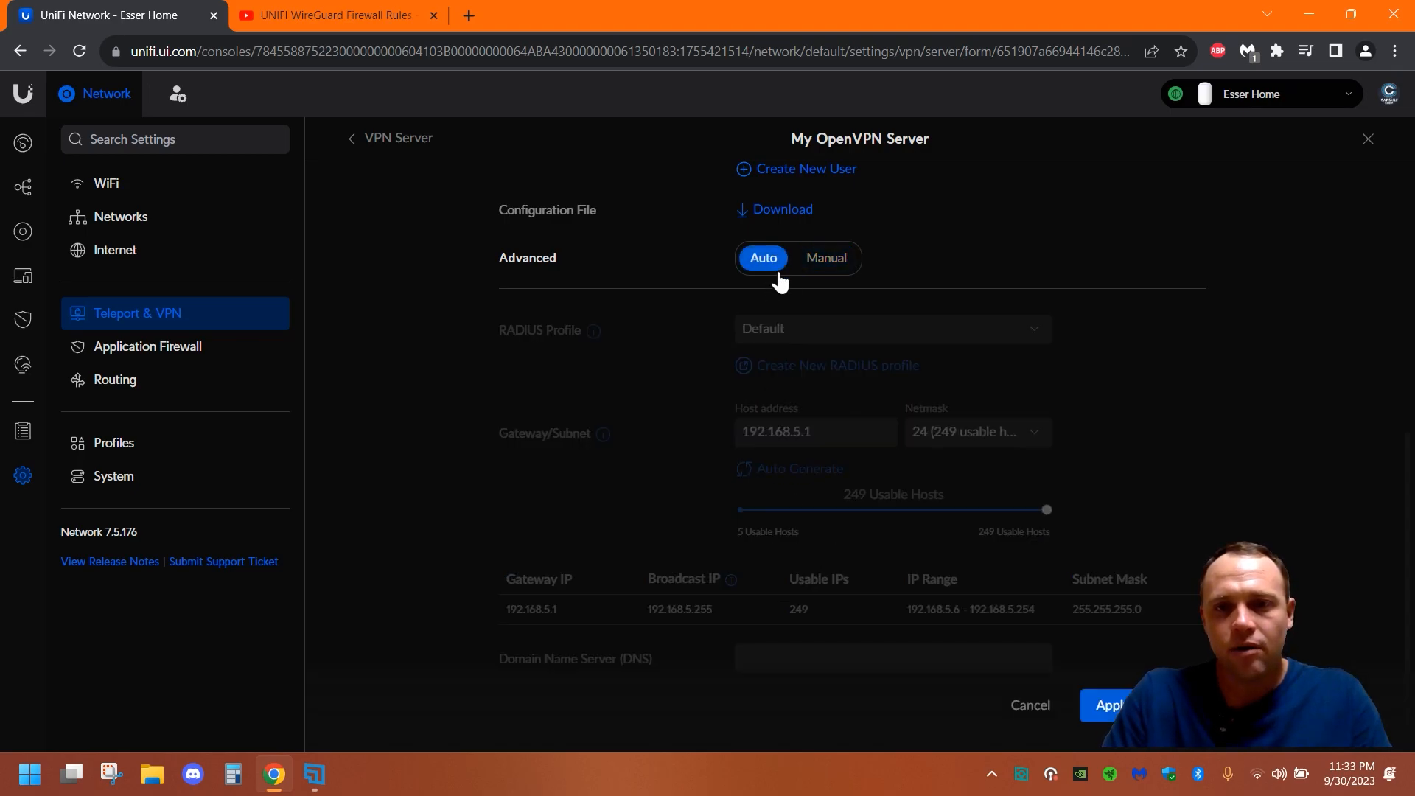
click(823, 258)
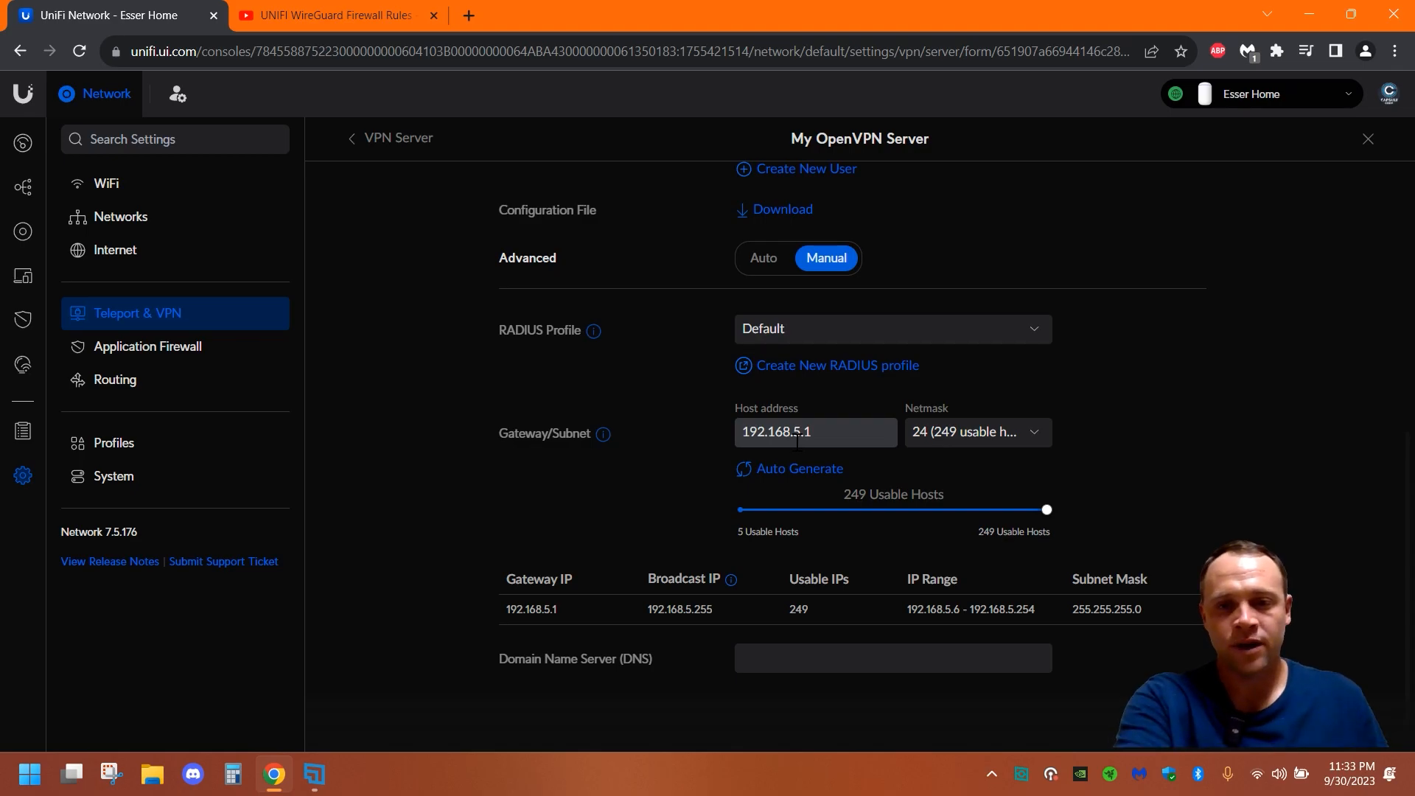
mouse_move(170, 449)
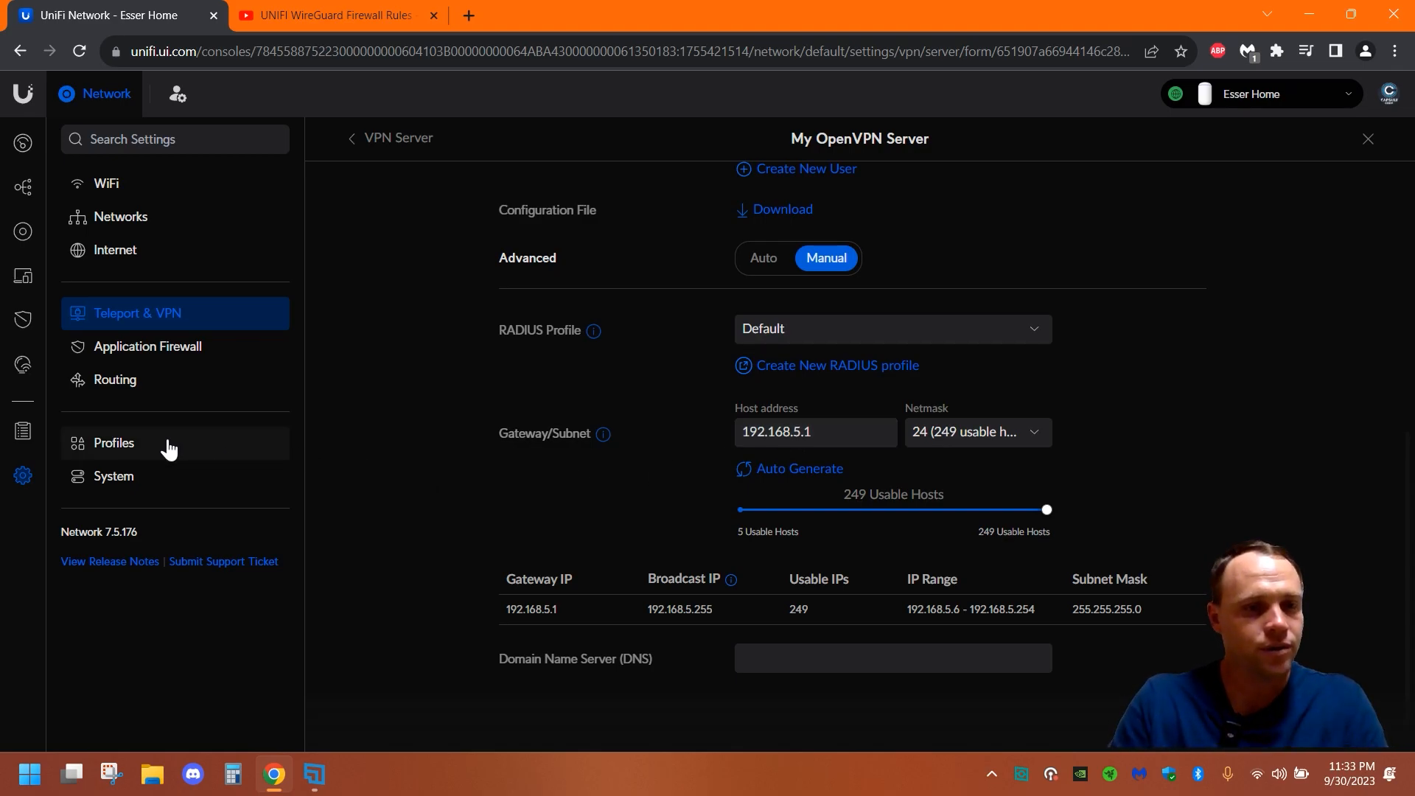
Show the IP Groups profile list and inspect the RFC1918 address group.
click(113, 442)
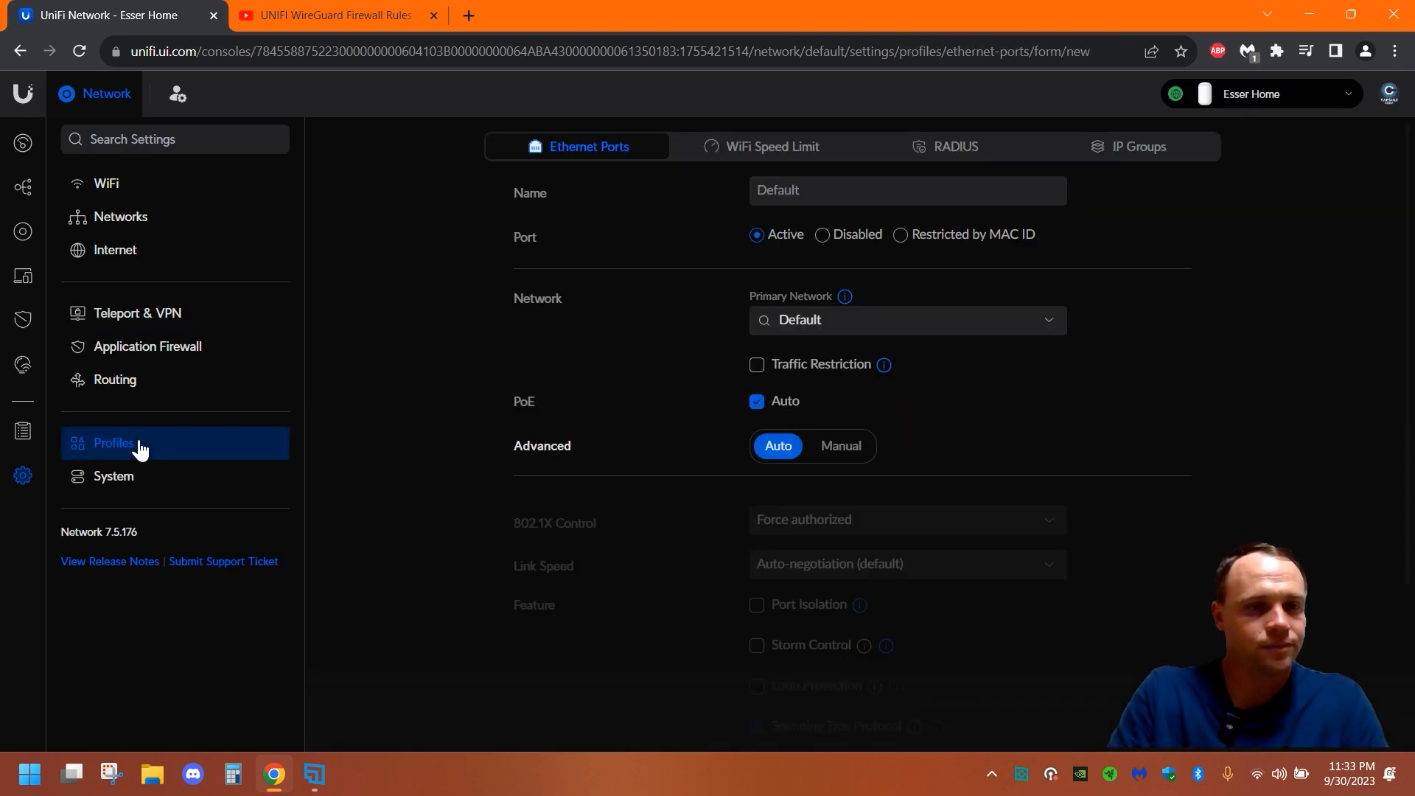
mouse_move(1164, 163)
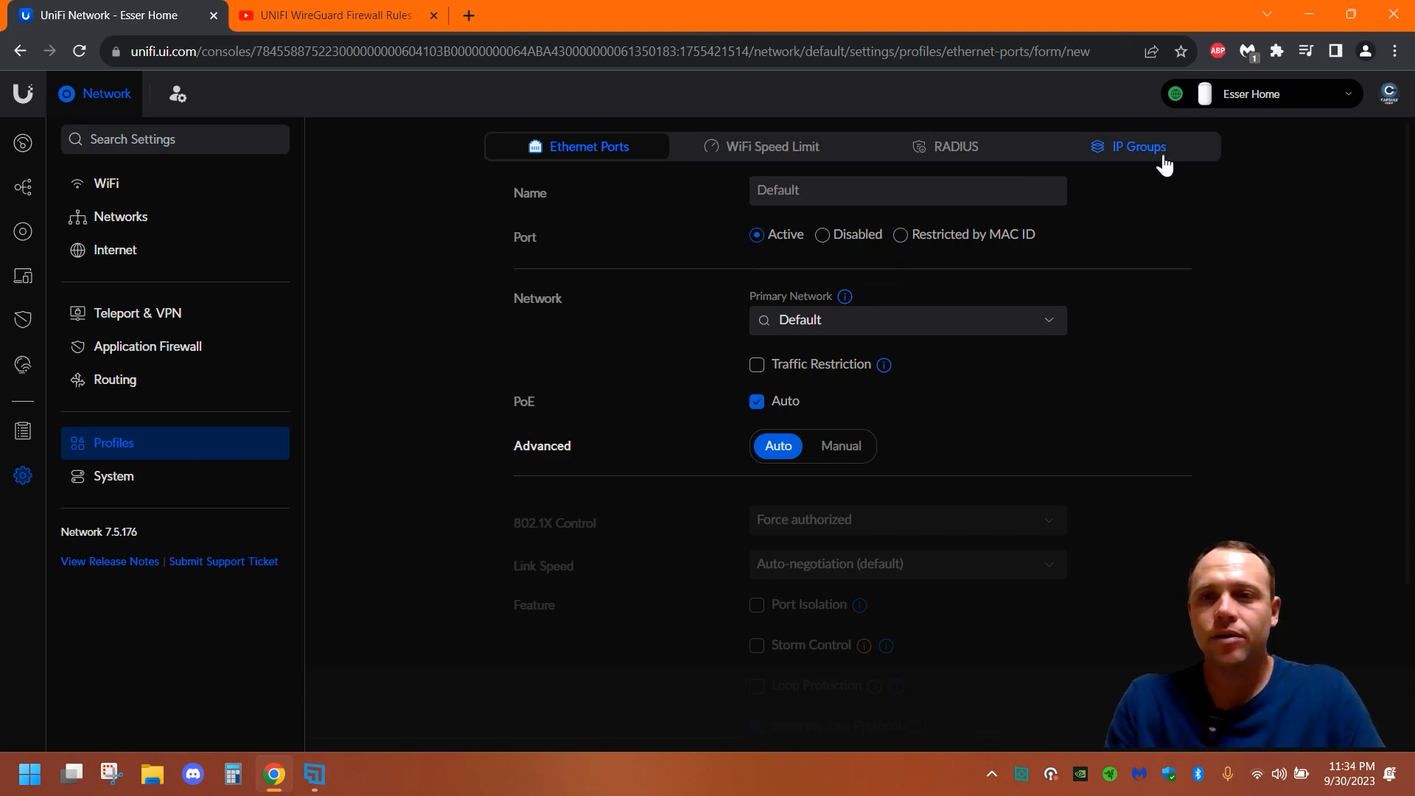
click(1135, 146)
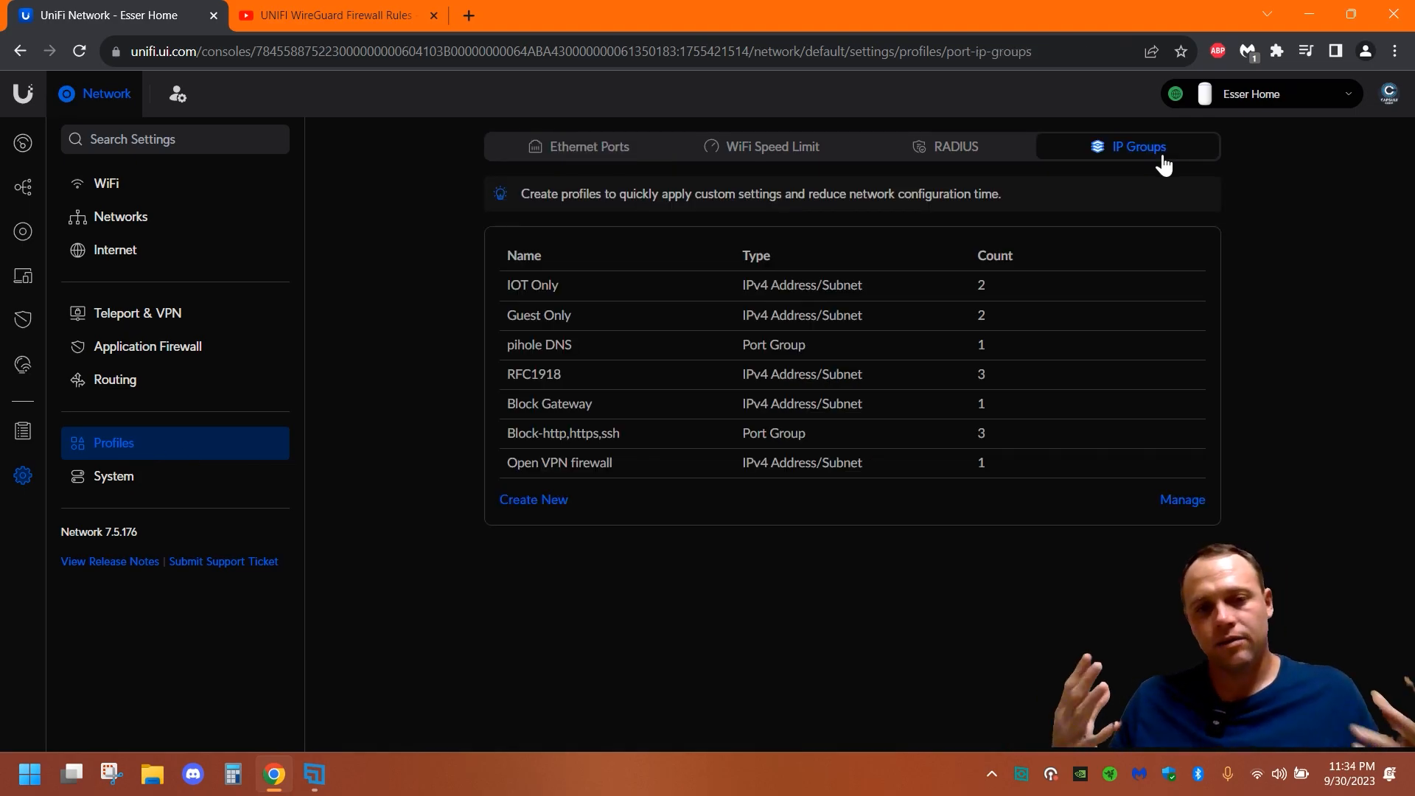
mouse_move(483, 454)
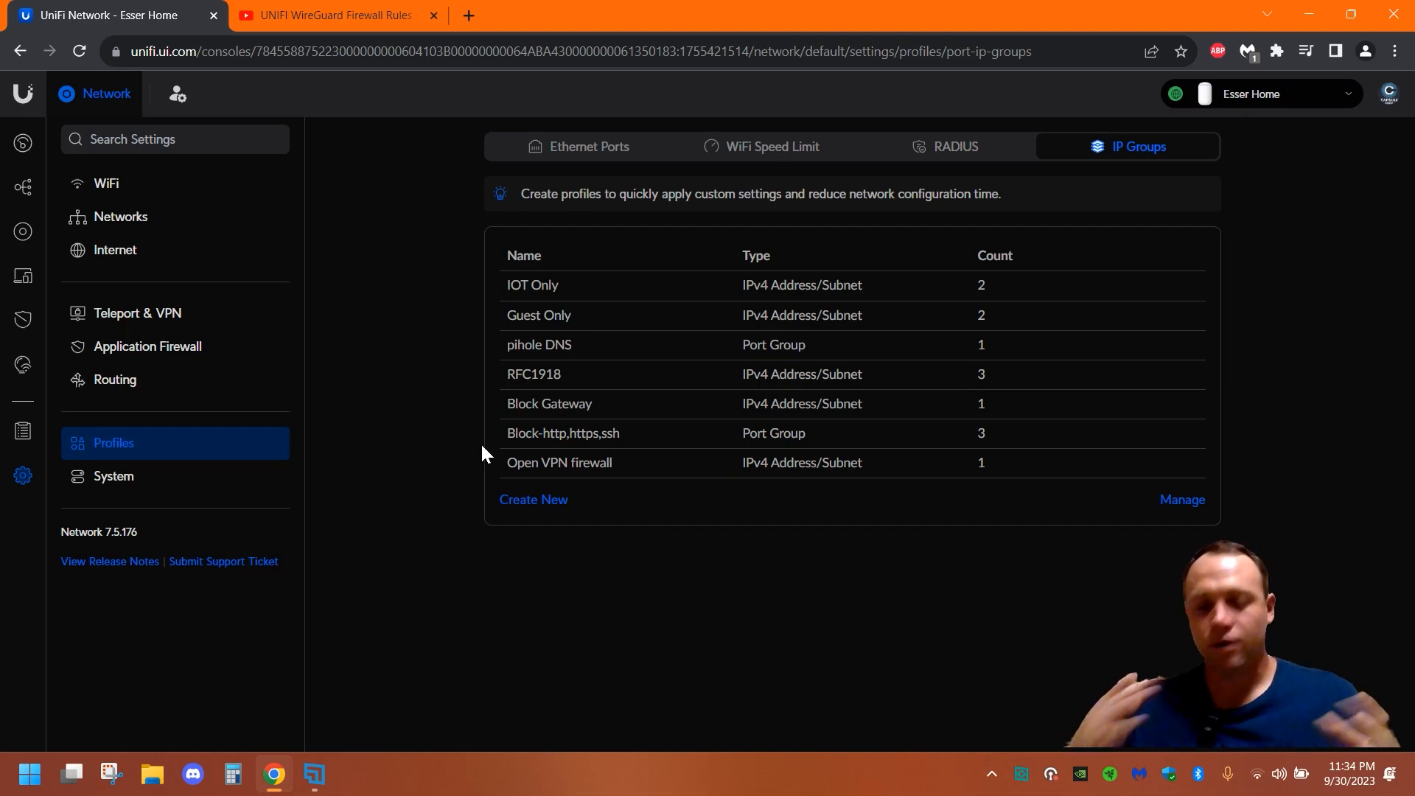
mouse_move(532, 526)
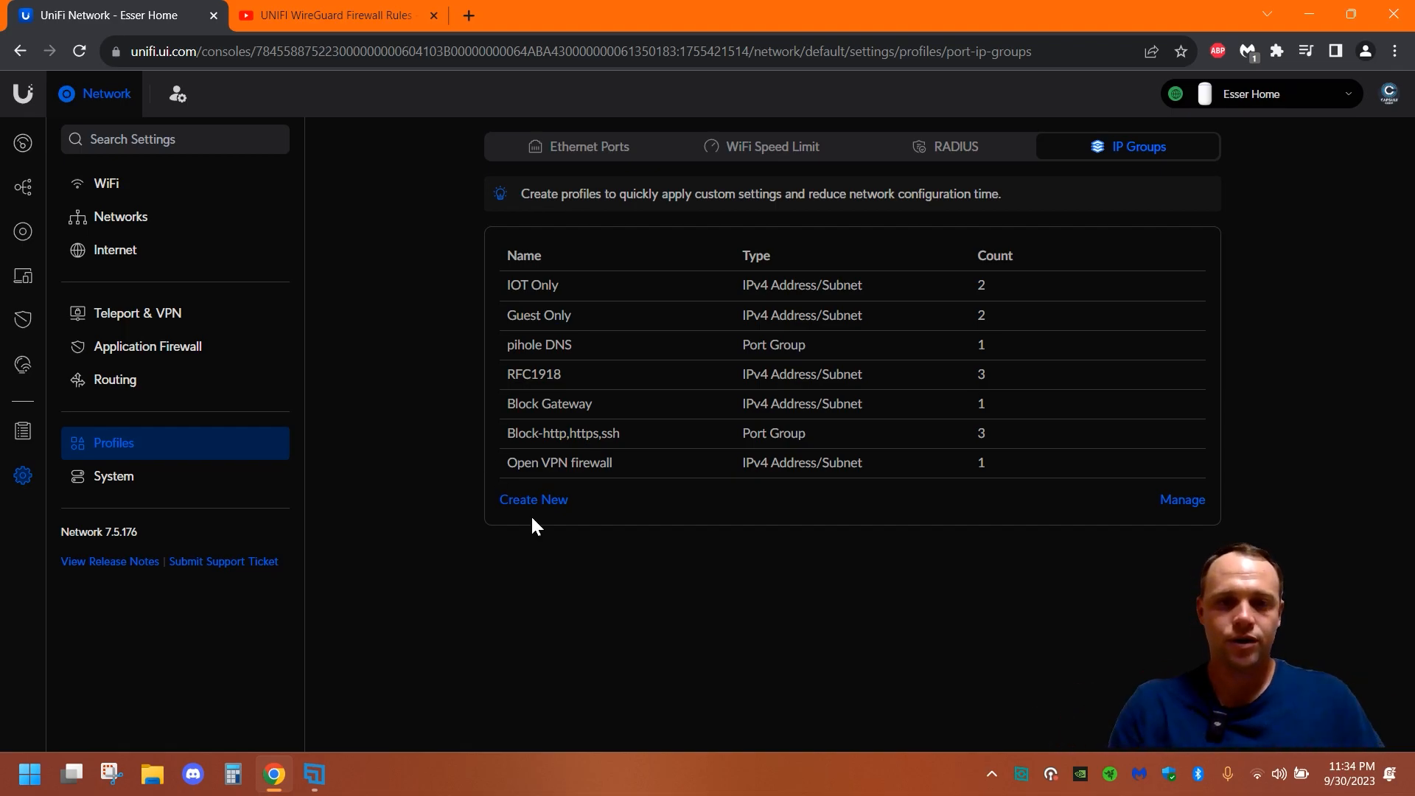
mouse_move(604, 521)
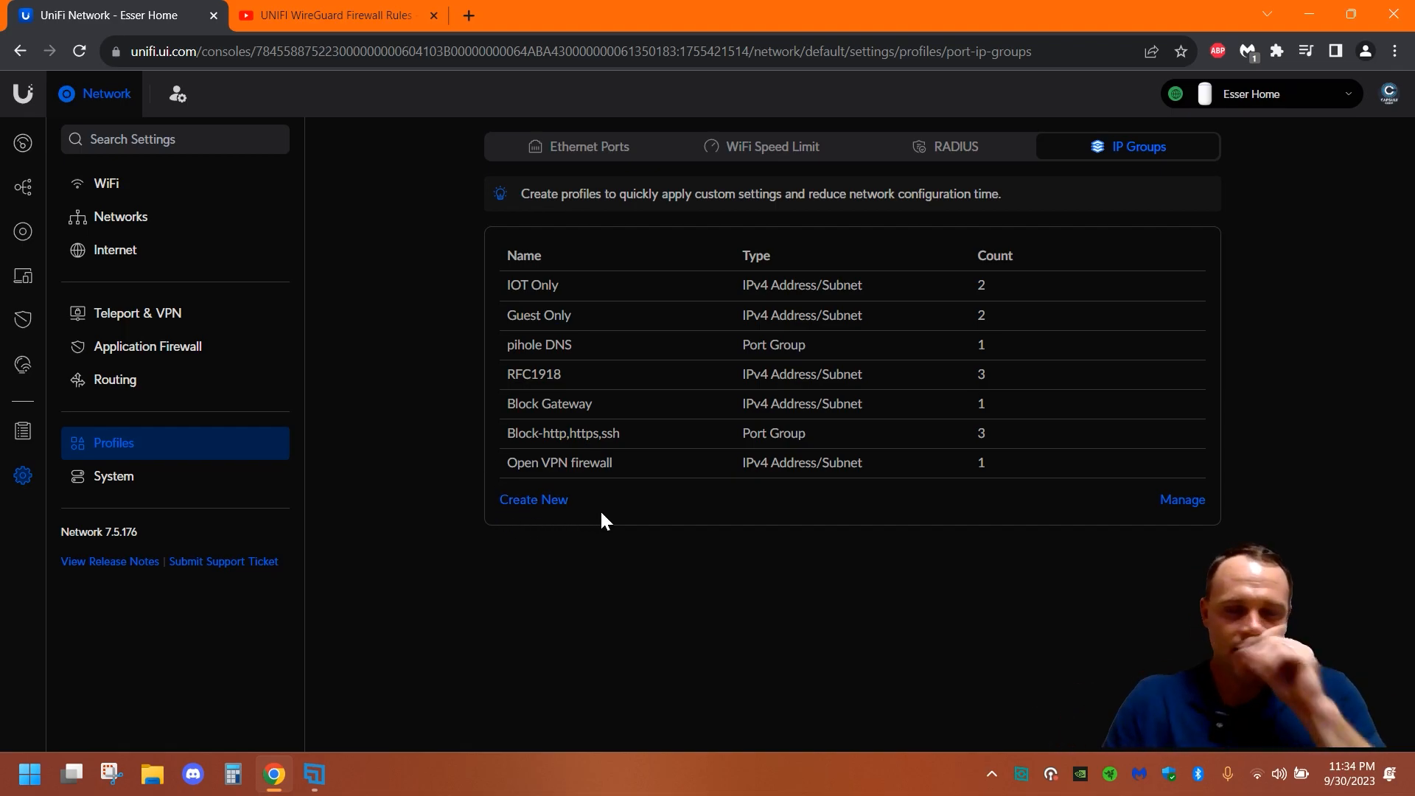
mouse_move(628, 488)
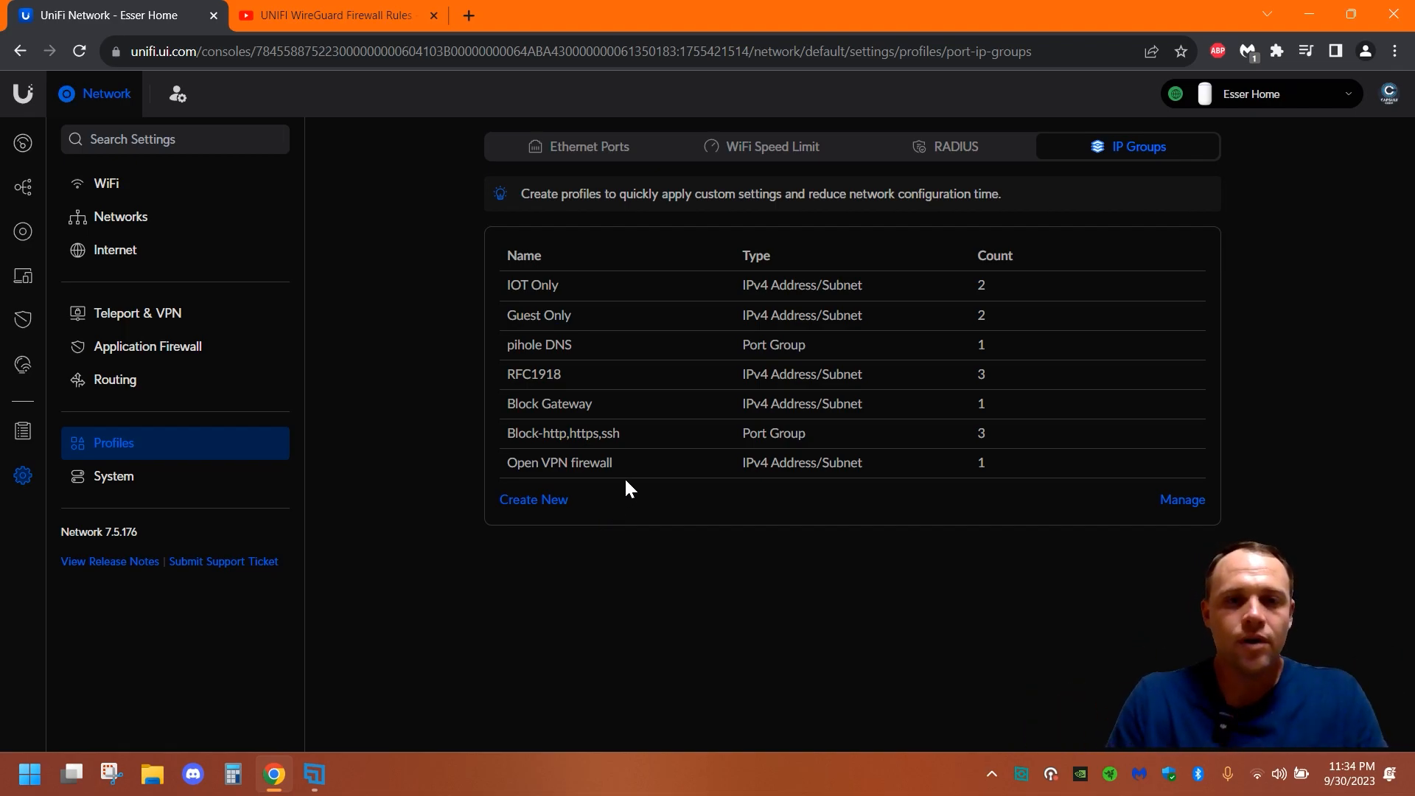
mouse_move(570, 383)
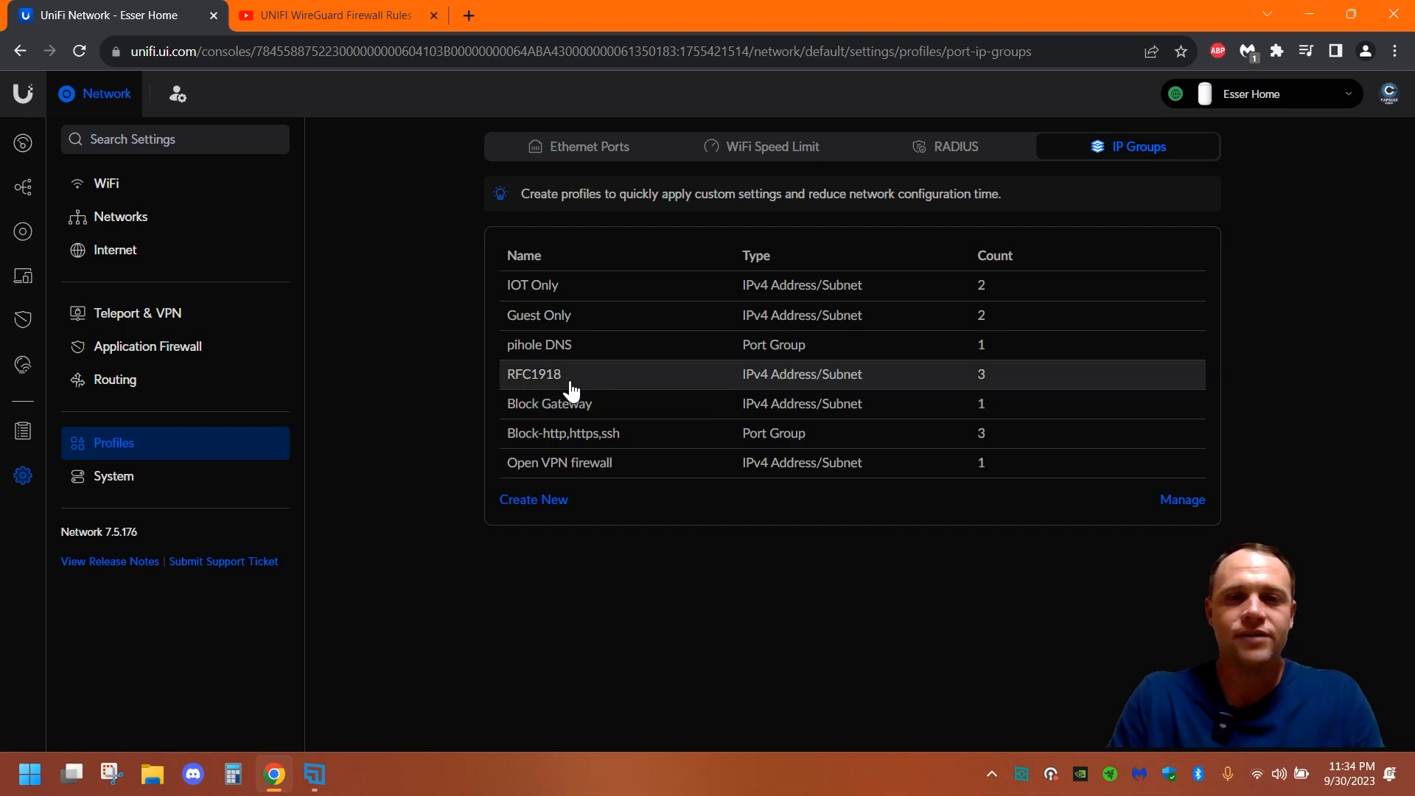
click(534, 374)
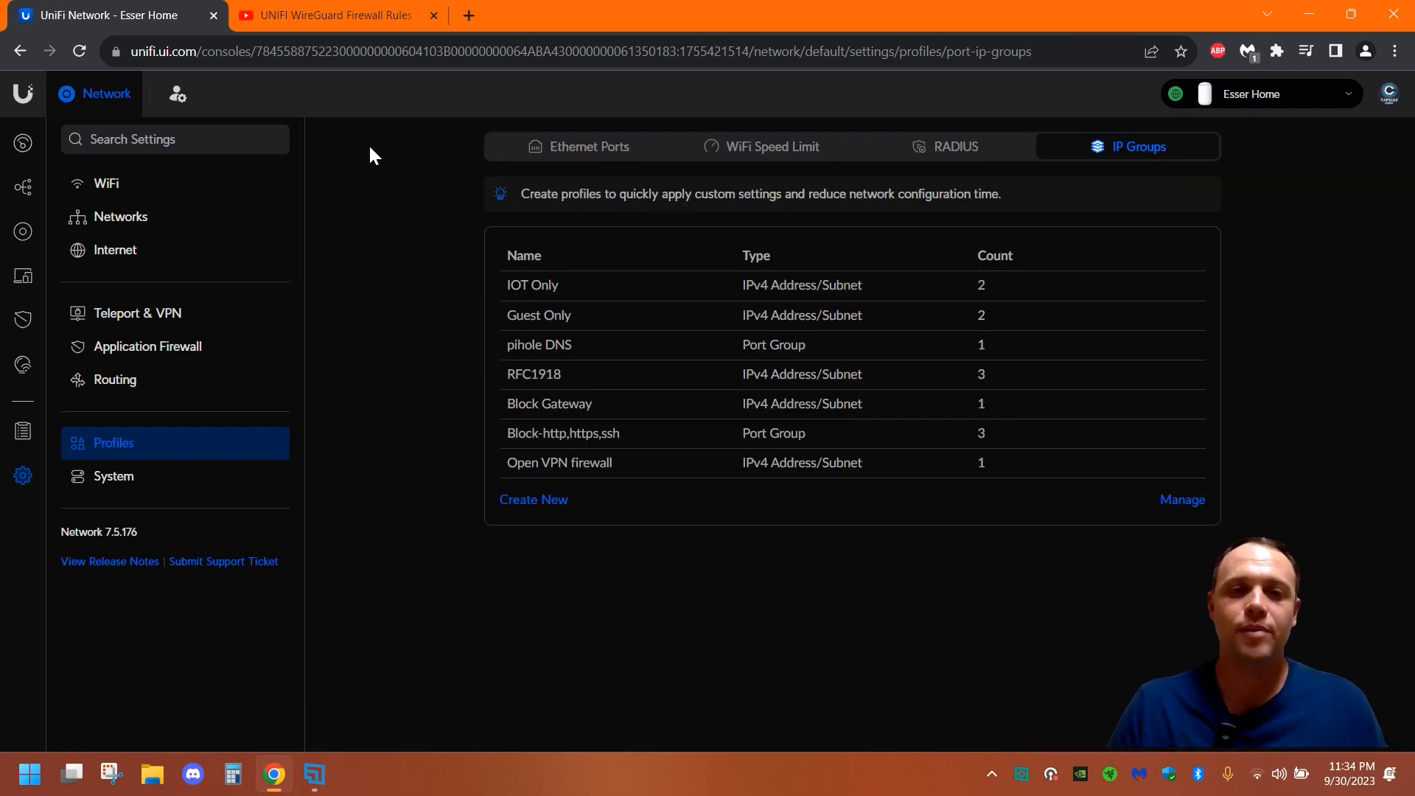
mouse_move(547, 496)
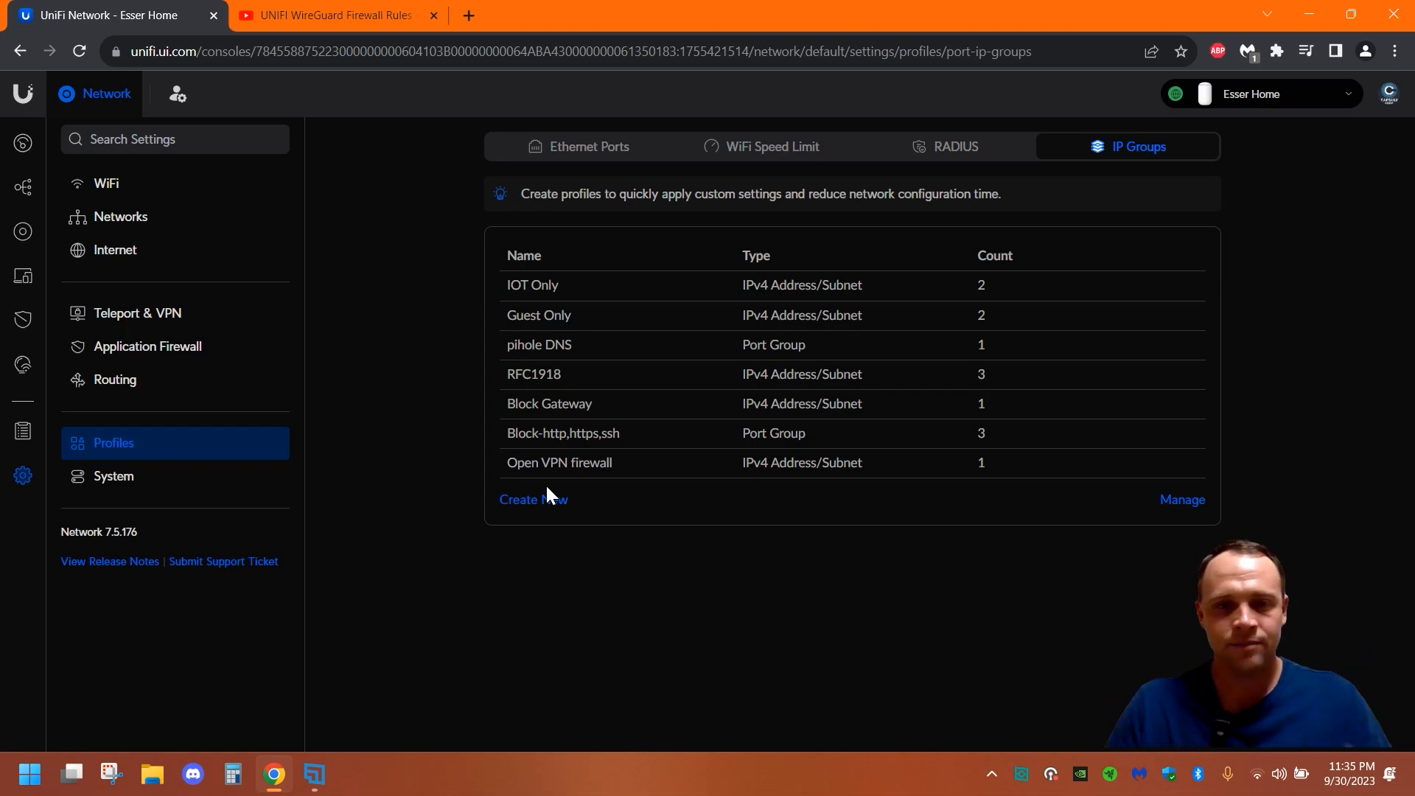
mouse_move(564, 462)
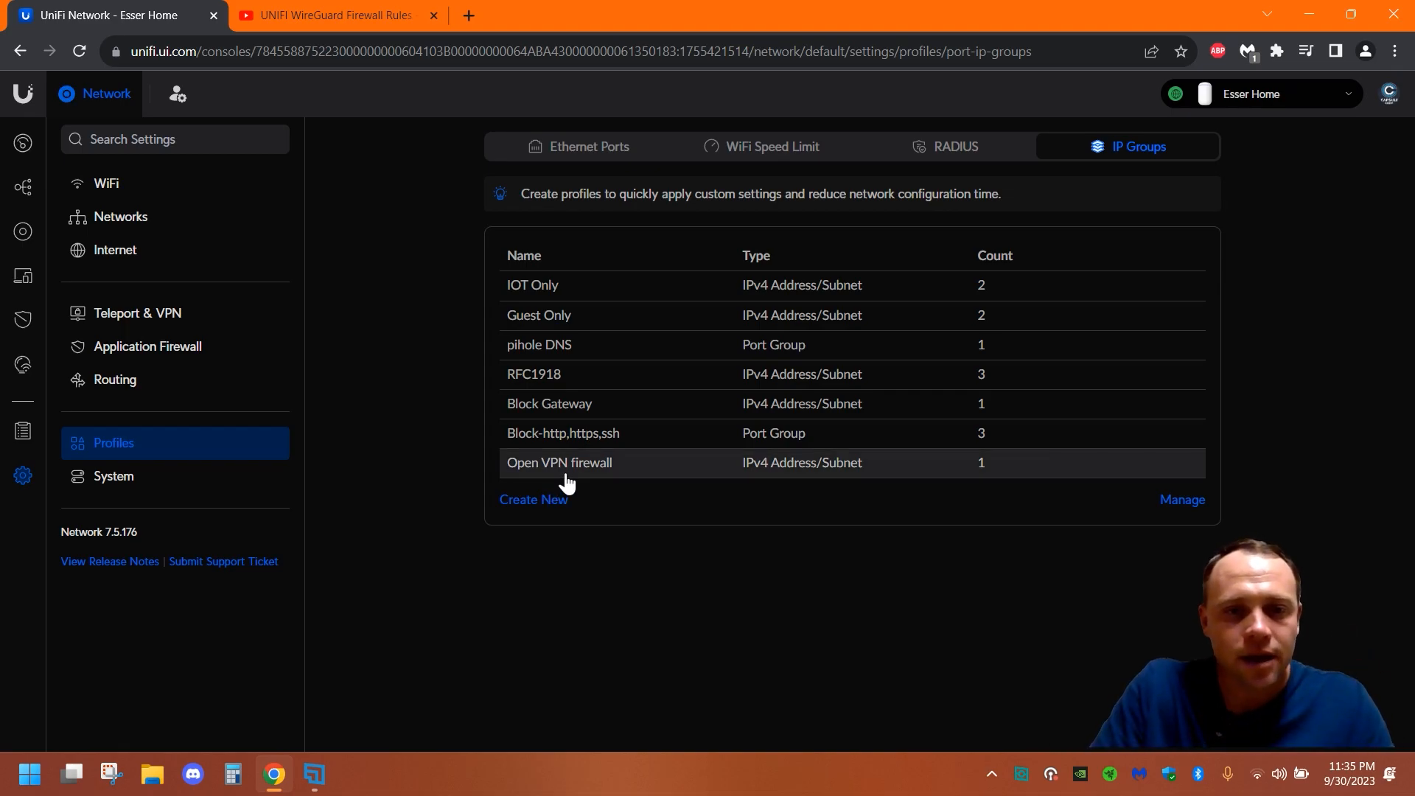
click(559, 462)
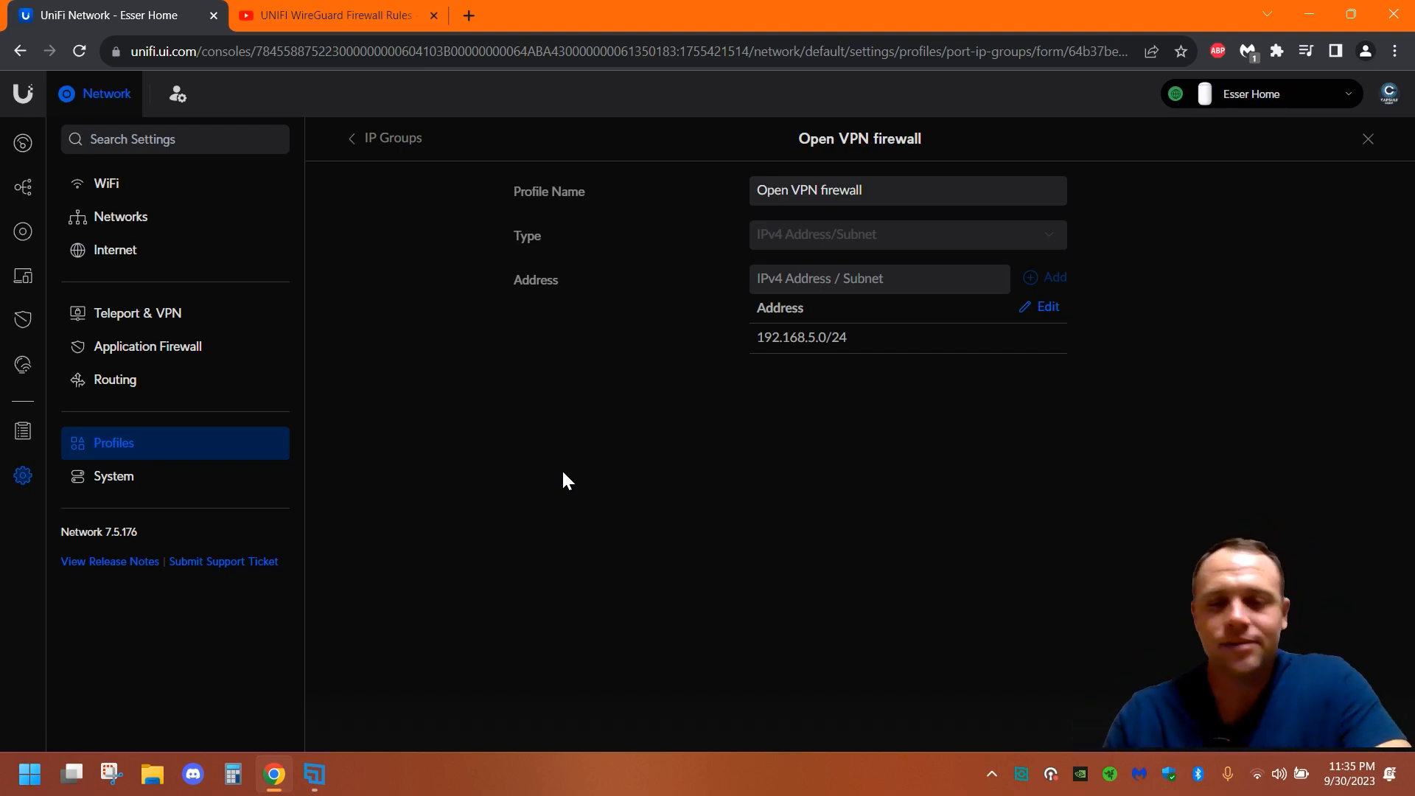
mouse_move(789, 372)
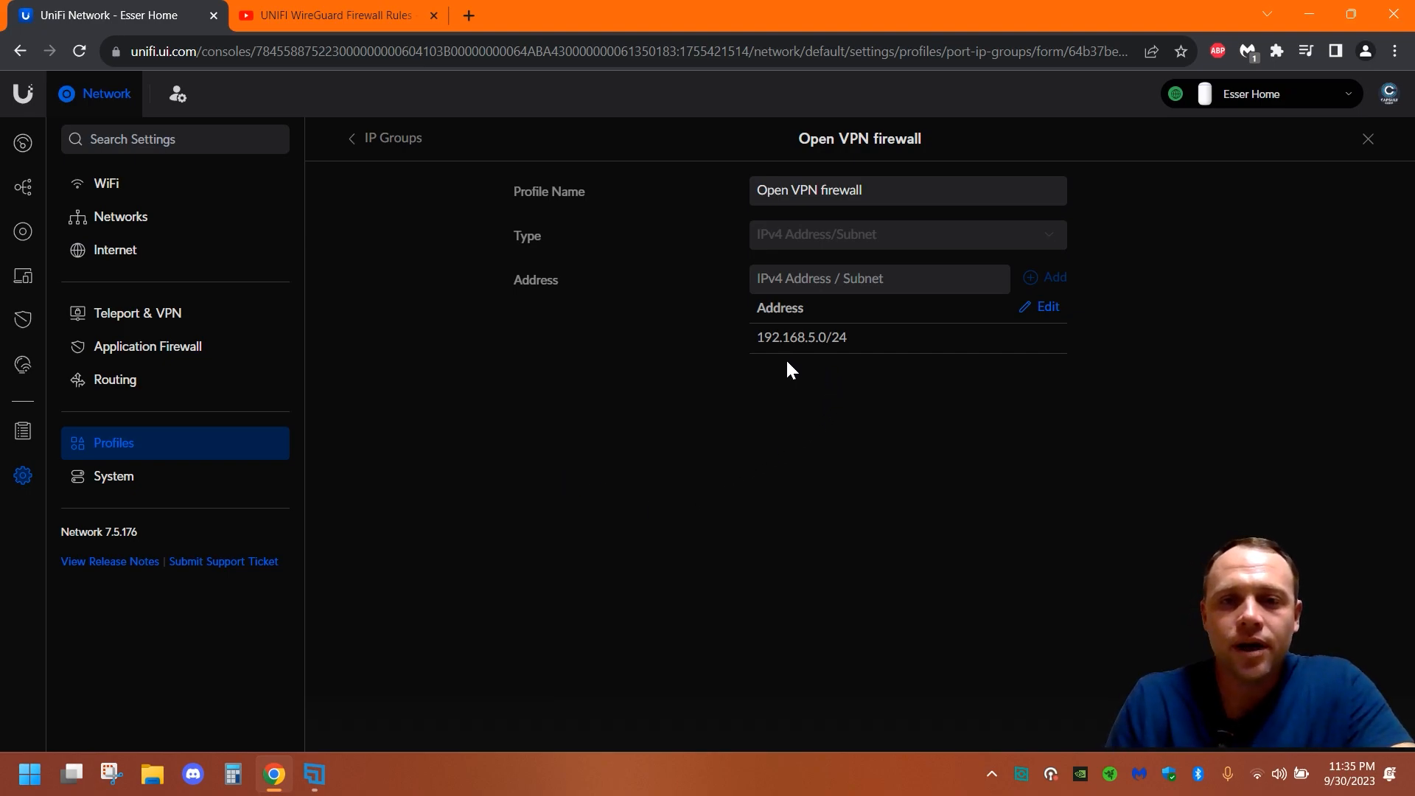
mouse_move(149, 297)
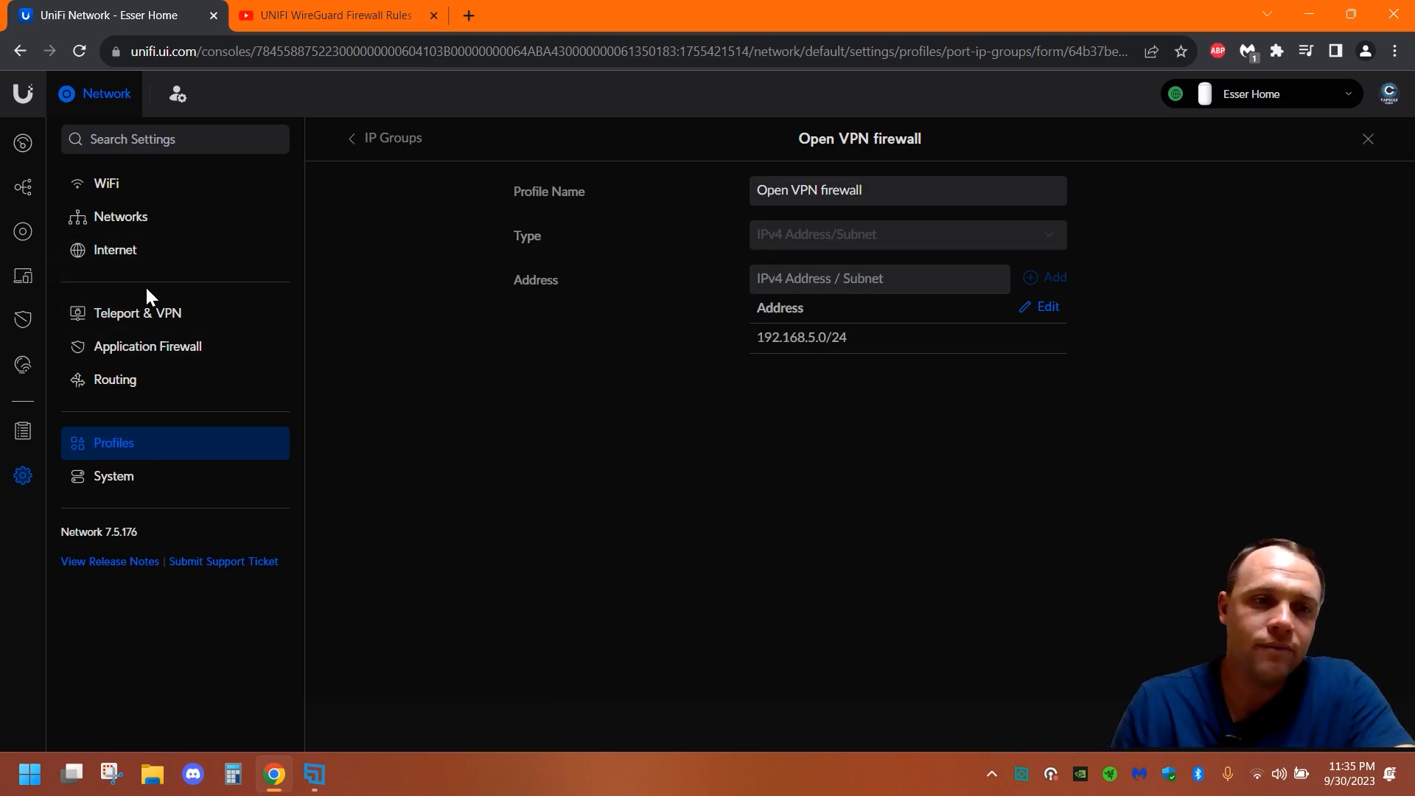
mouse_move(833, 370)
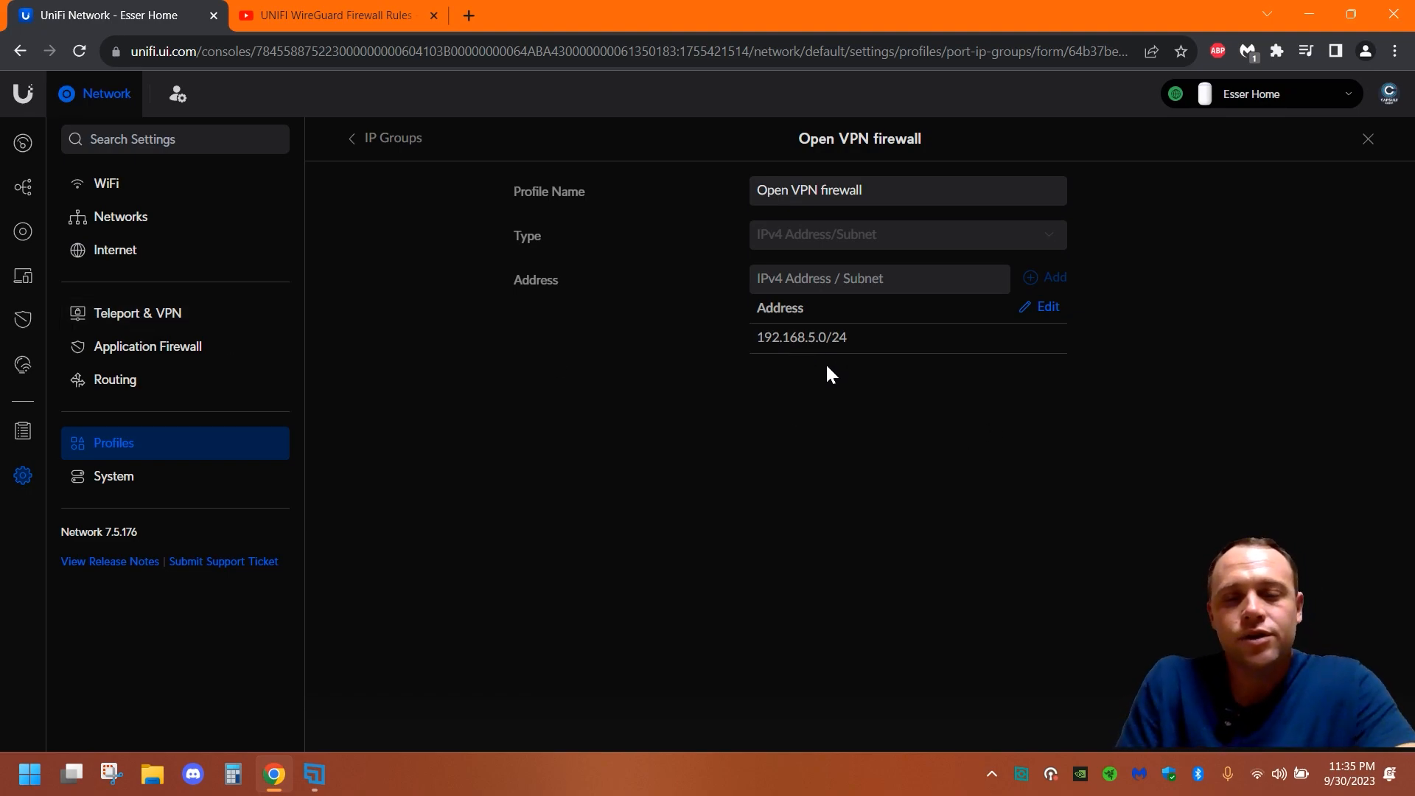
mouse_move(826, 337)
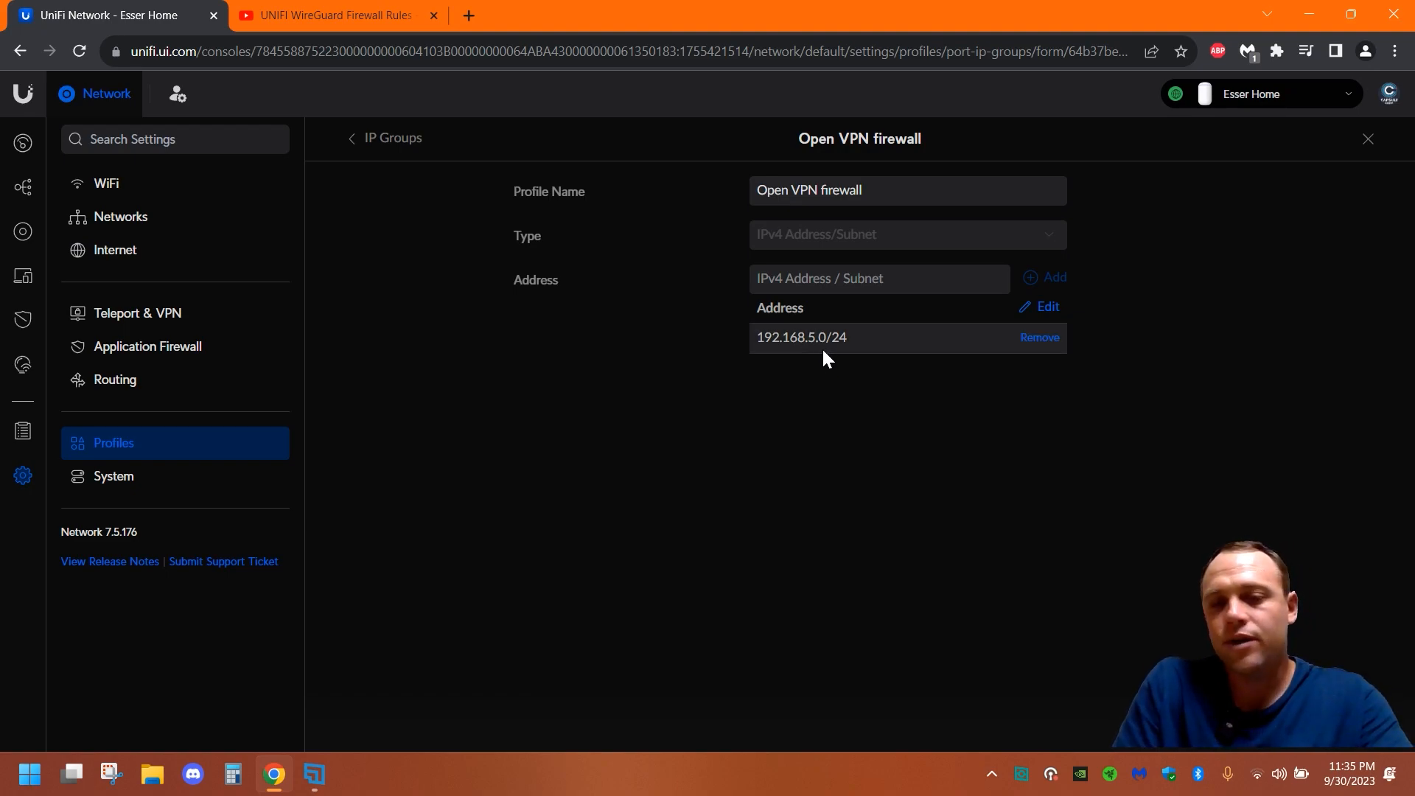
mouse_move(837, 358)
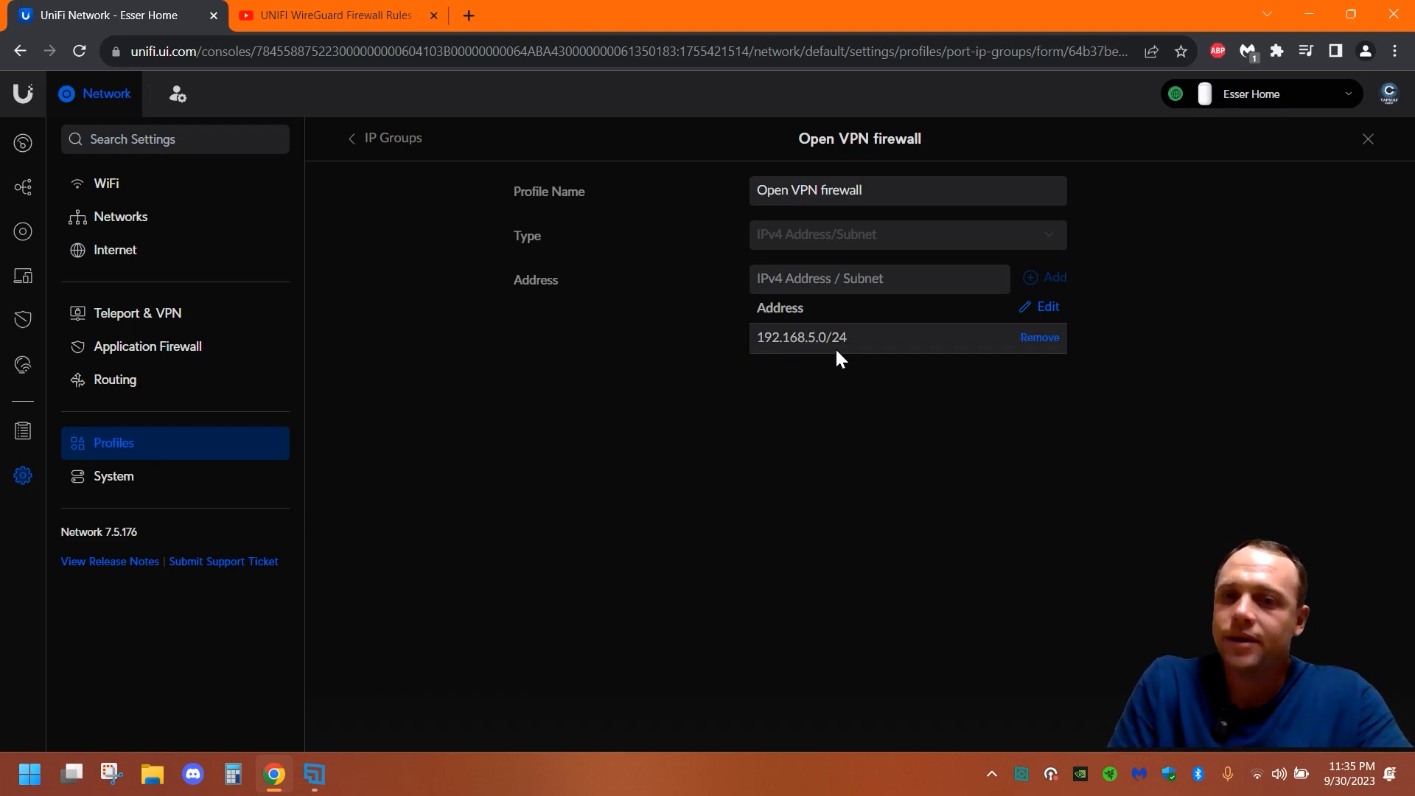
mouse_move(833, 347)
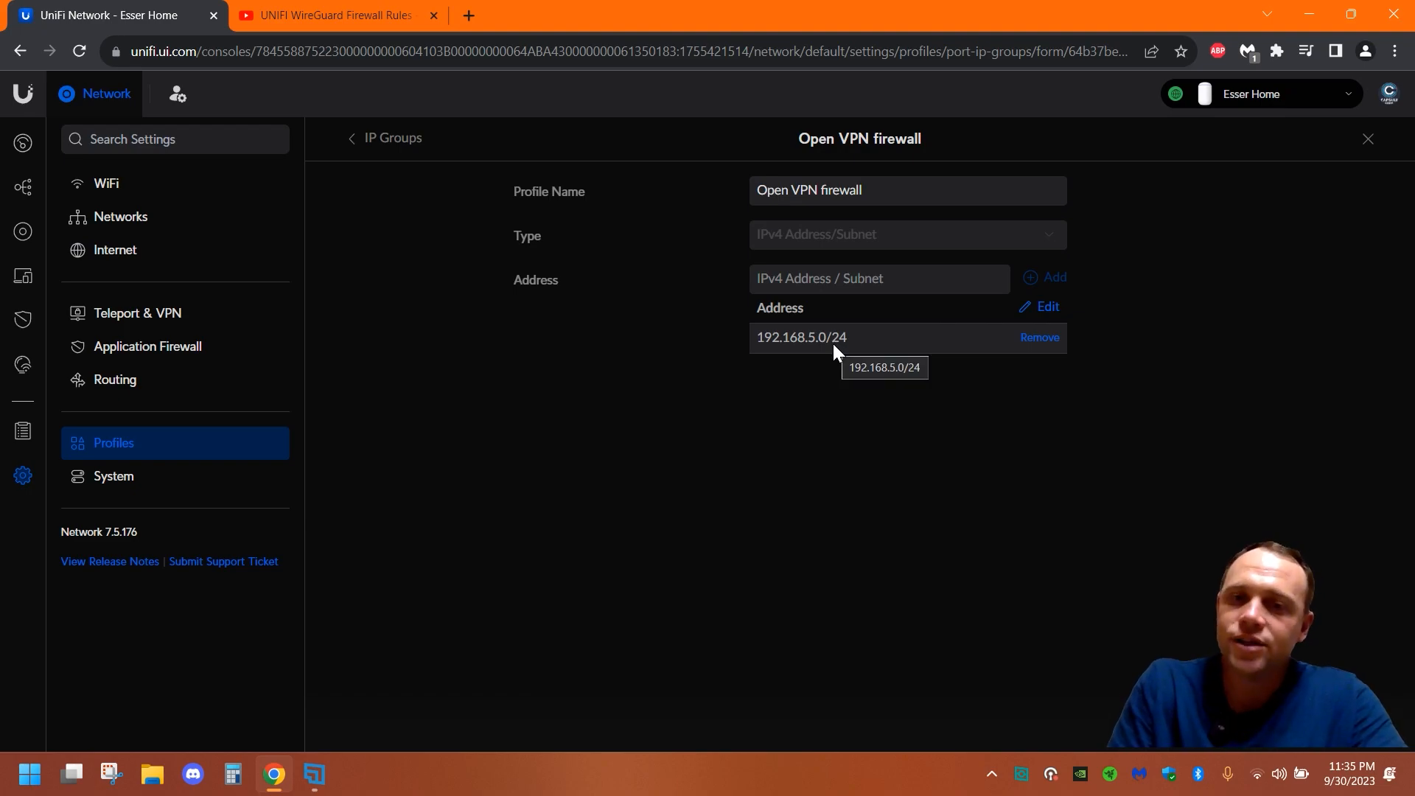
mouse_move(847, 355)
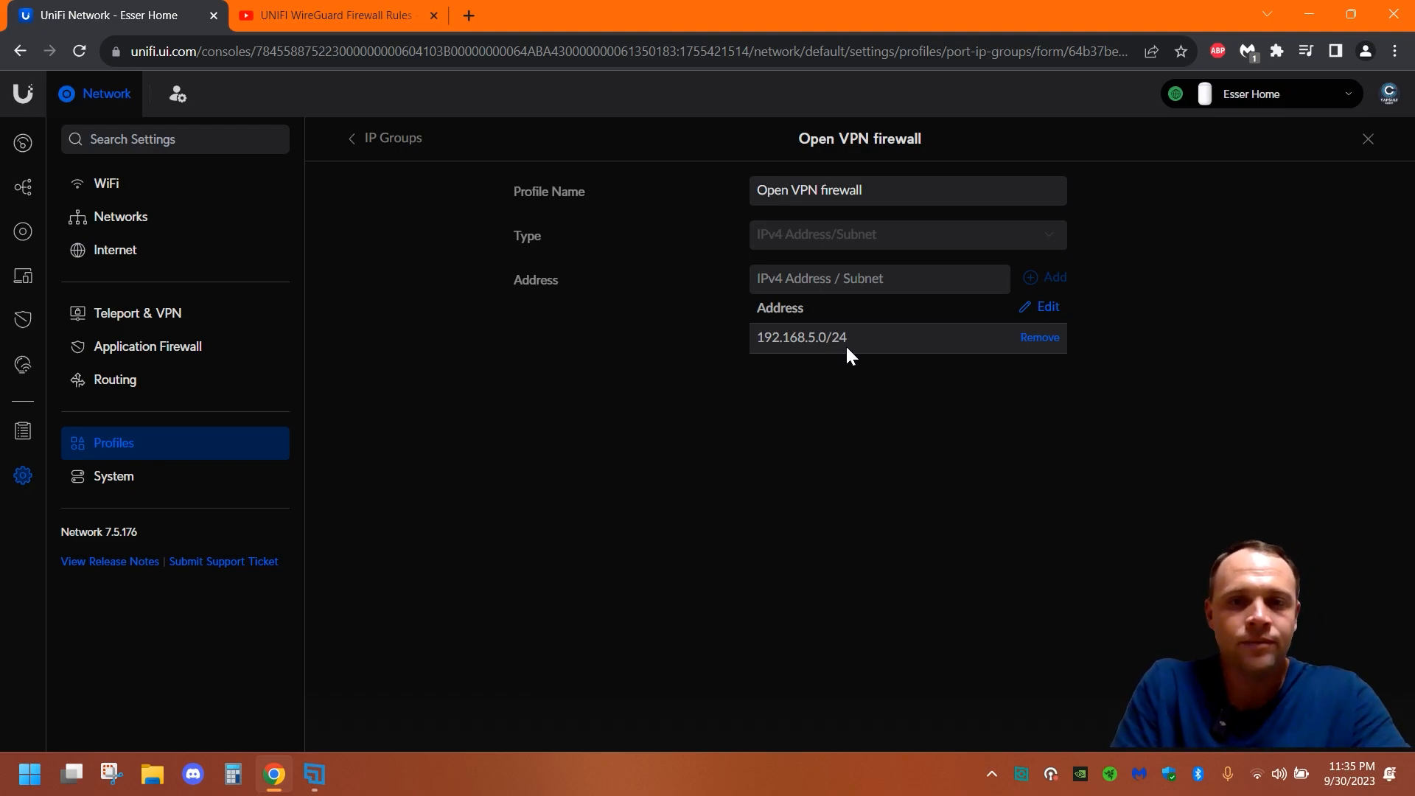
mouse_move(825, 354)
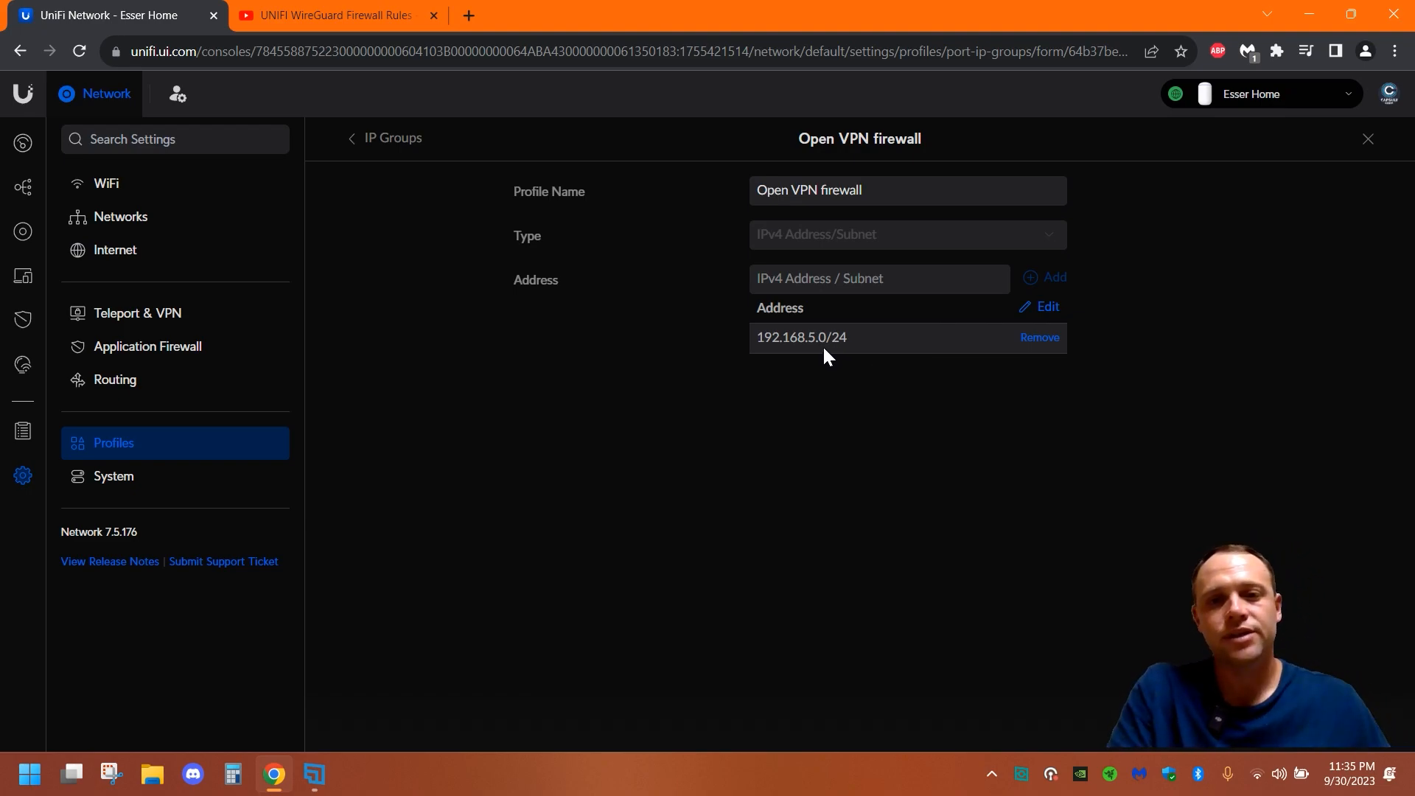
mouse_move(815, 343)
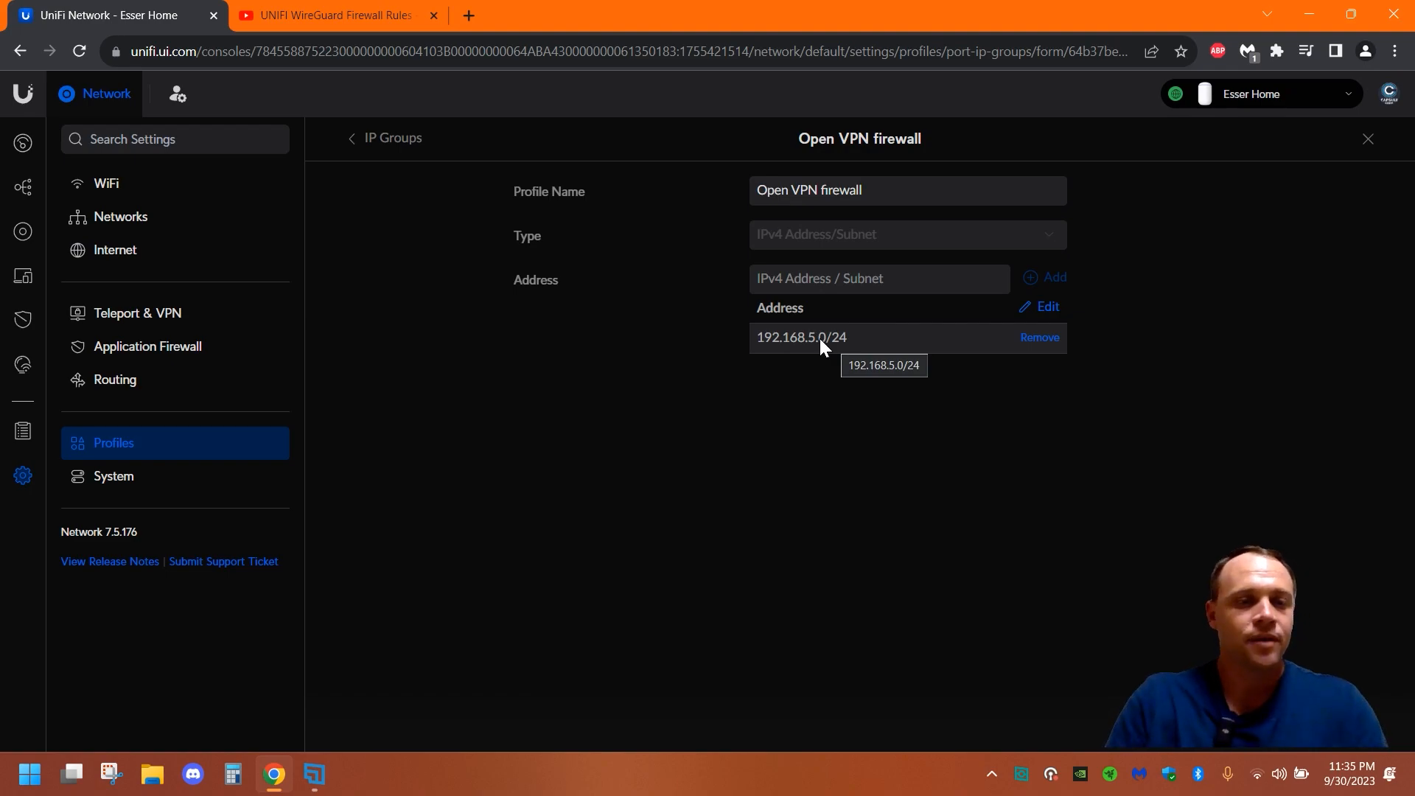
mouse_move(1069, 386)
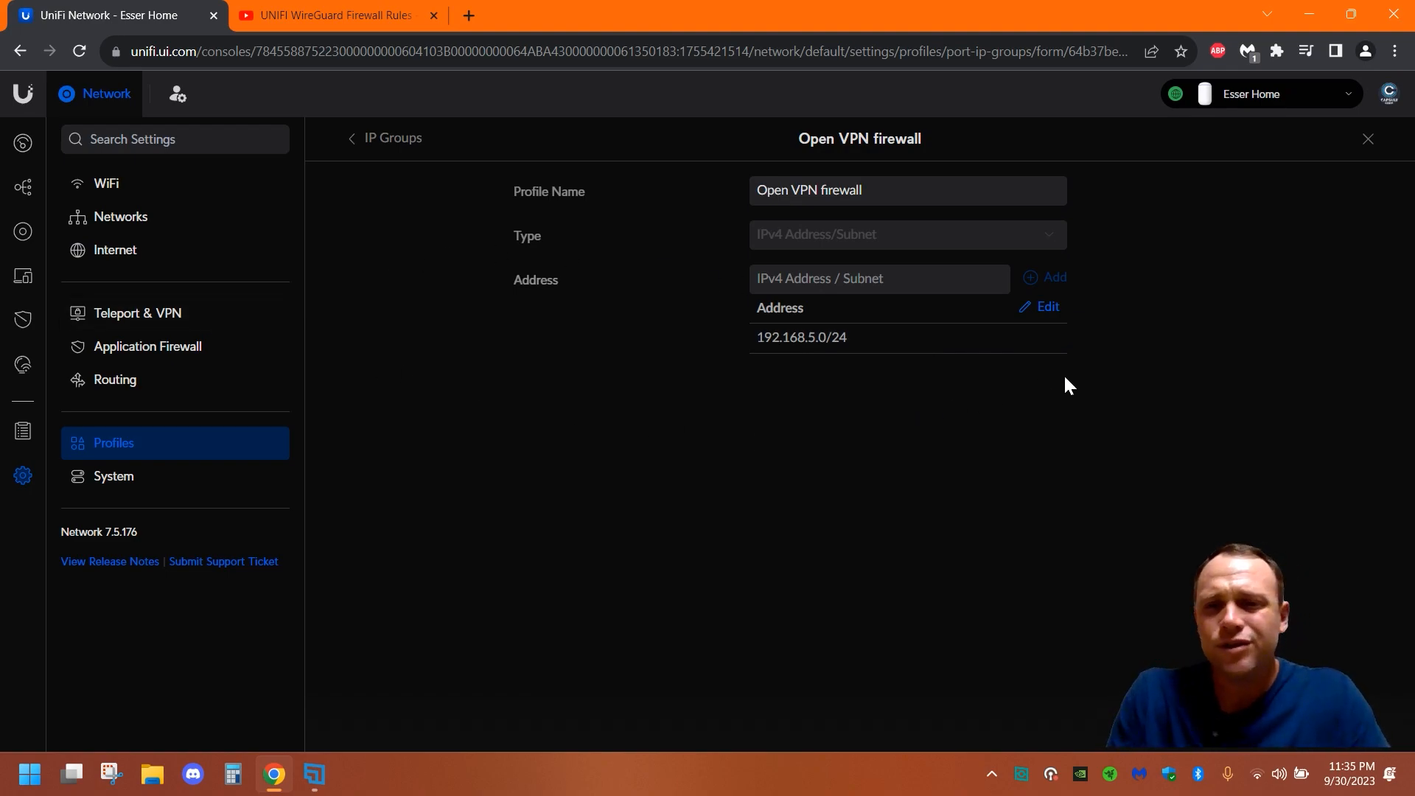
mouse_move(1074, 409)
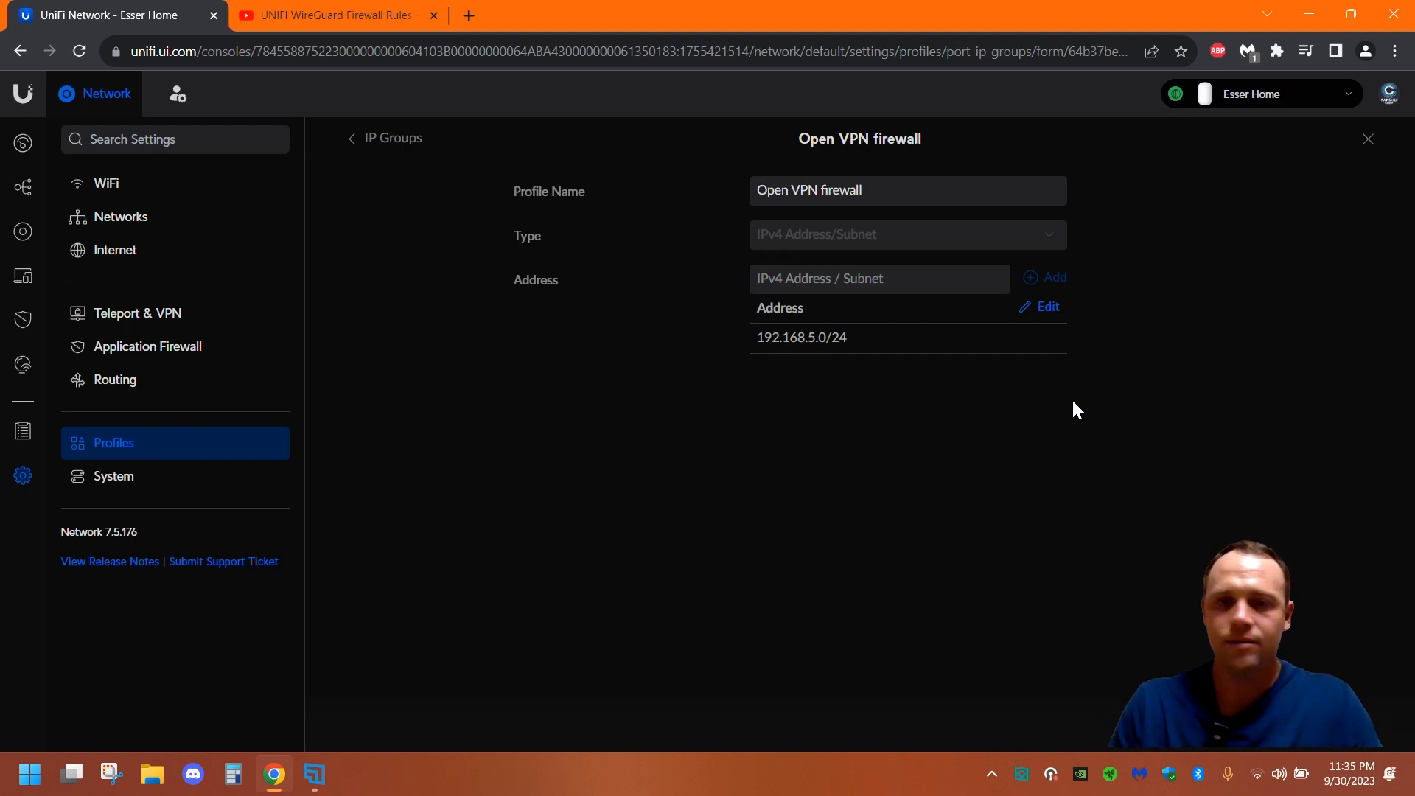
mouse_move(627, 254)
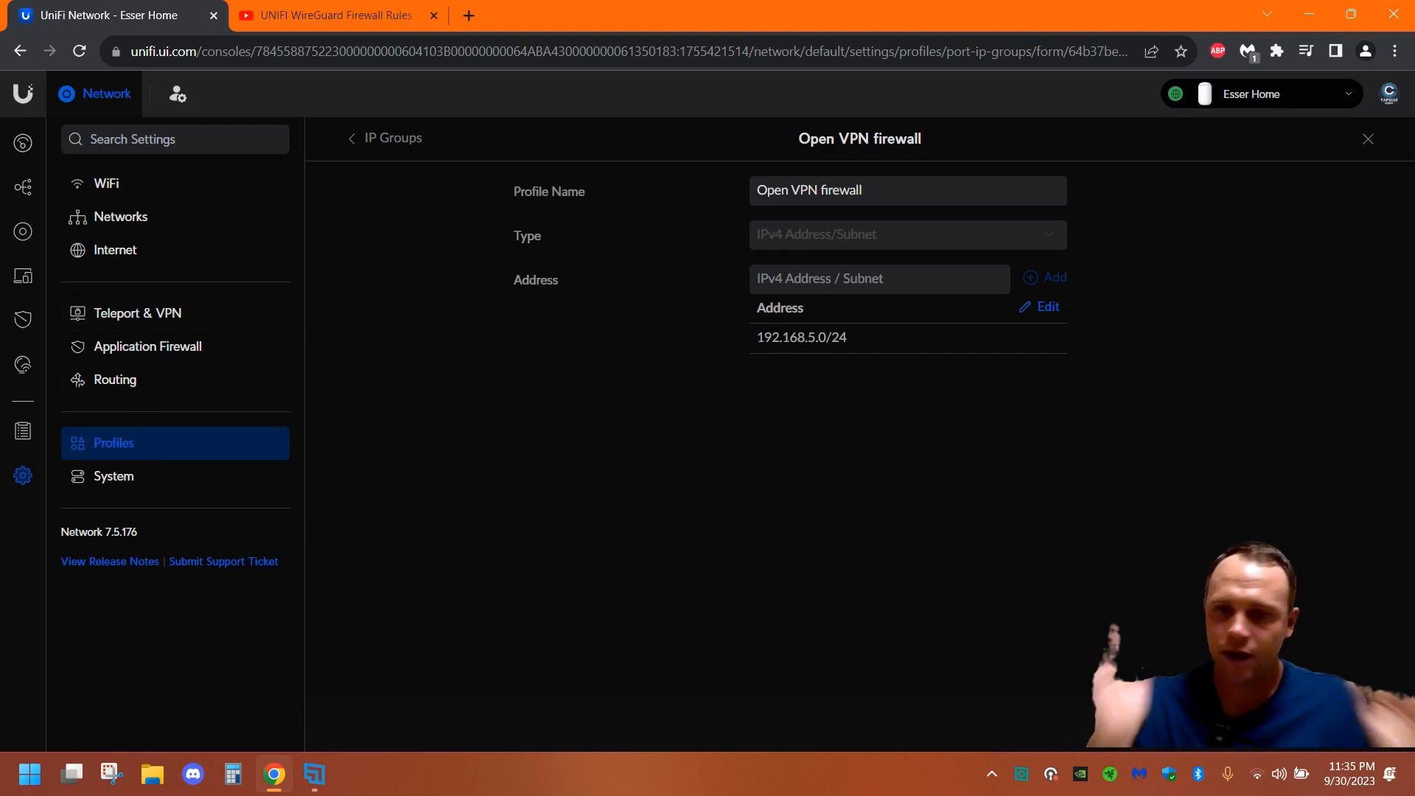
mouse_move(519, 418)
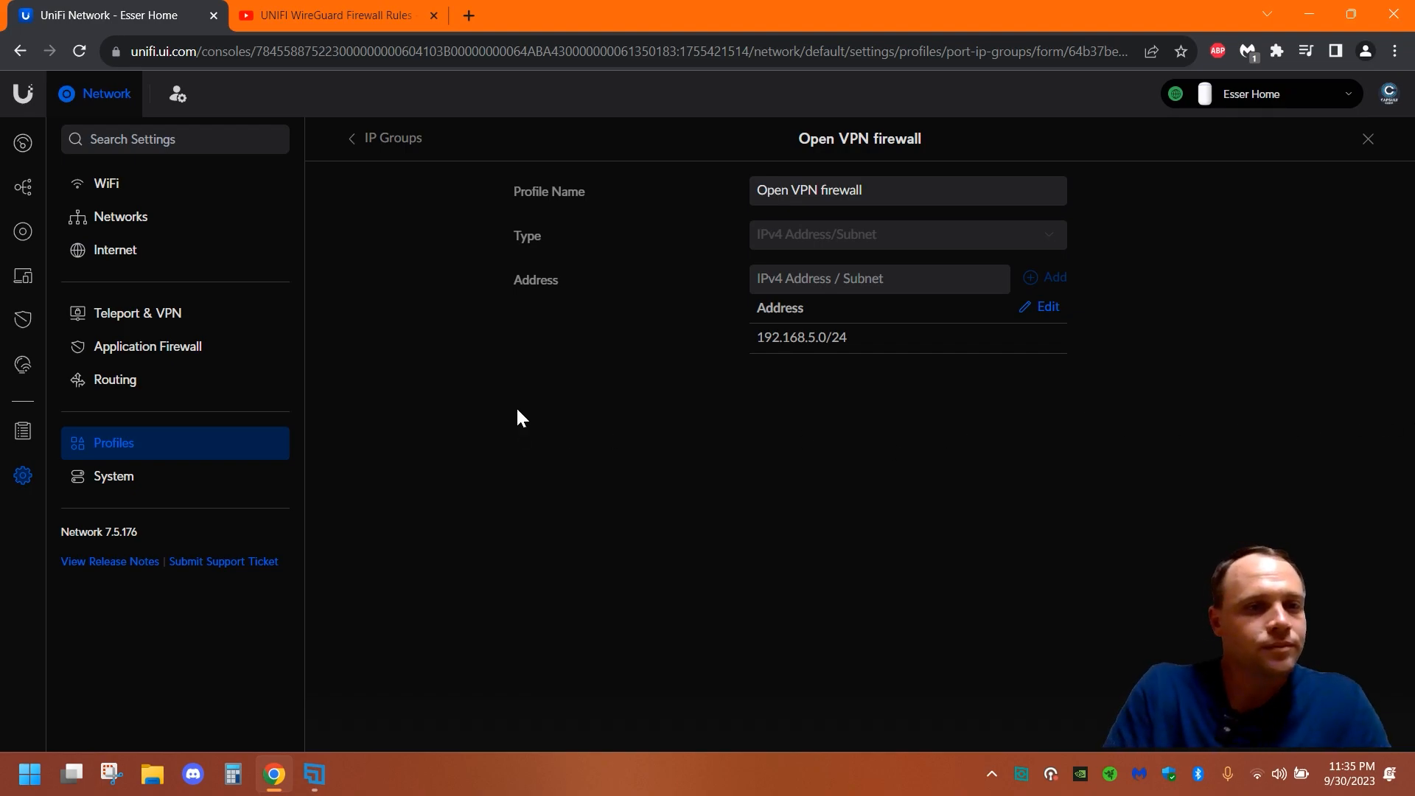
mouse_move(137, 313)
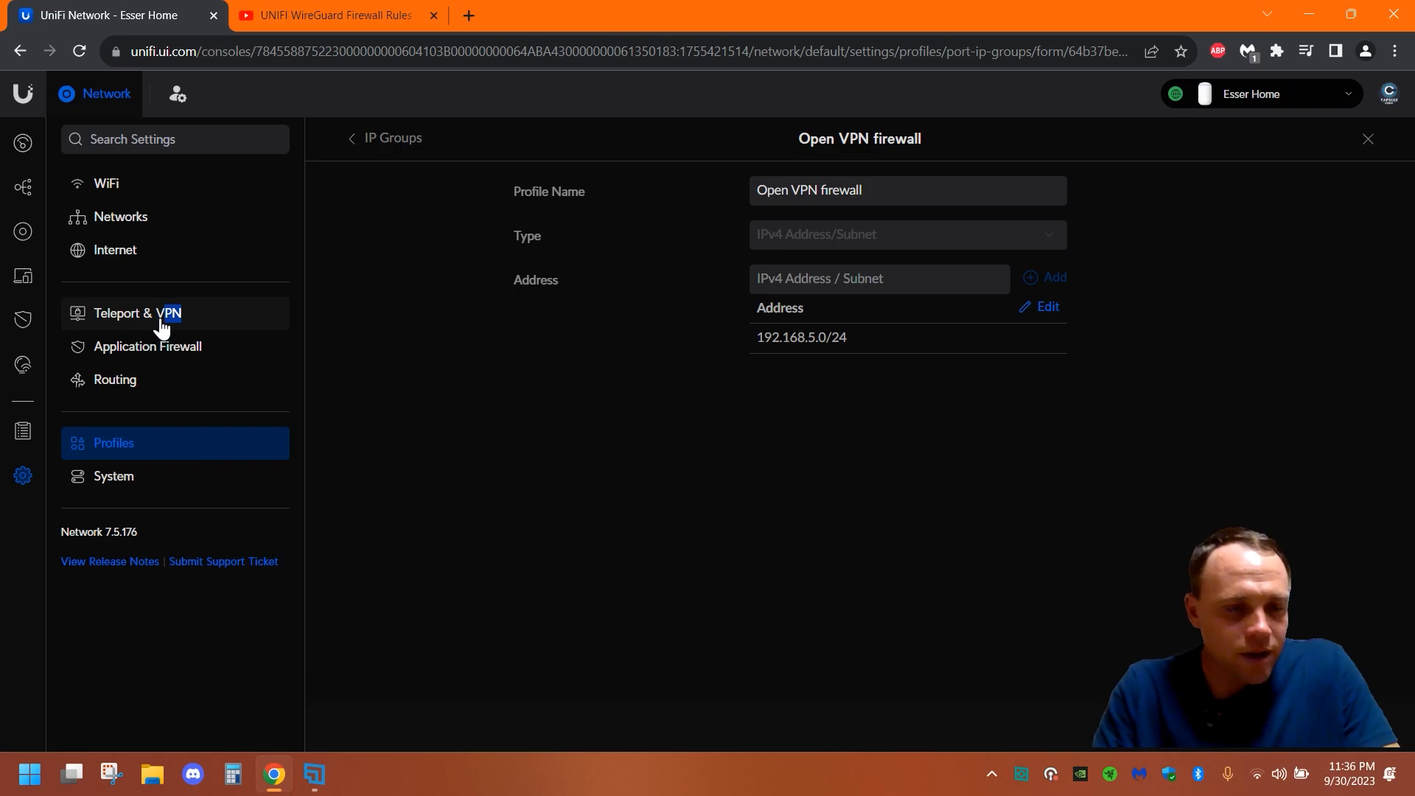
List all 32 firewall rules and scroll down to the LAN Out rules.
click(148, 346)
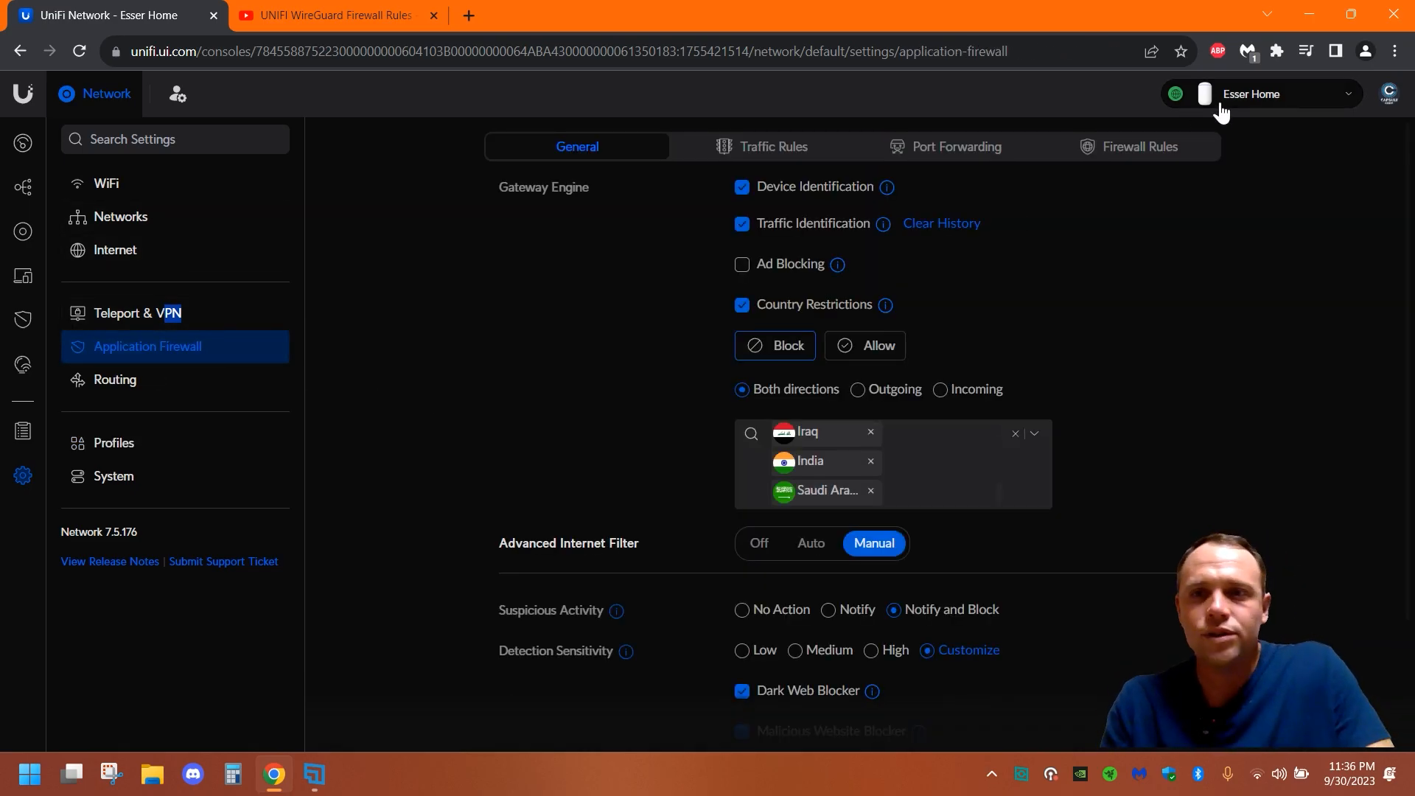
click(1139, 146)
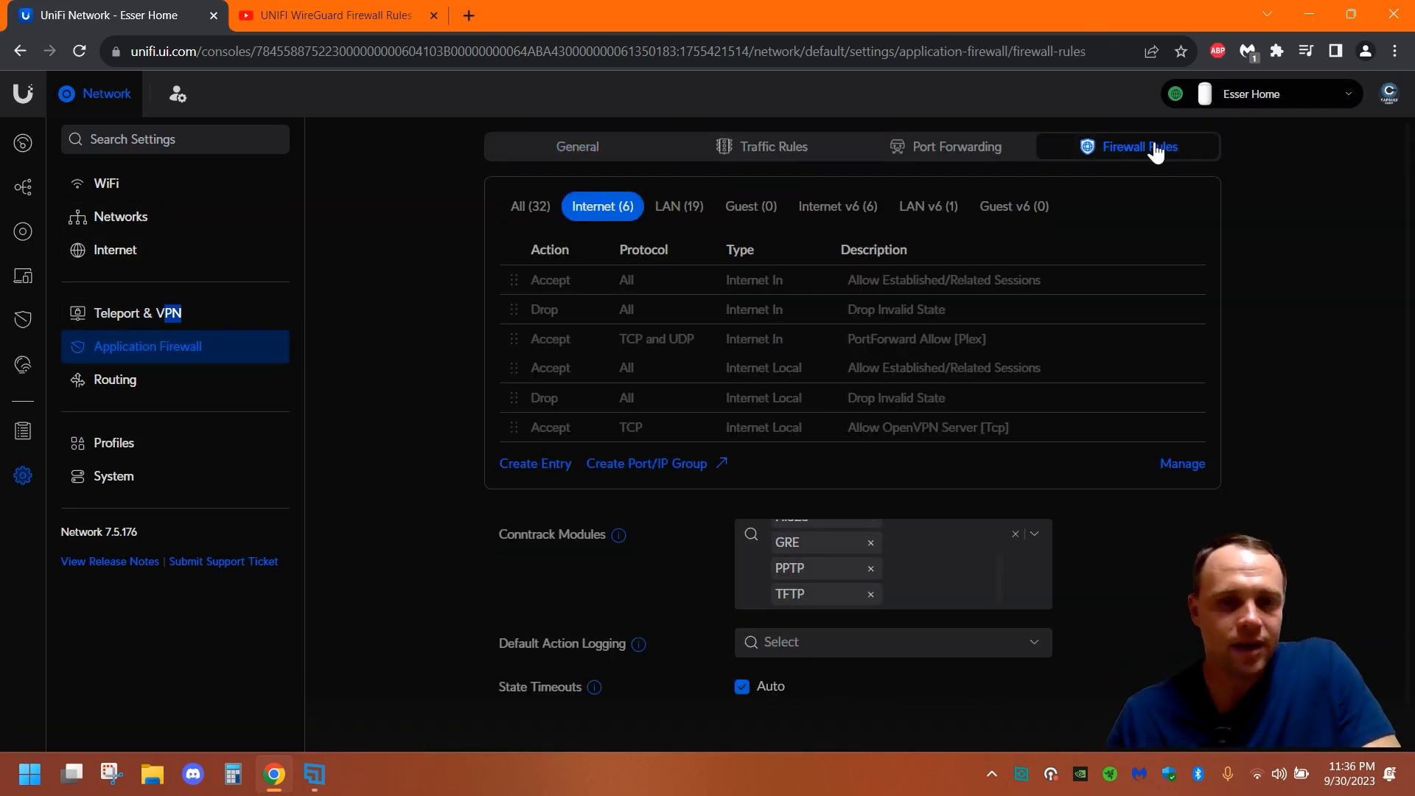
mouse_move(933, 234)
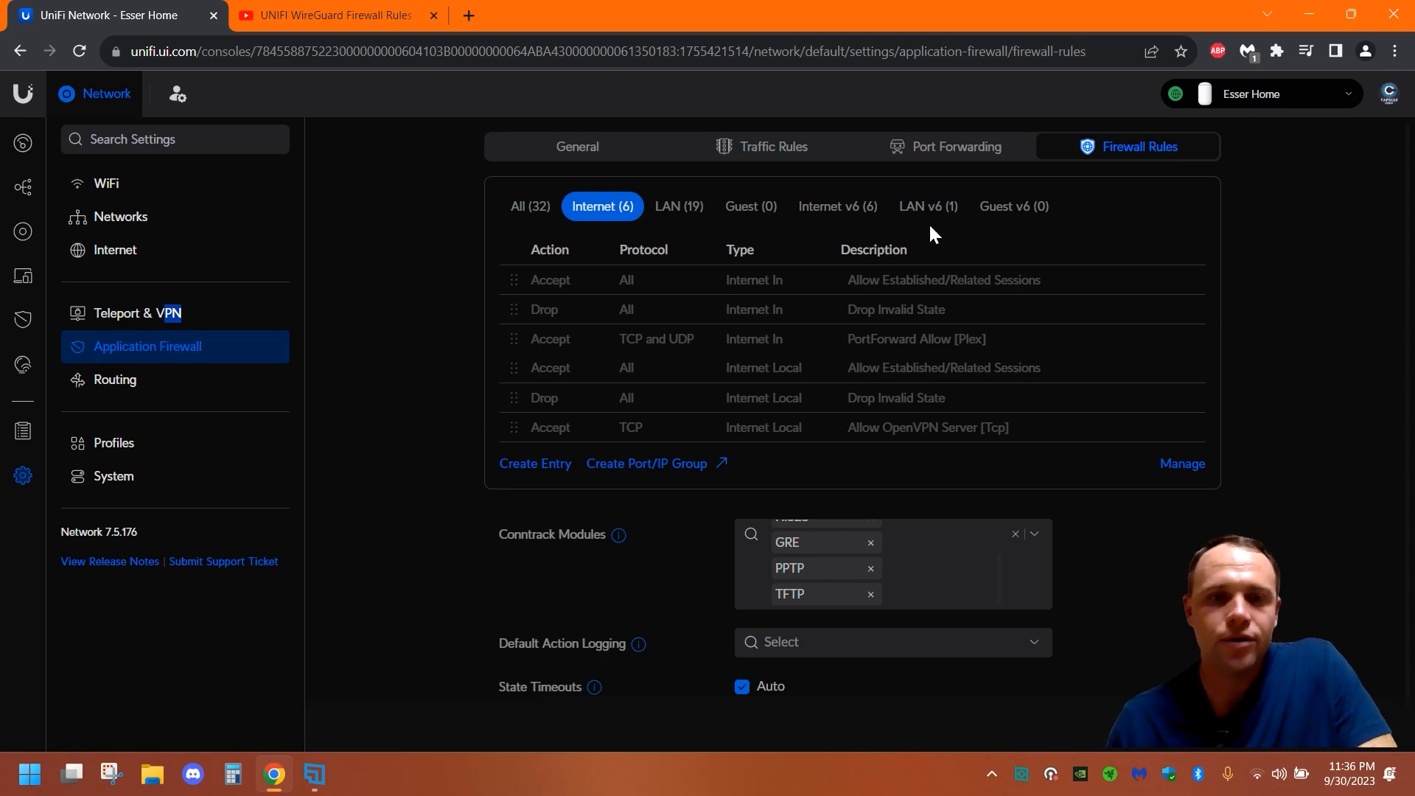
mouse_move(542, 467)
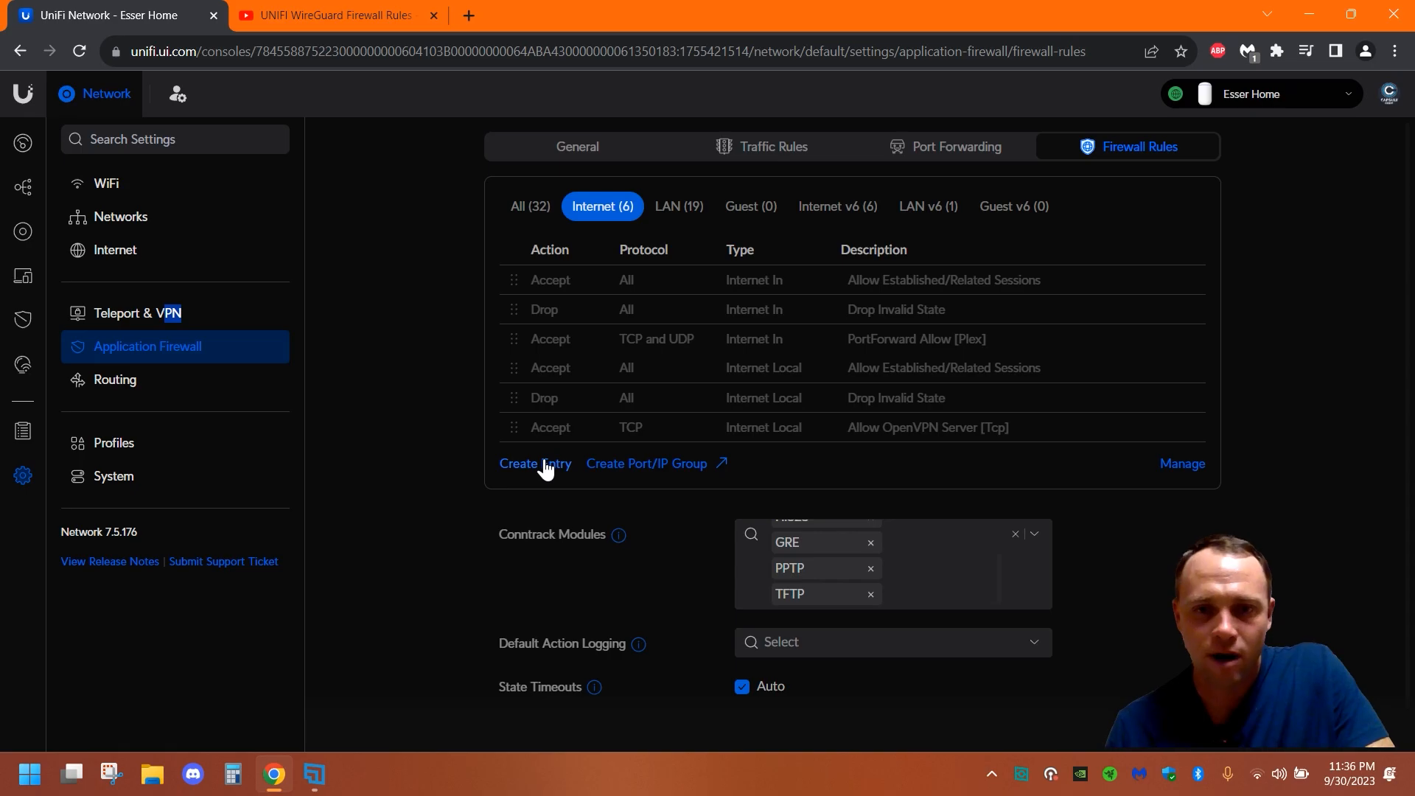
click(530, 205)
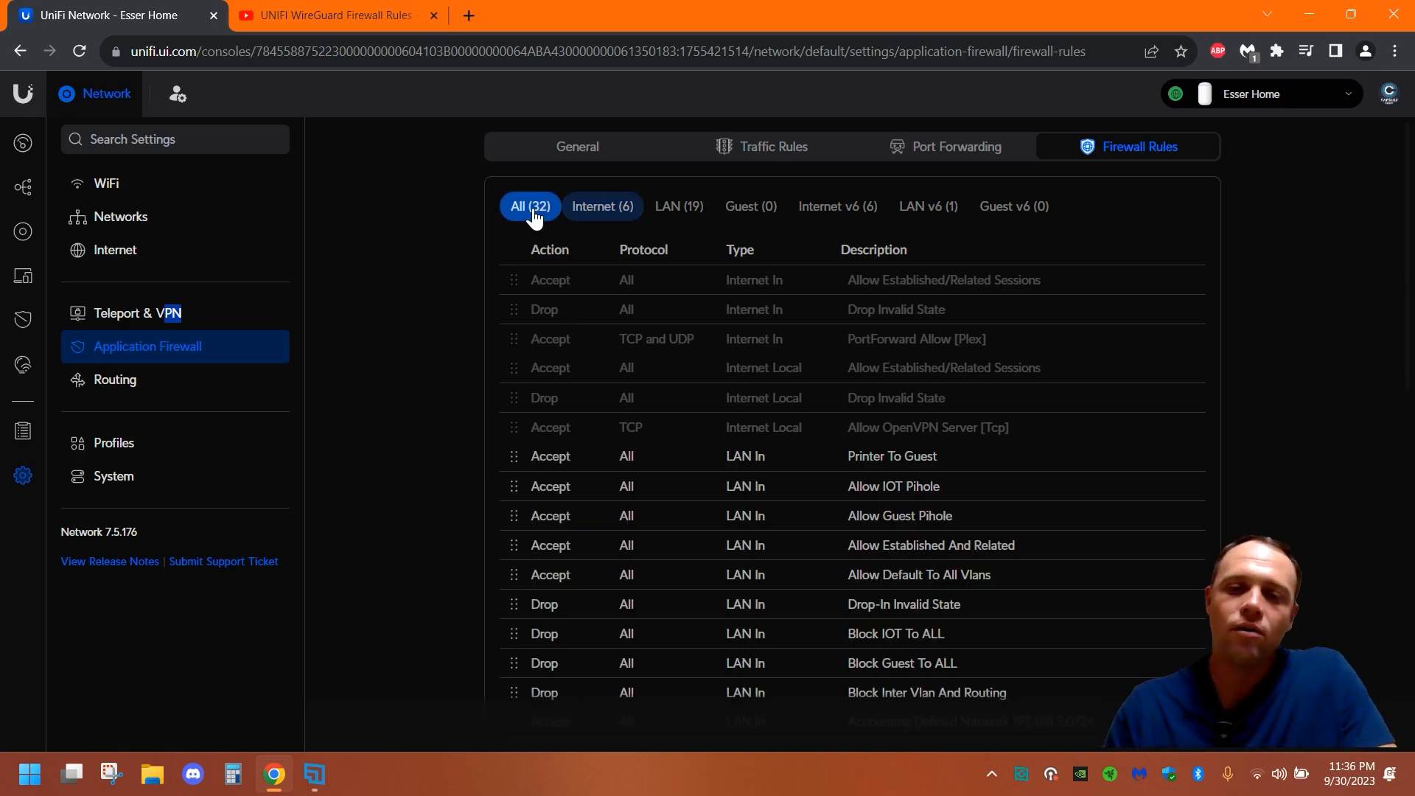
scroll(down, 3)
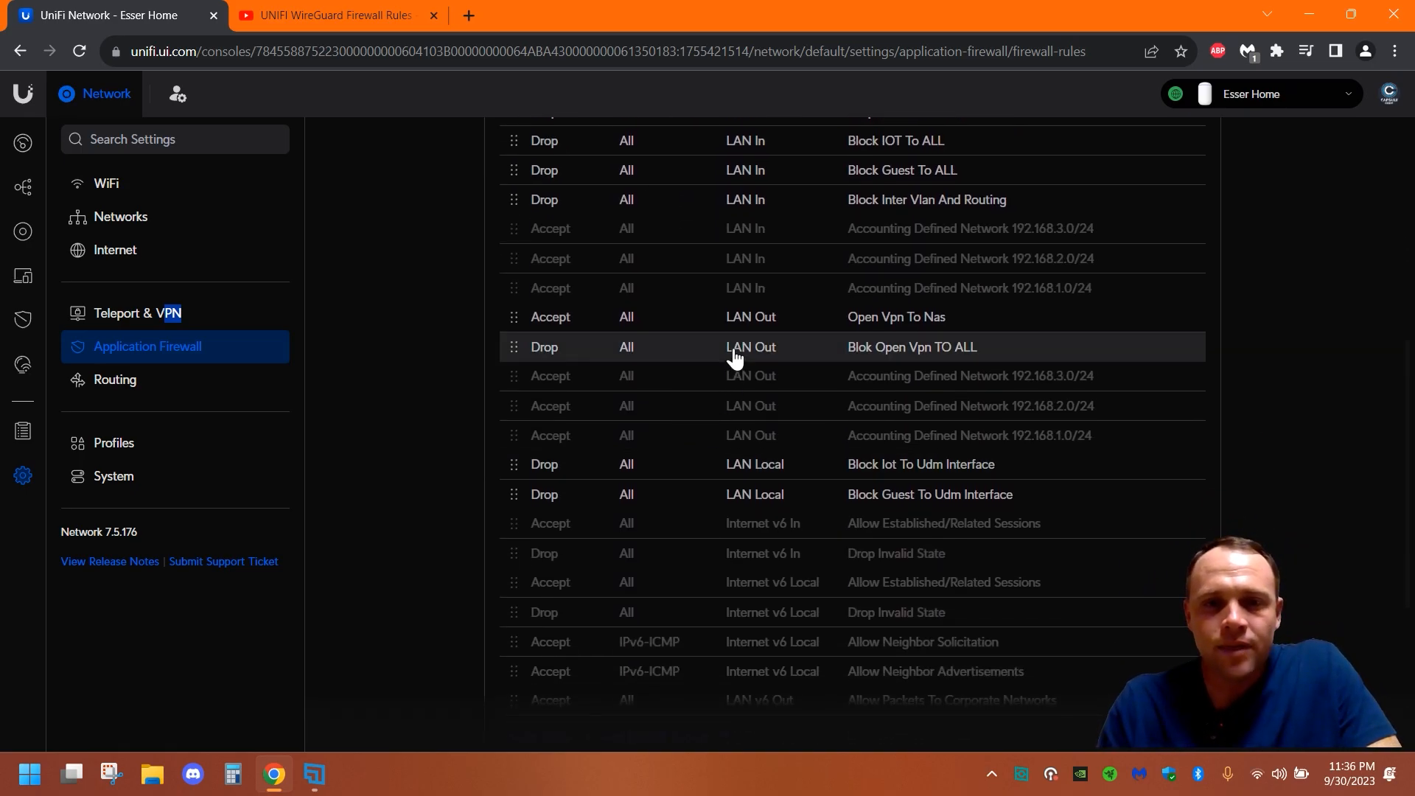
mouse_move(857, 365)
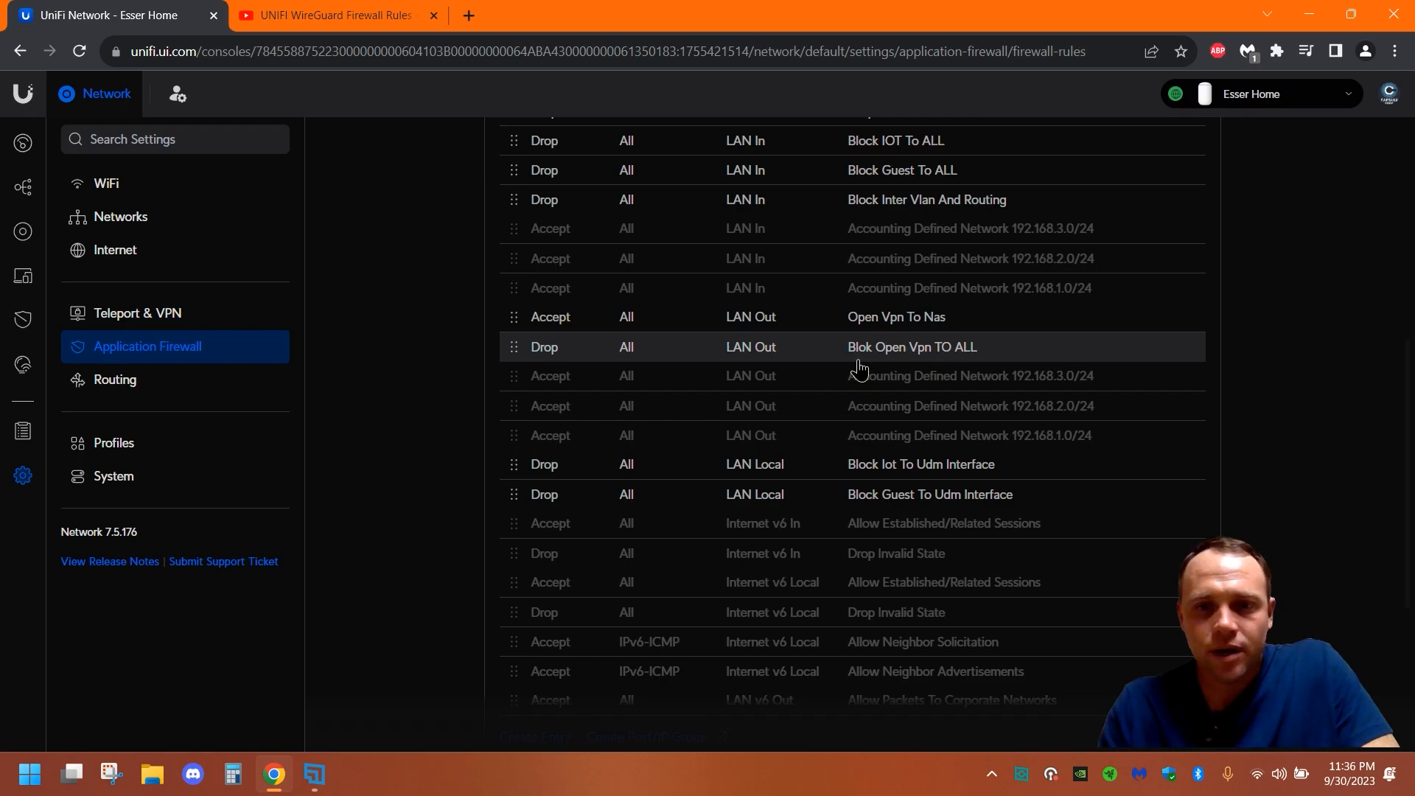
Open 'blok Open vpn TO ALL' and scroll to its RFC1918 destination group.
click(911, 347)
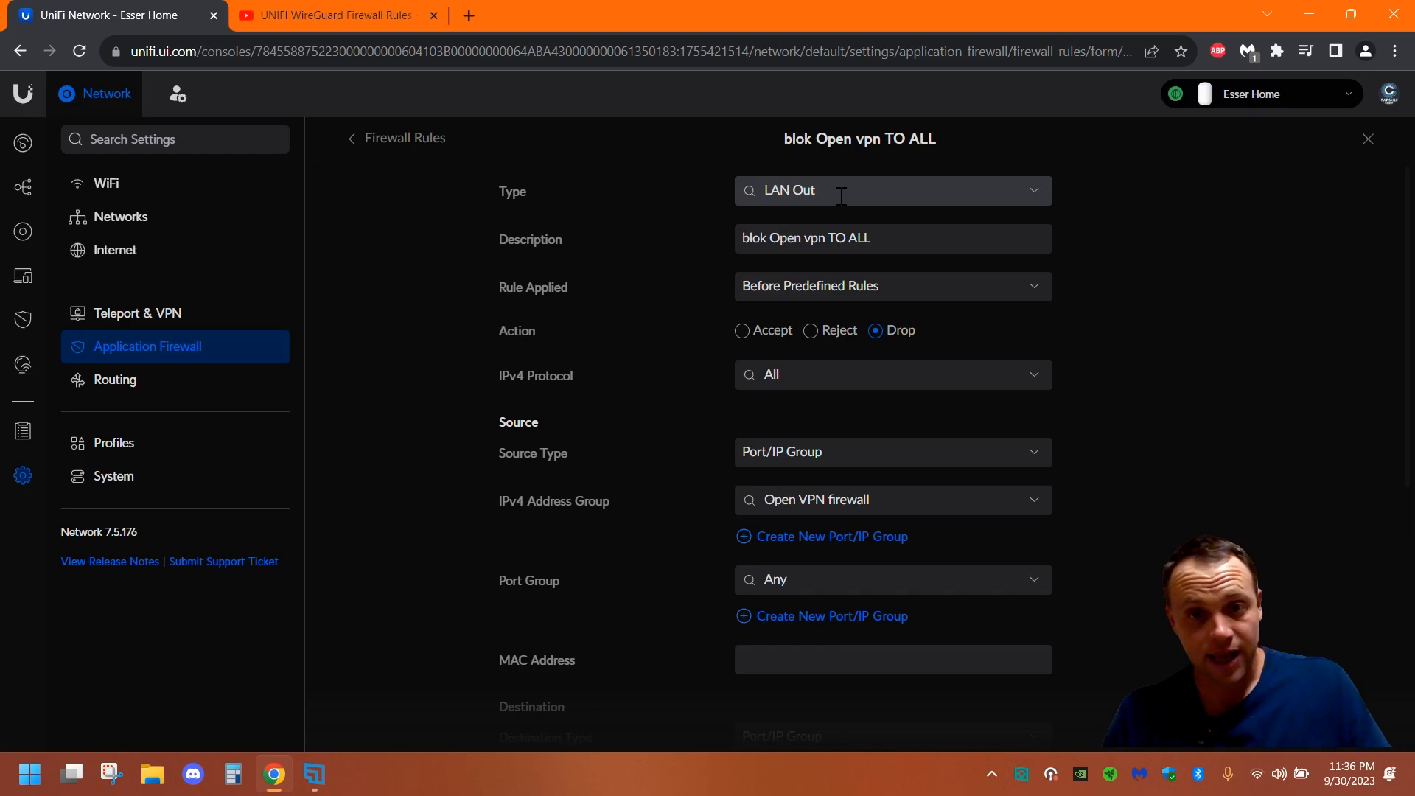
mouse_move(779, 264)
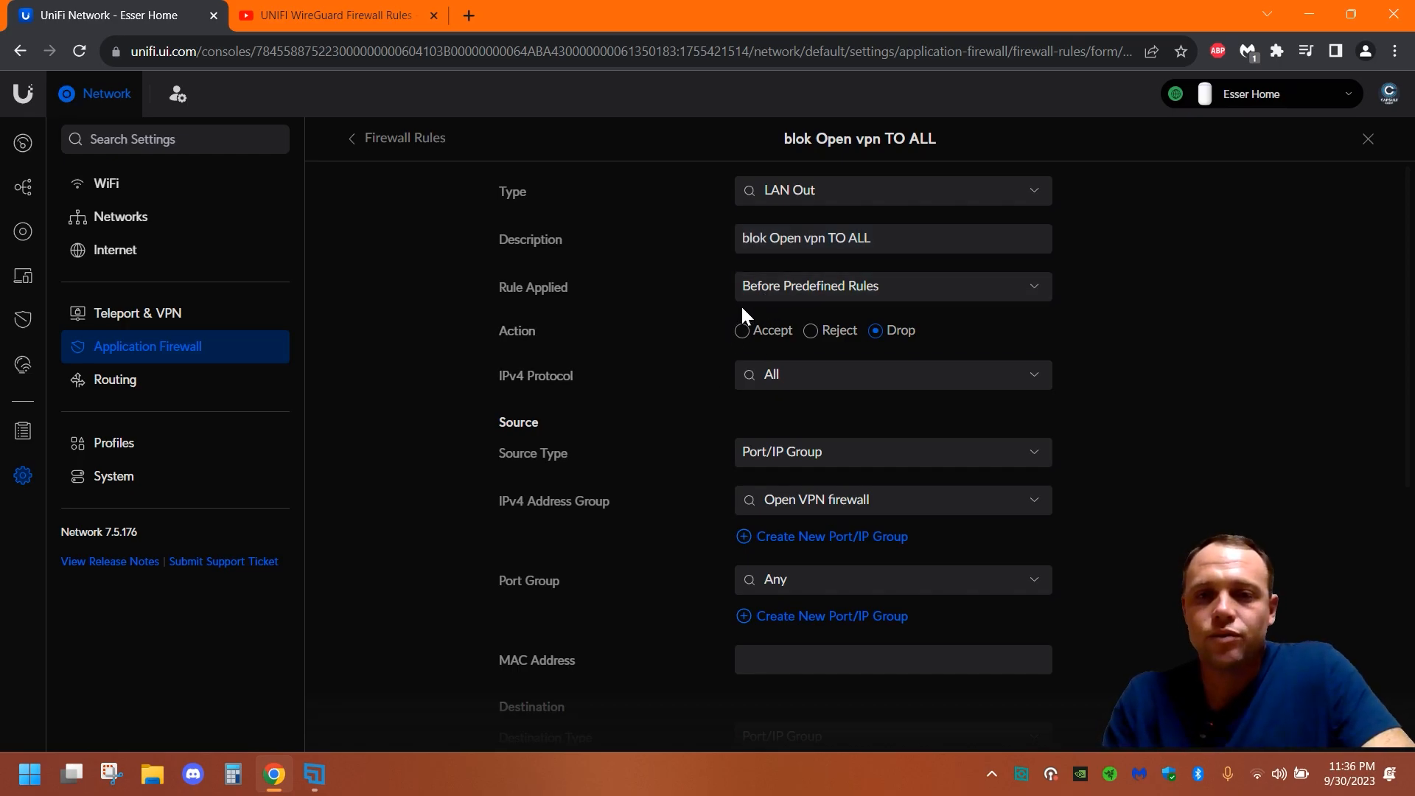
mouse_move(846, 286)
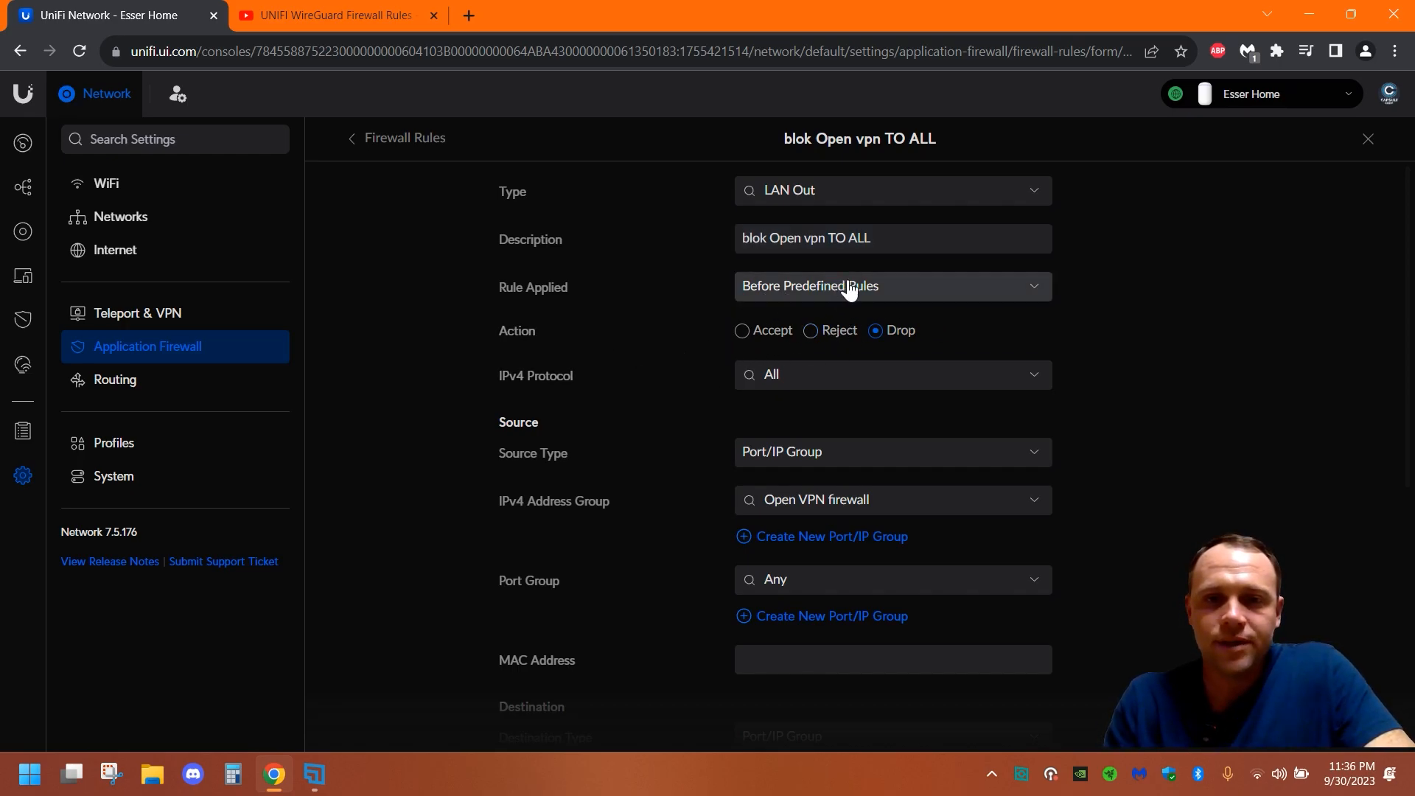
mouse_move(892, 316)
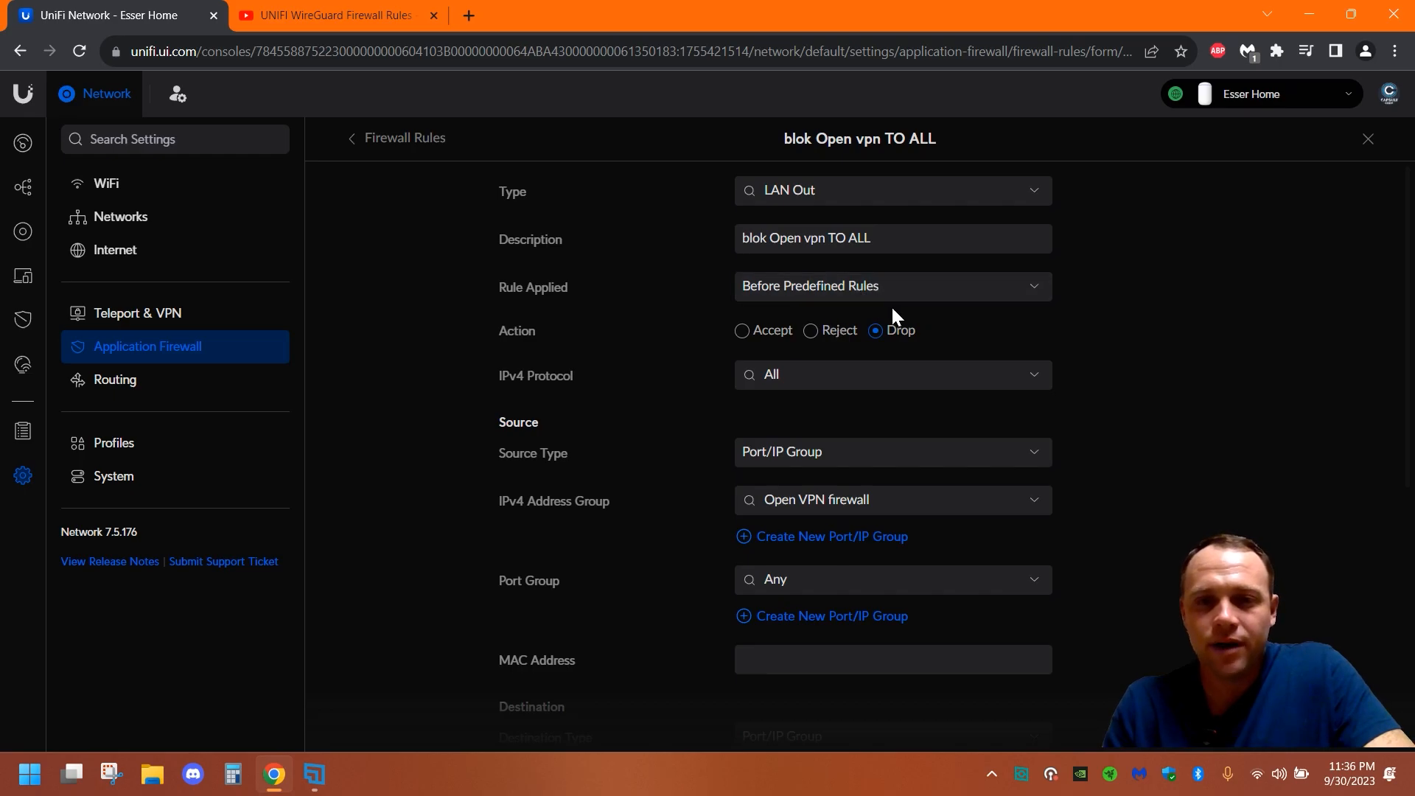
mouse_move(507, 401)
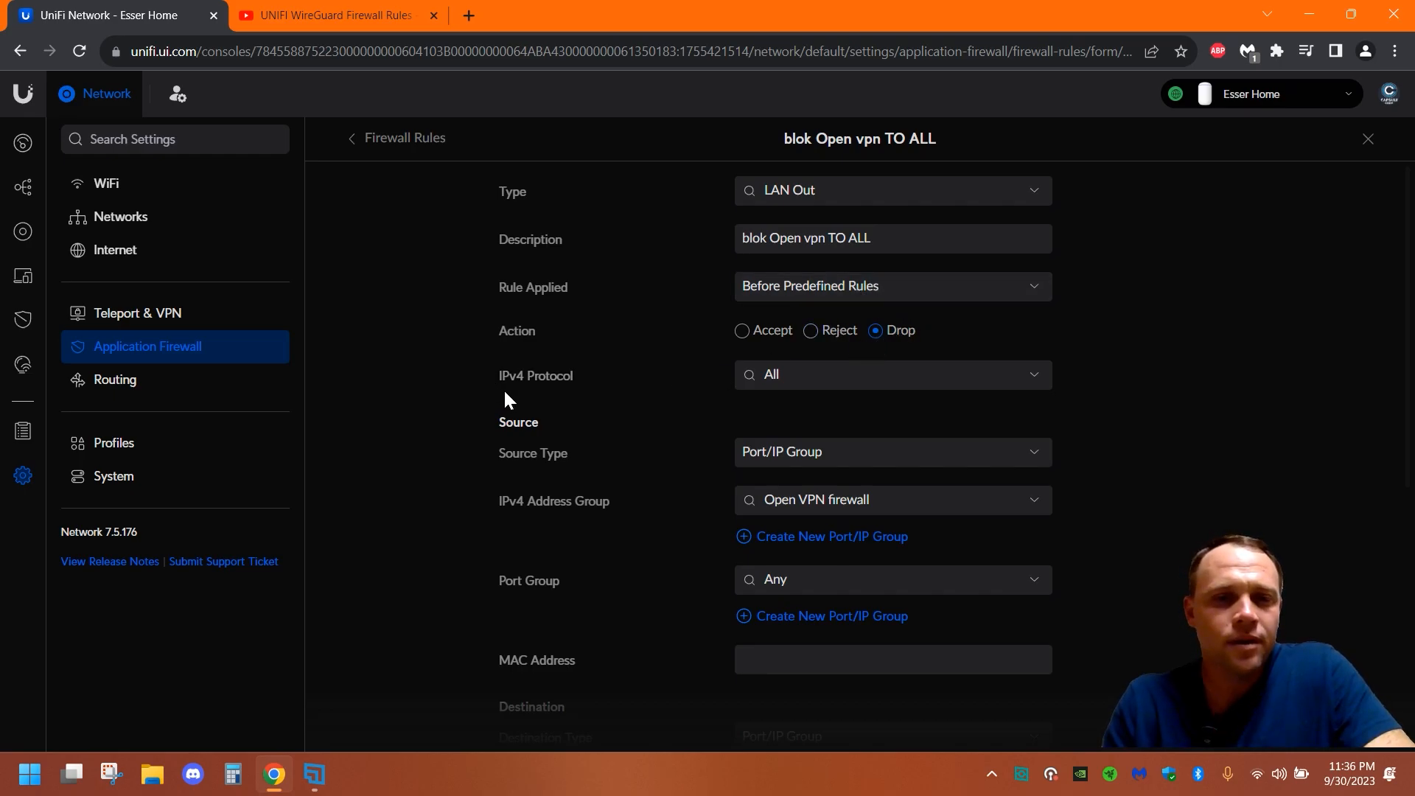
scroll(down, 3)
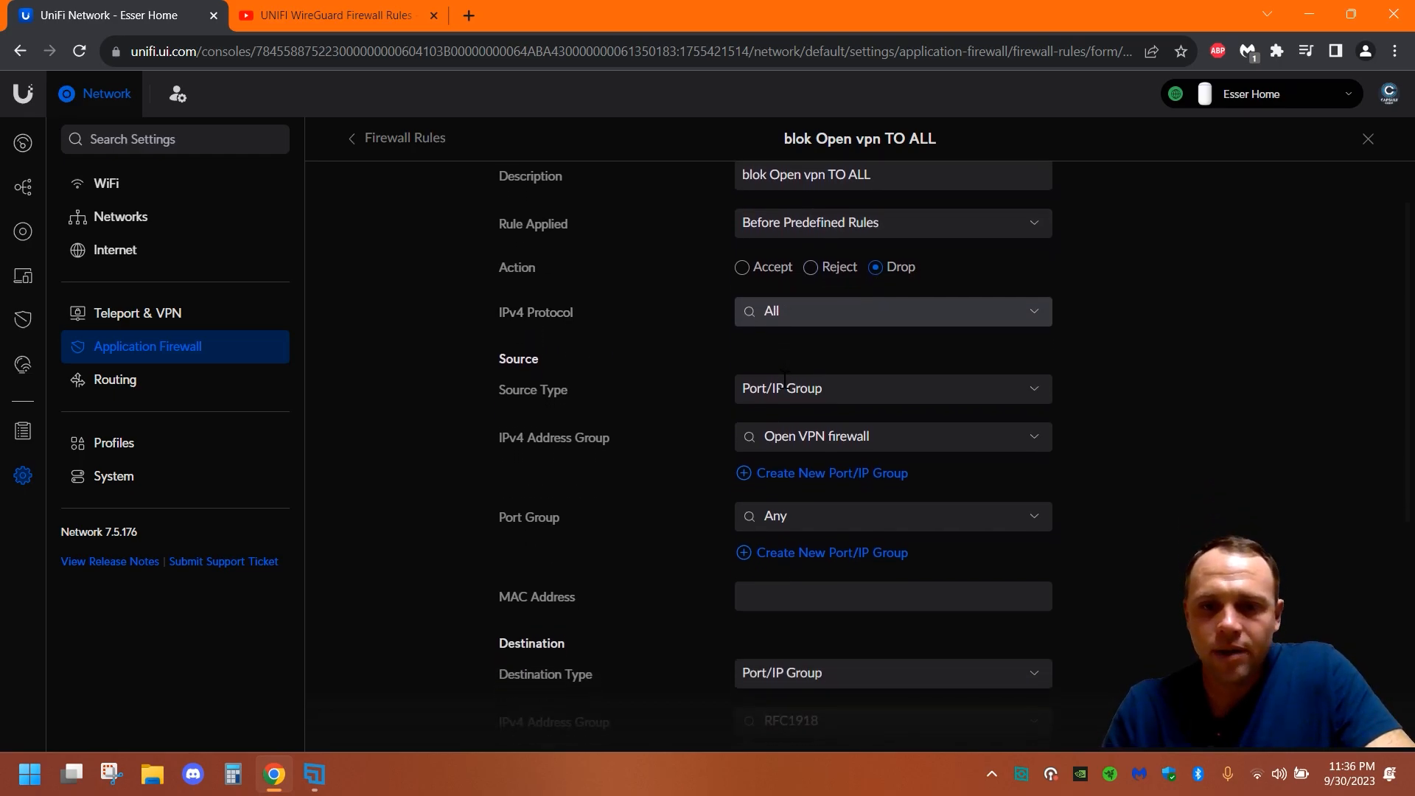
scroll(down, 3)
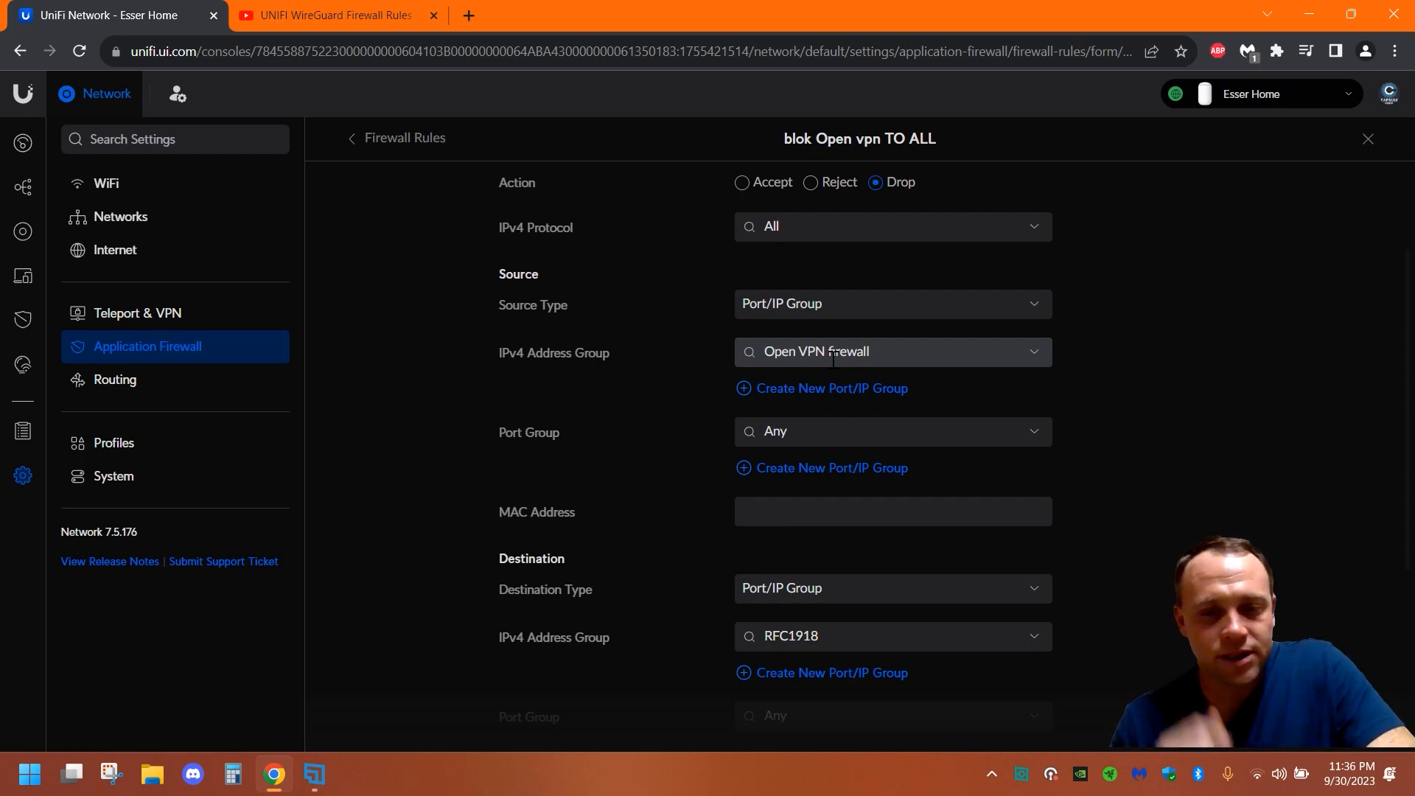
mouse_move(822, 427)
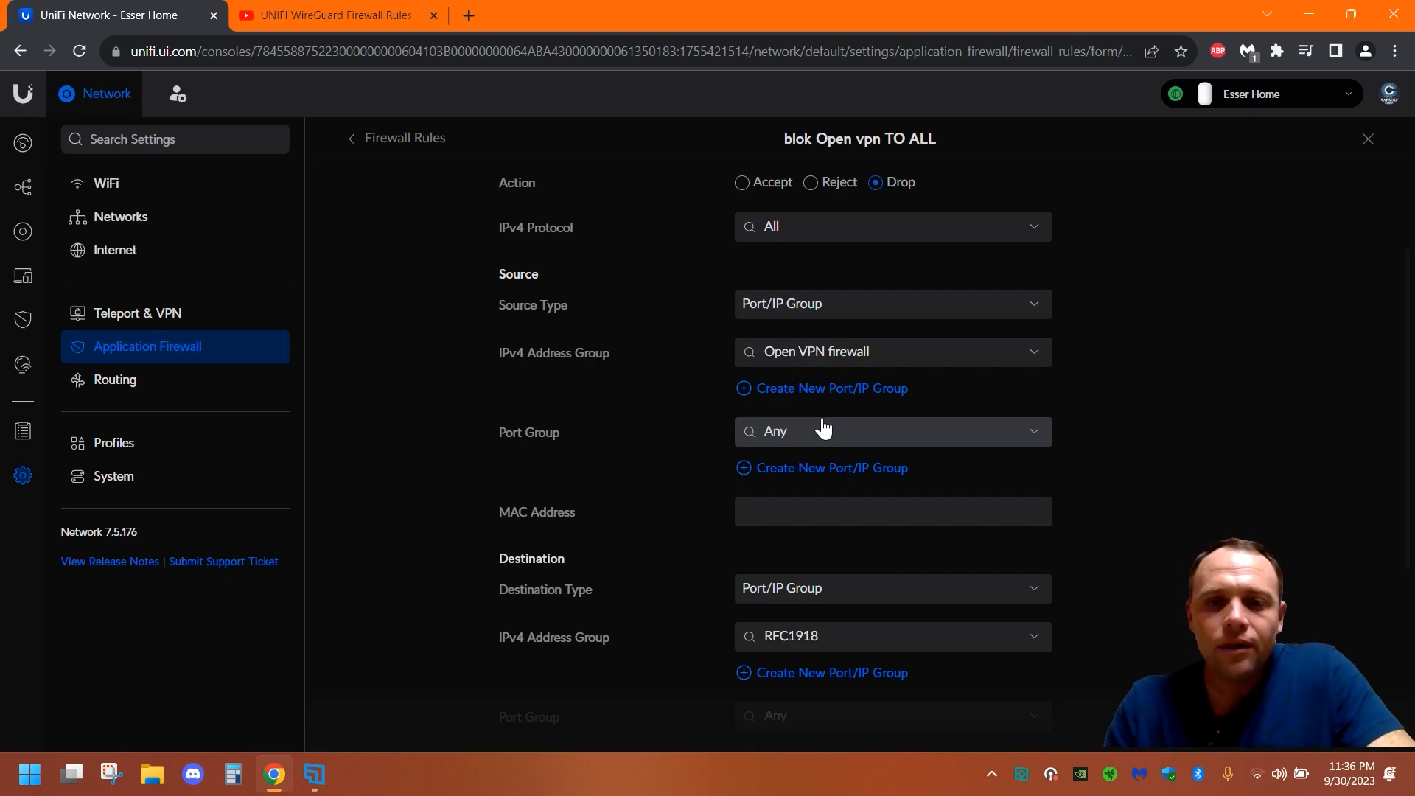
scroll(down, 3)
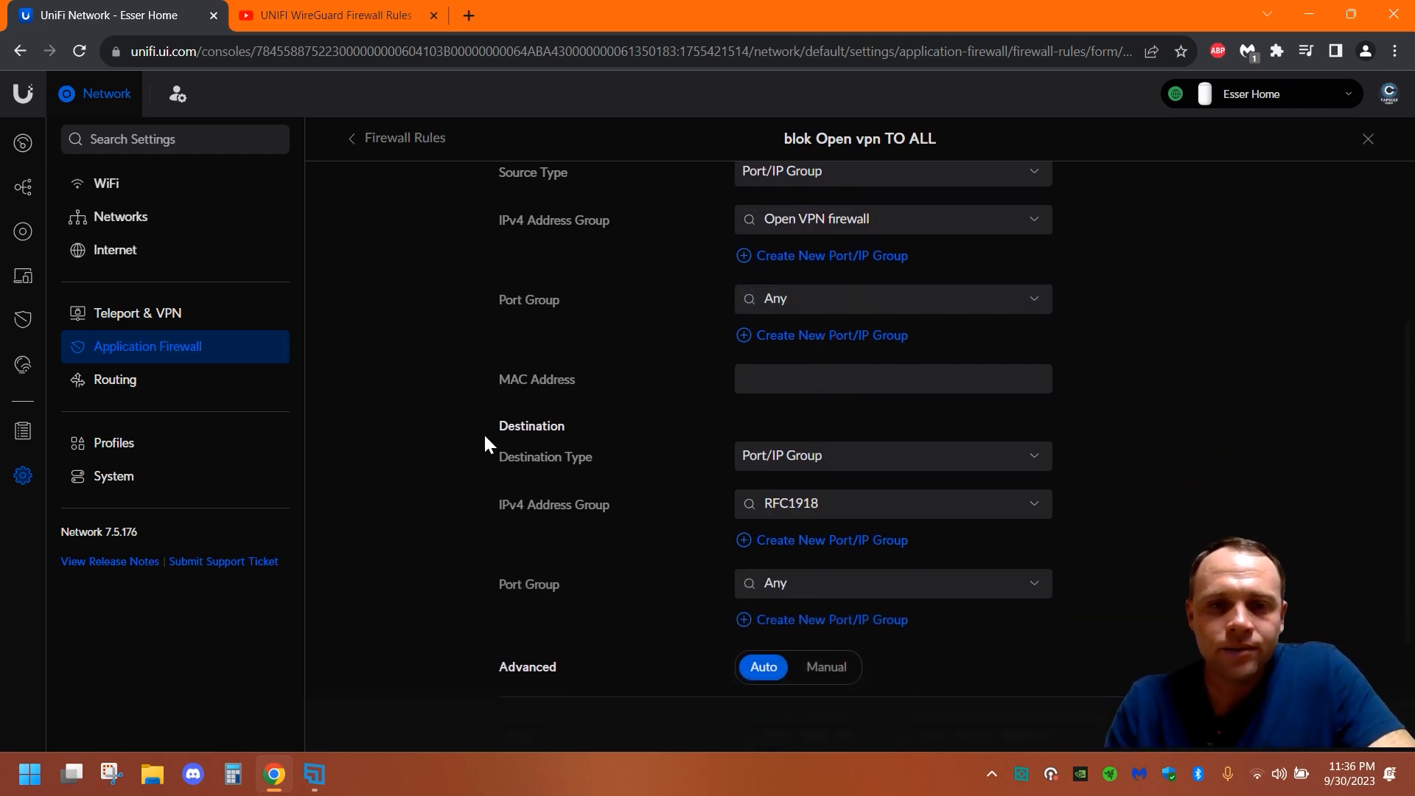
mouse_move(587, 518)
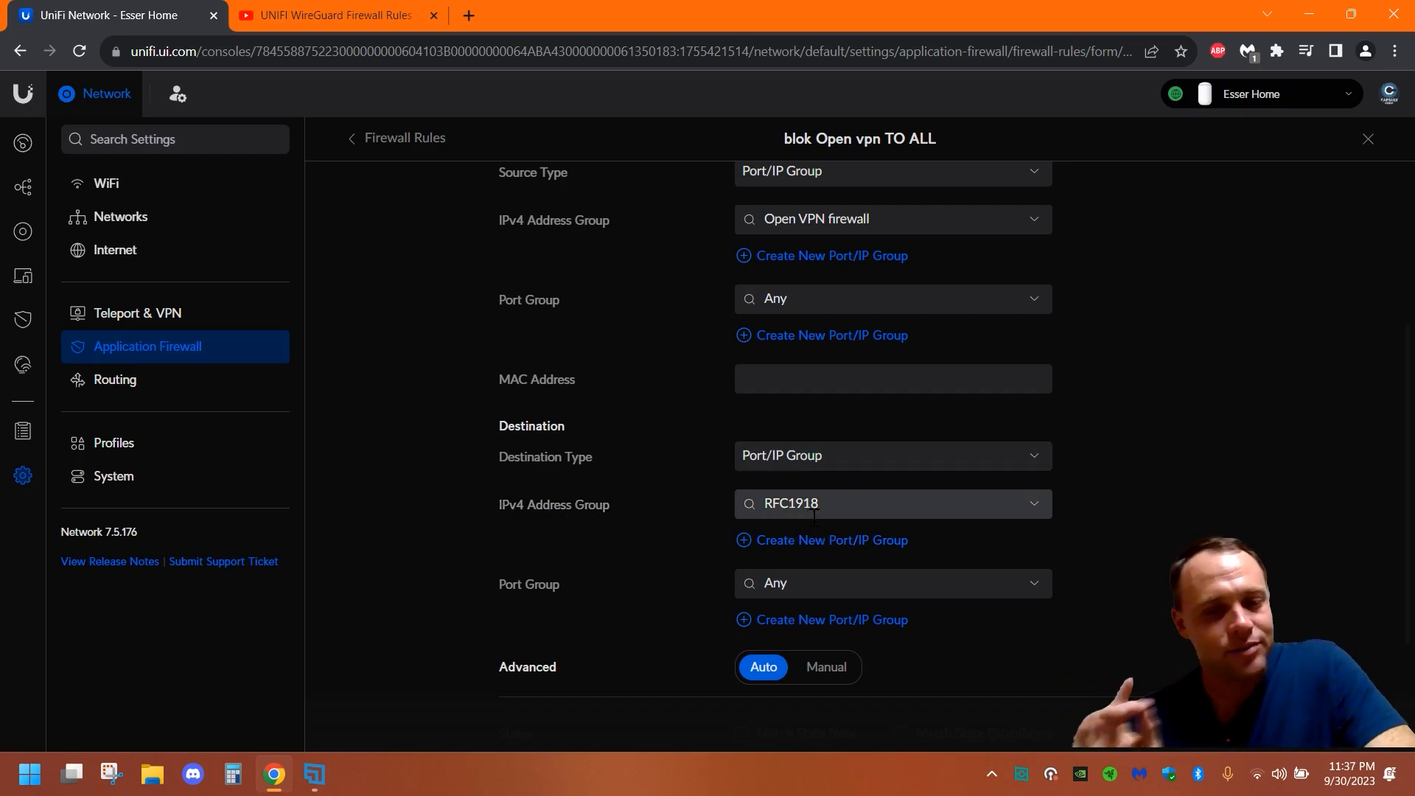
scroll(down, 3)
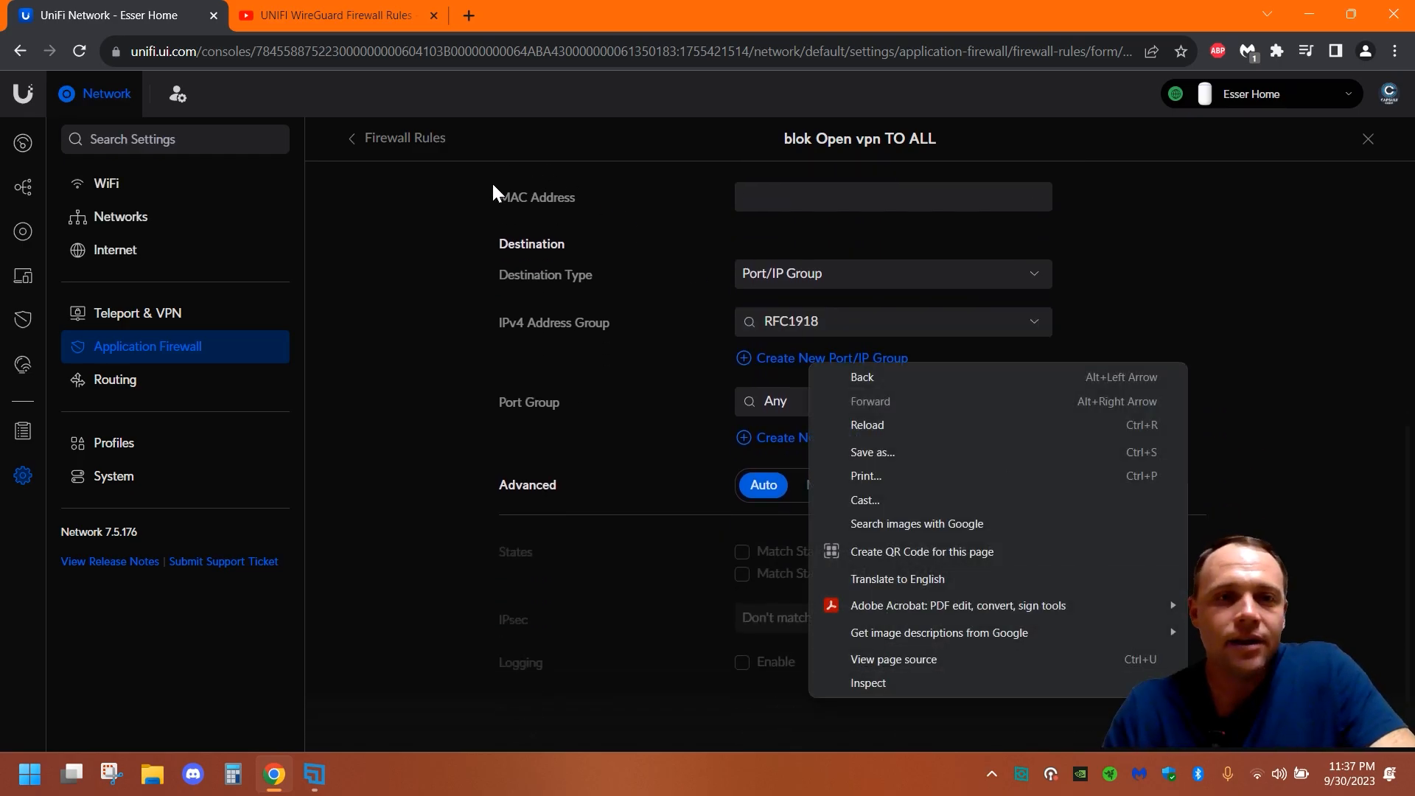
Return from the rule to the All (32) firewall list, scrolled to LAN Out rules.
click(860, 378)
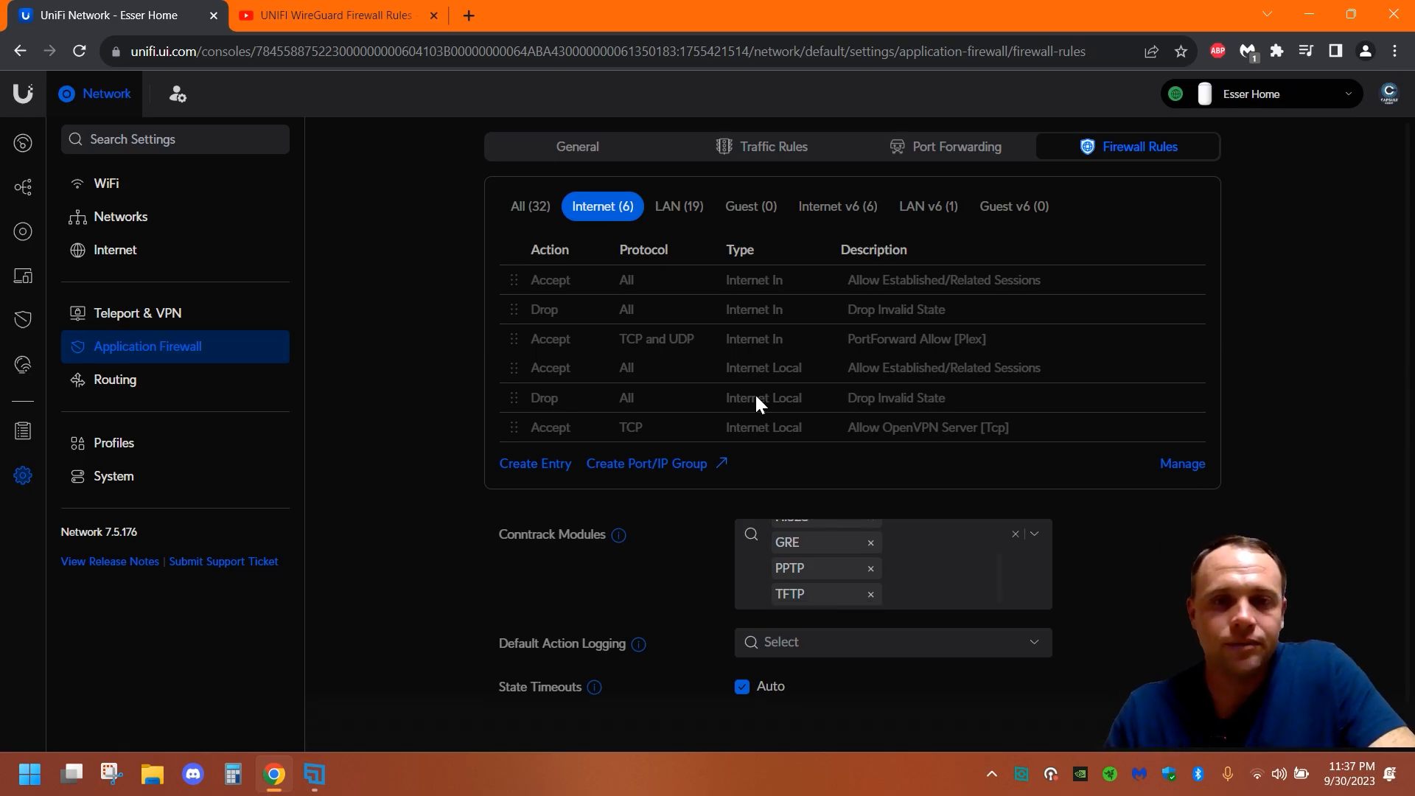
right_click(531, 208)
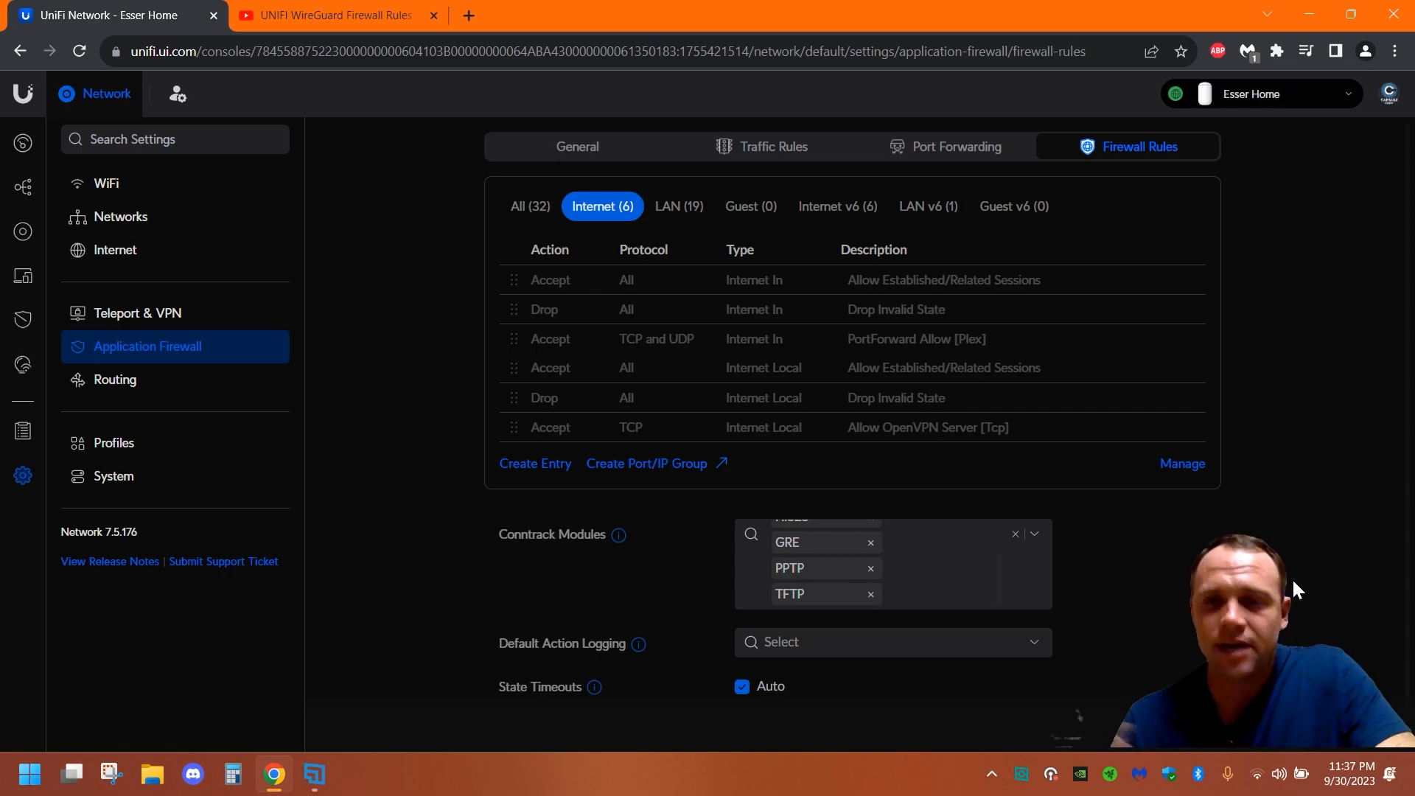
mouse_move(803, 515)
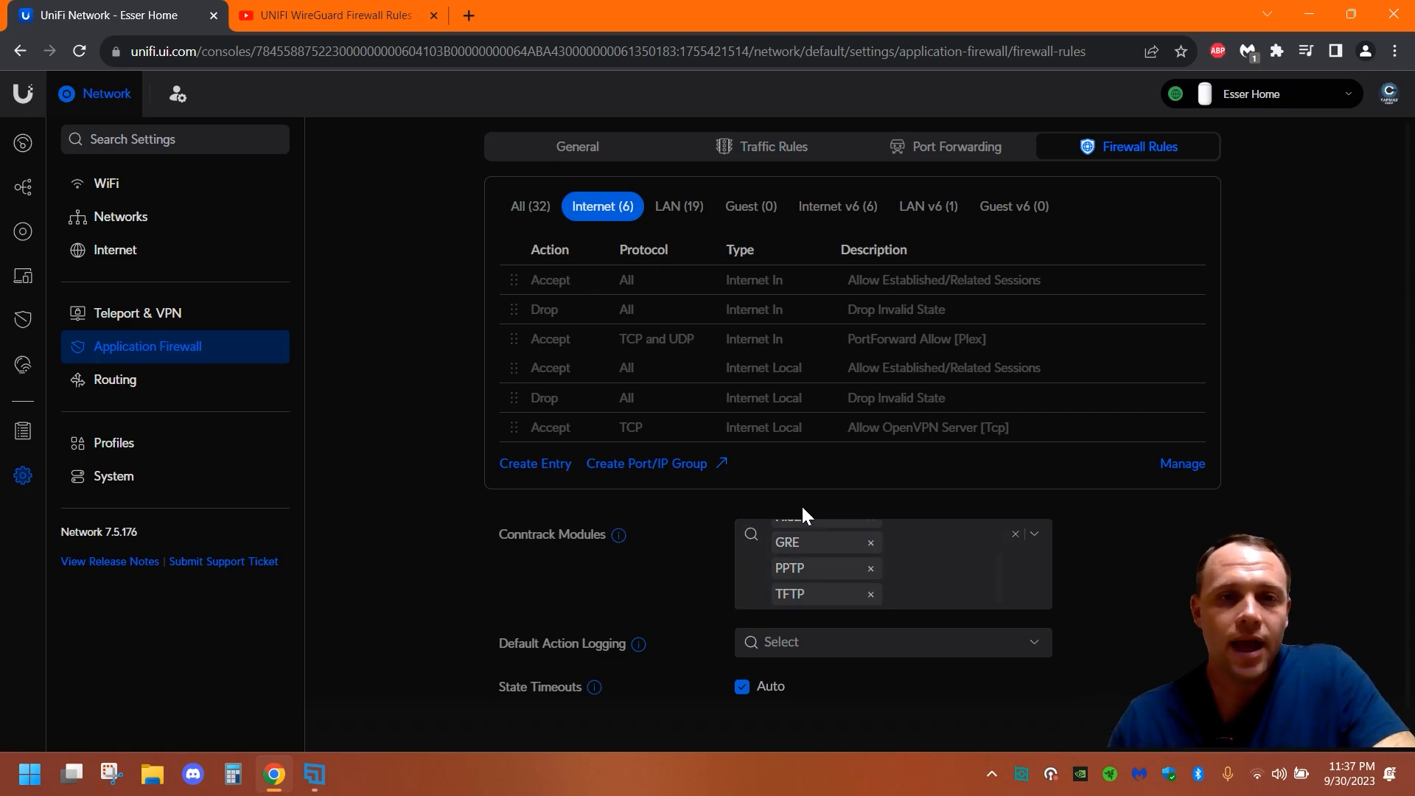
click(530, 205)
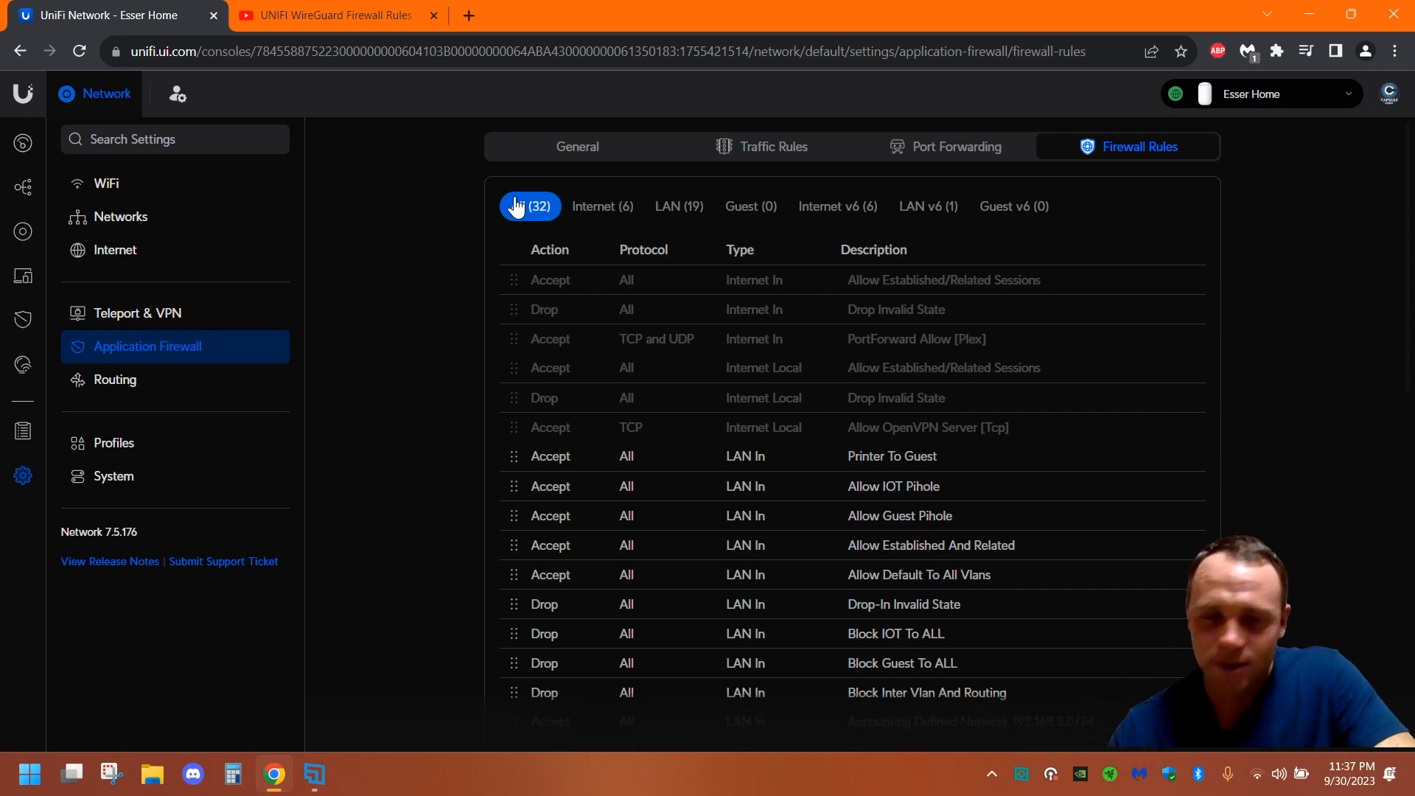
scroll(down, 3)
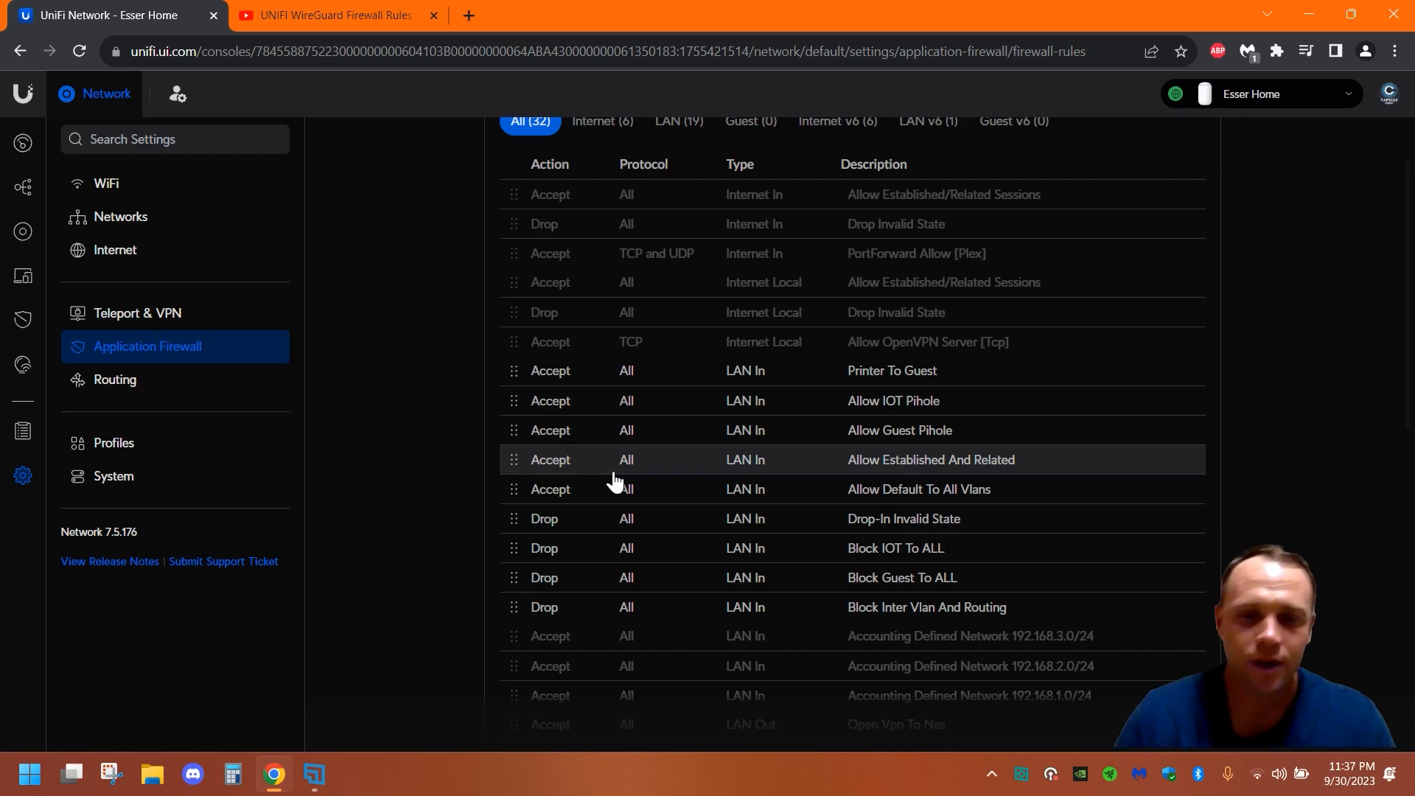
scroll(down, 3)
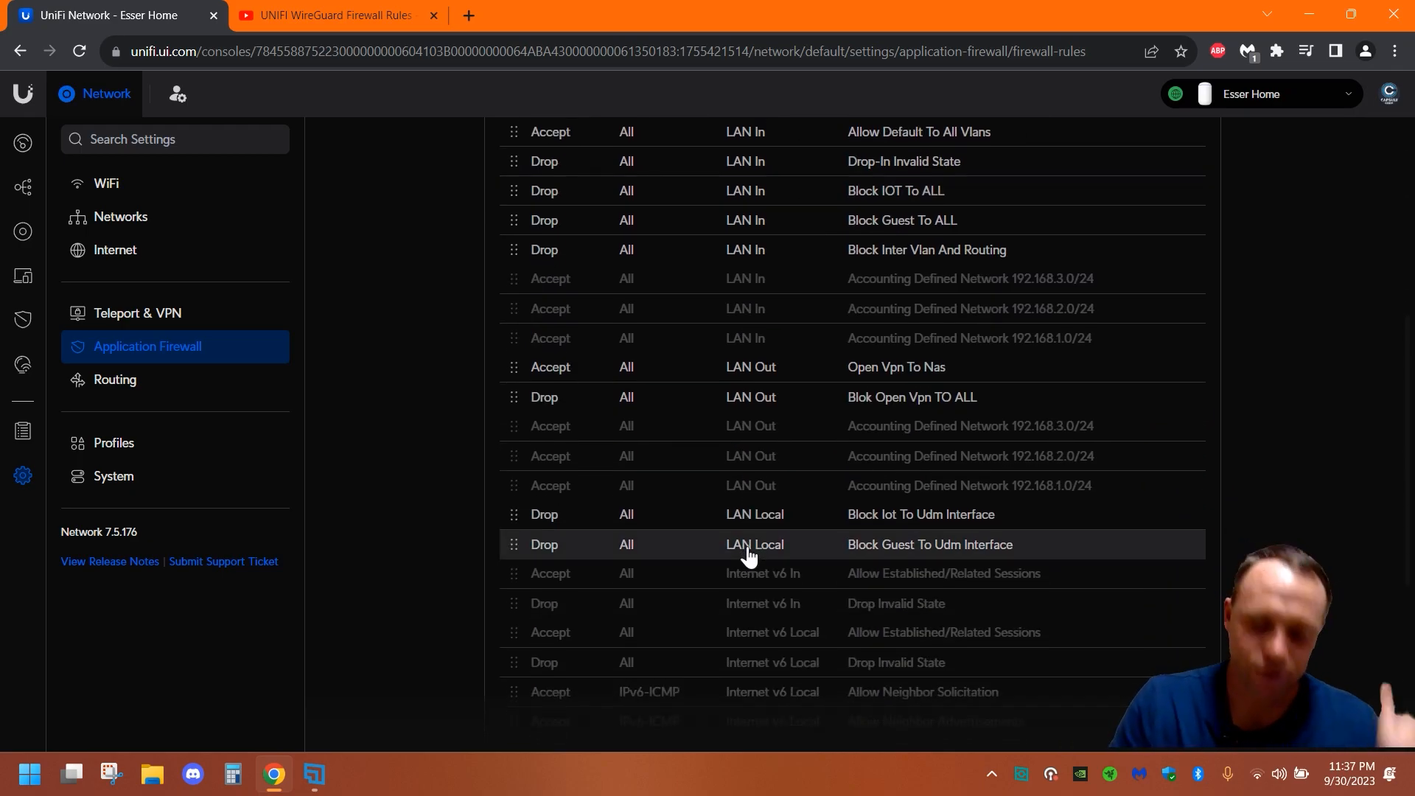
scroll(down, 3)
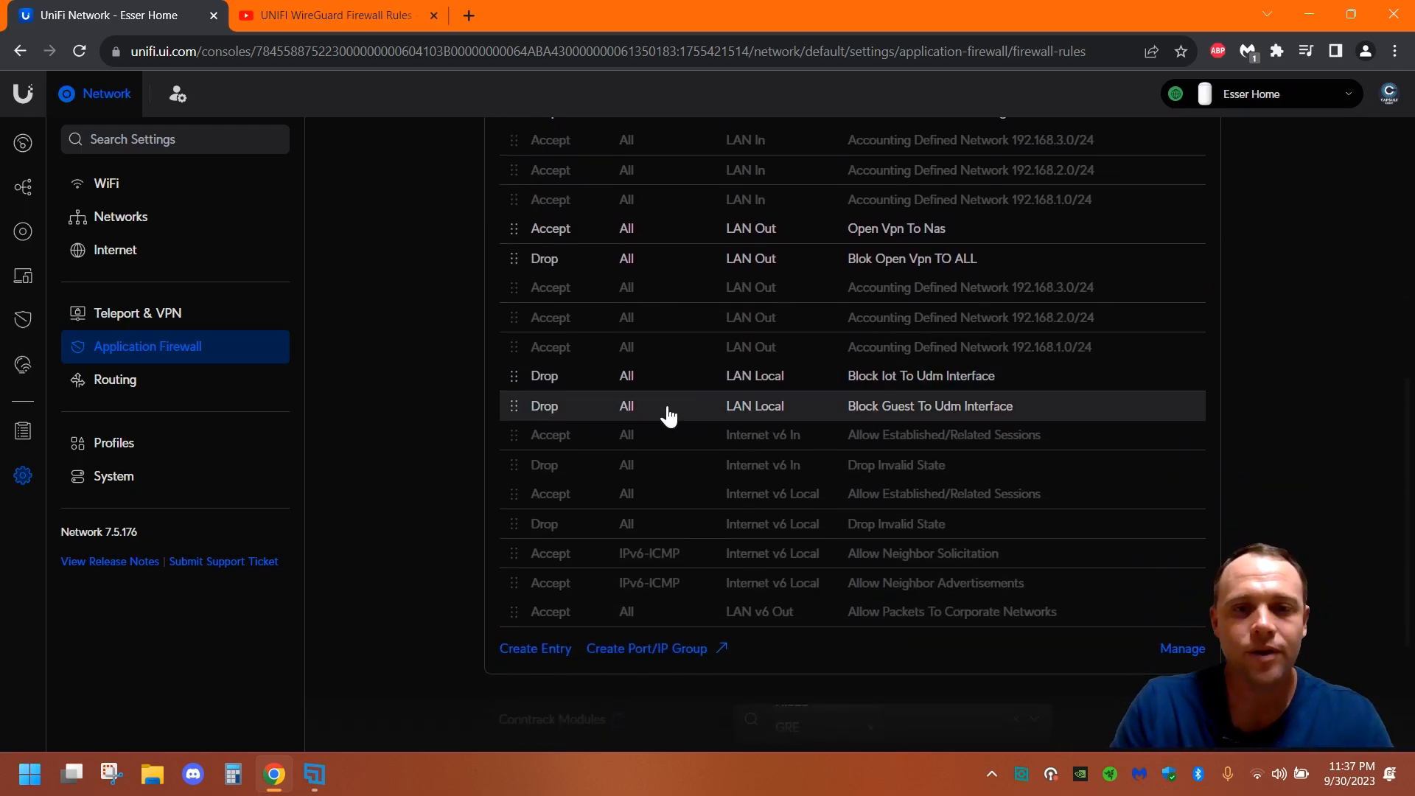
Open 'Open Vpn To Nas' and review its Open VPN firewall source and 192.168.1.100 destination.
click(921, 375)
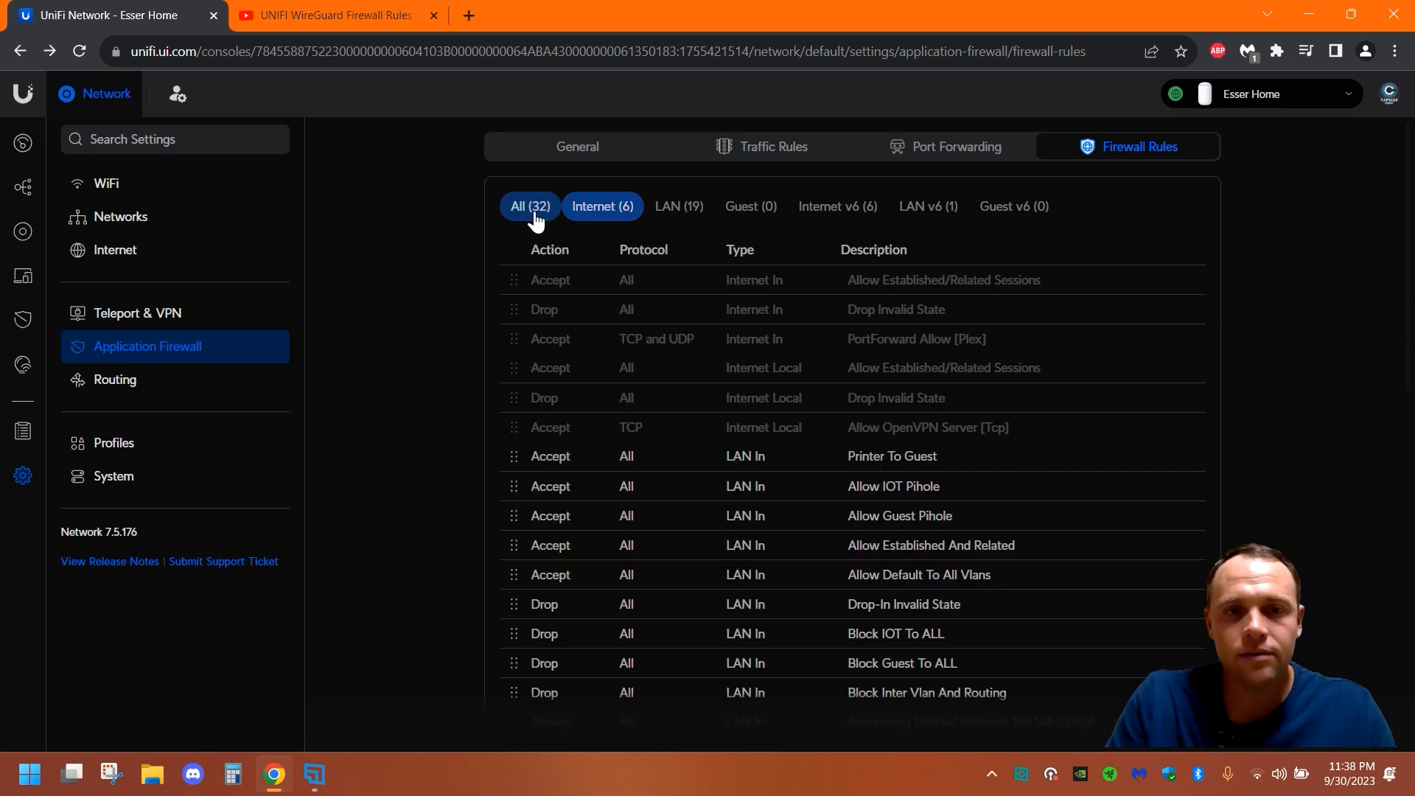
scroll(down, 3)
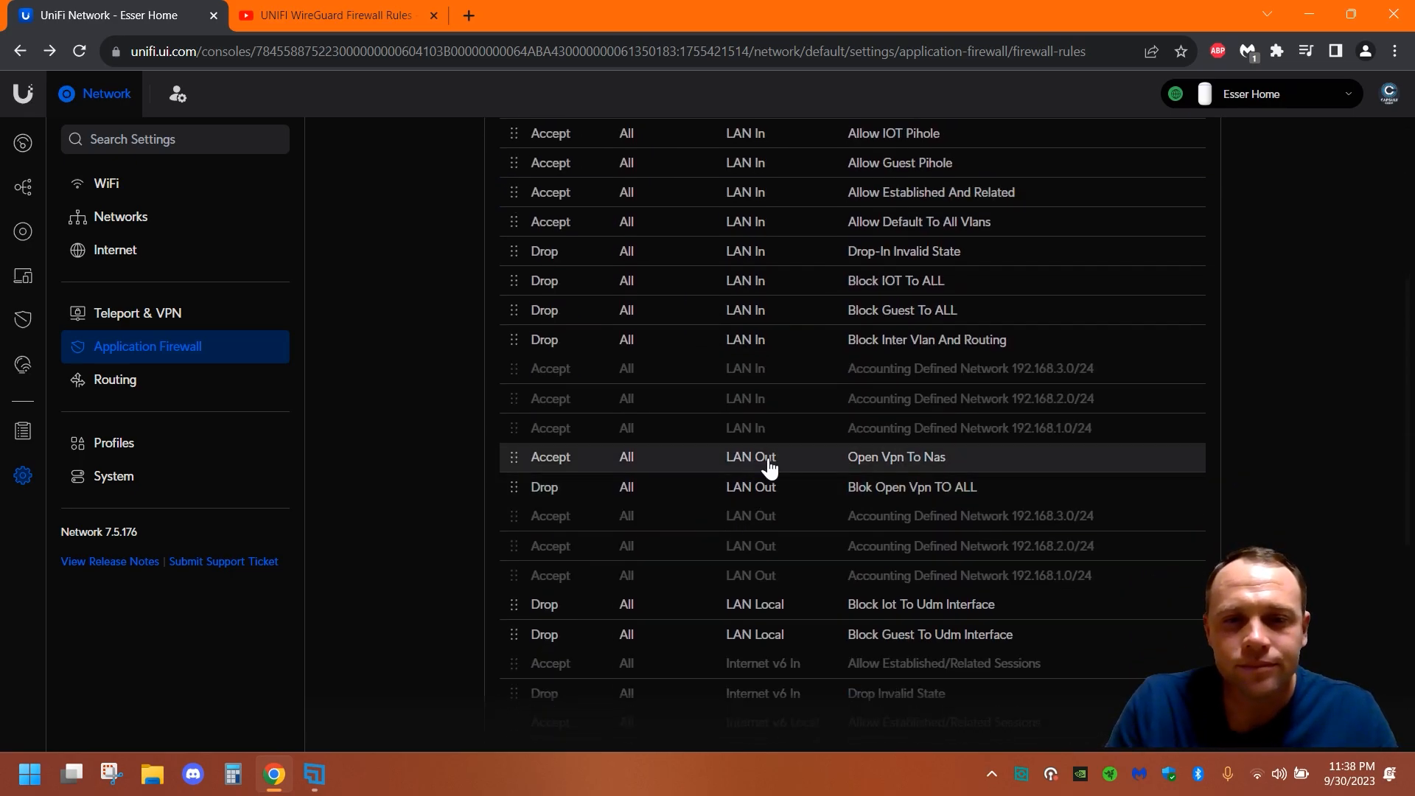
click(896, 457)
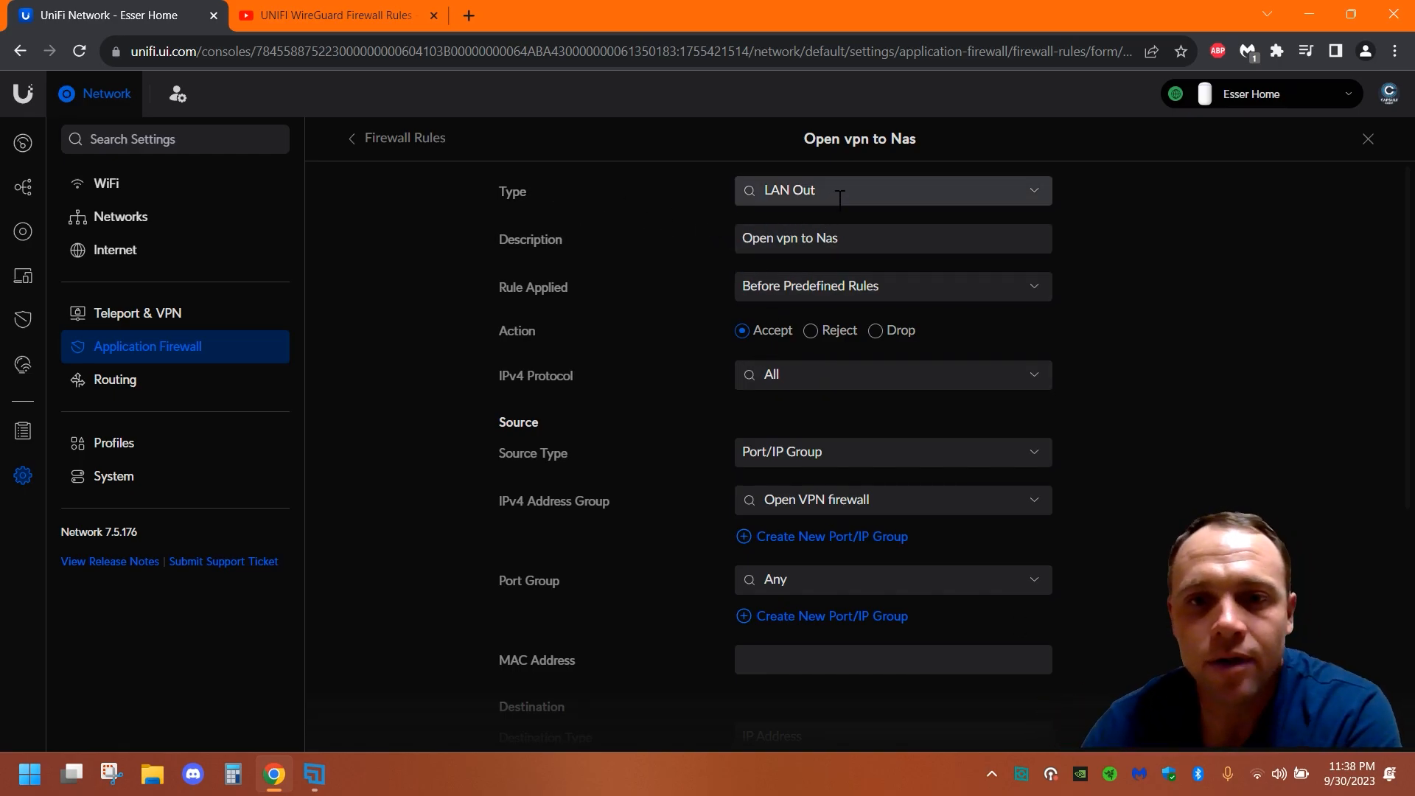
mouse_move(827, 218)
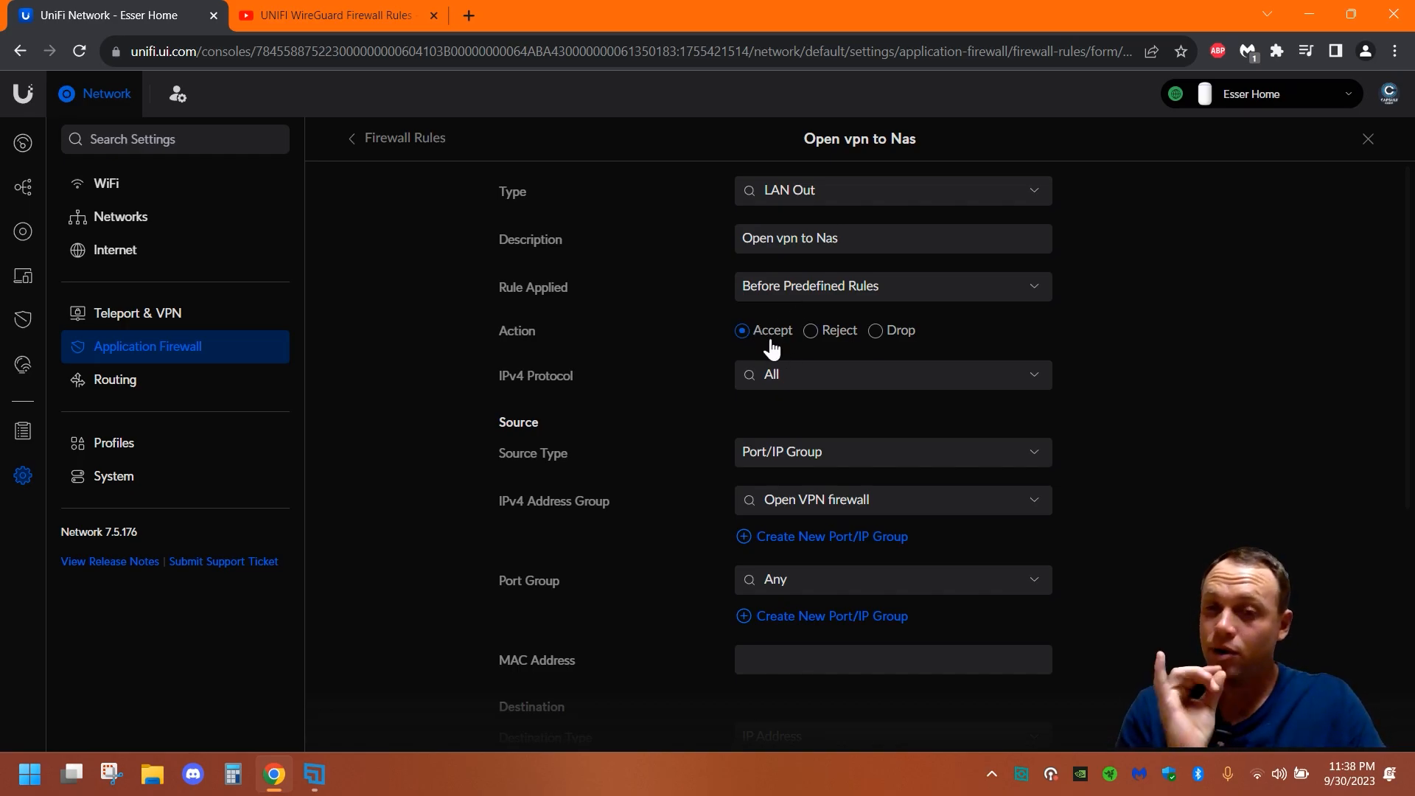
scroll(down, 3)
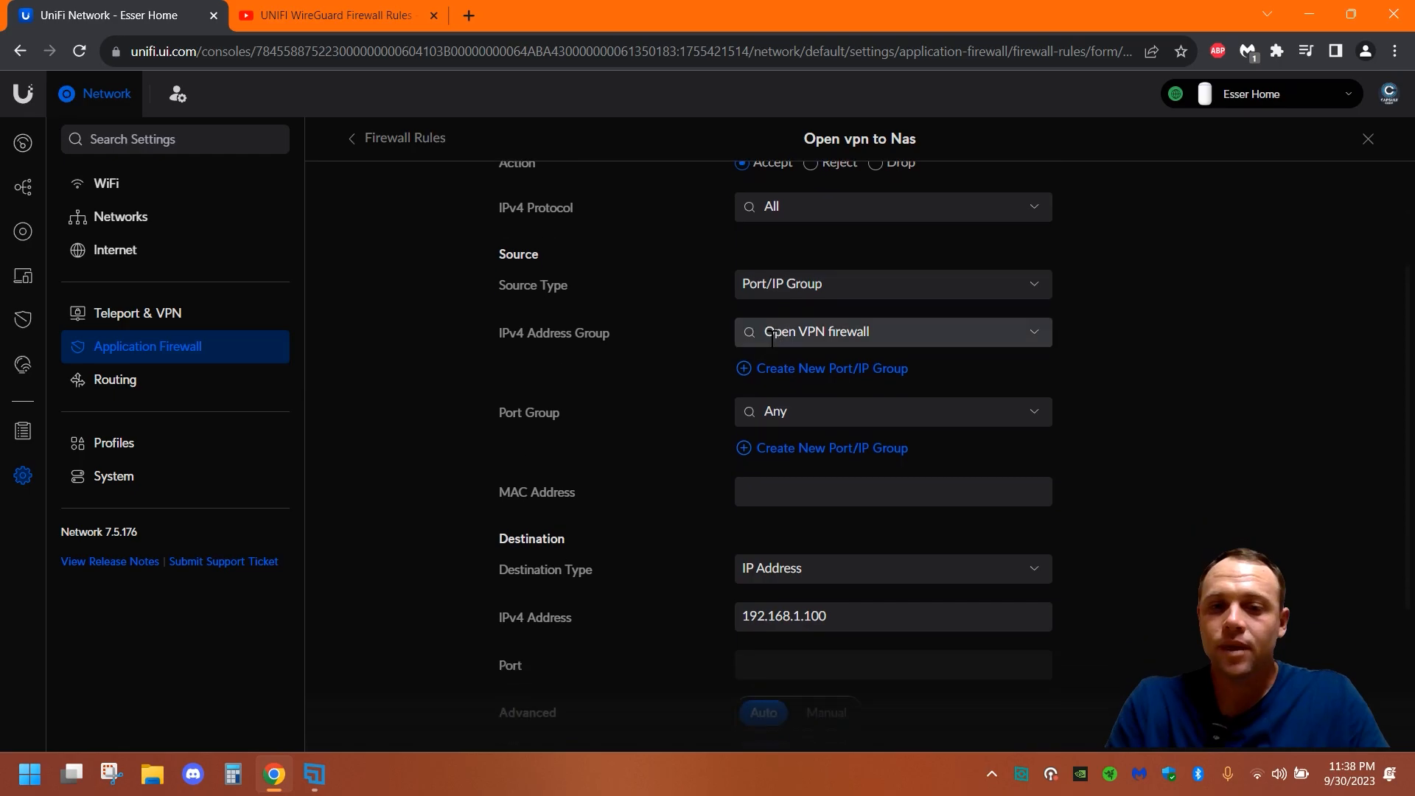
scroll(down, 3)
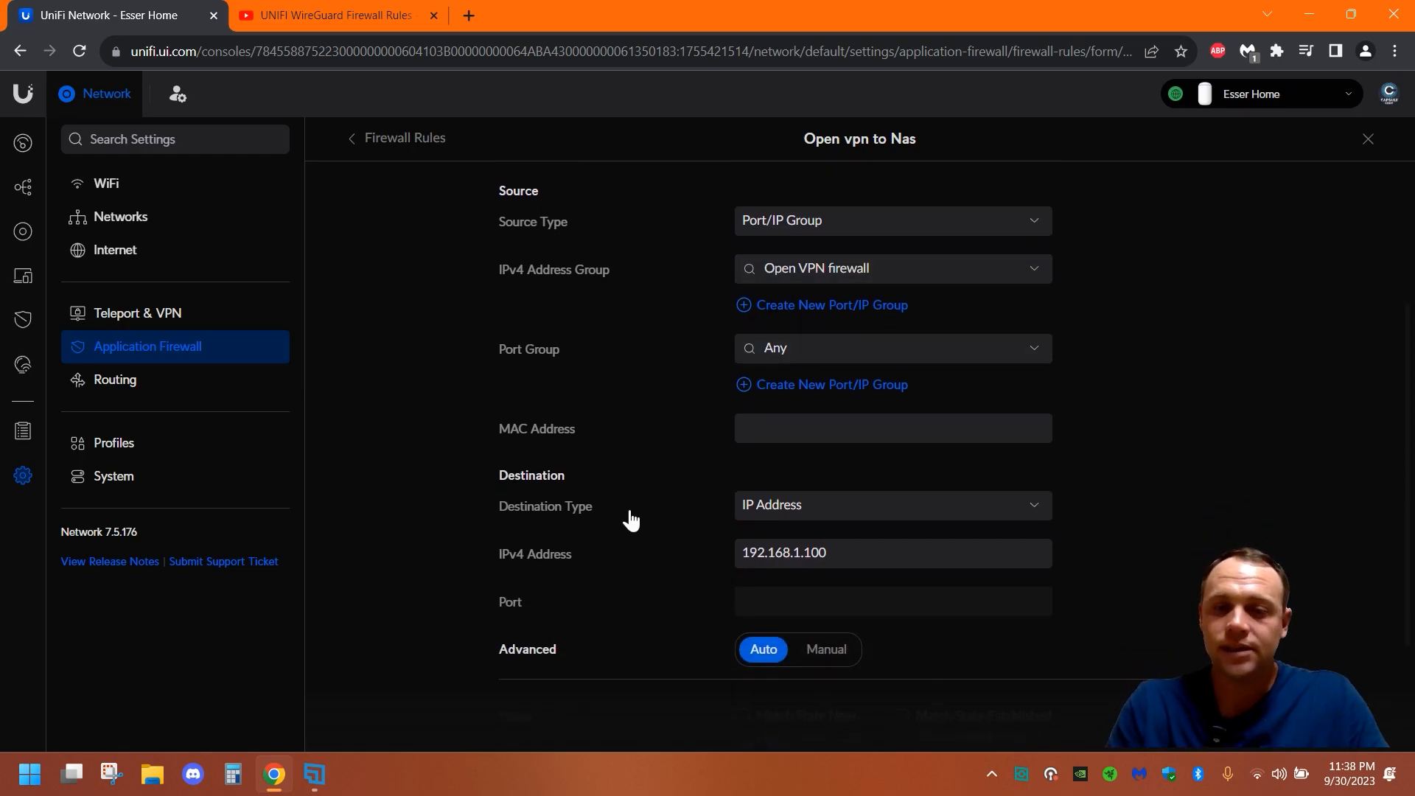
mouse_move(846, 512)
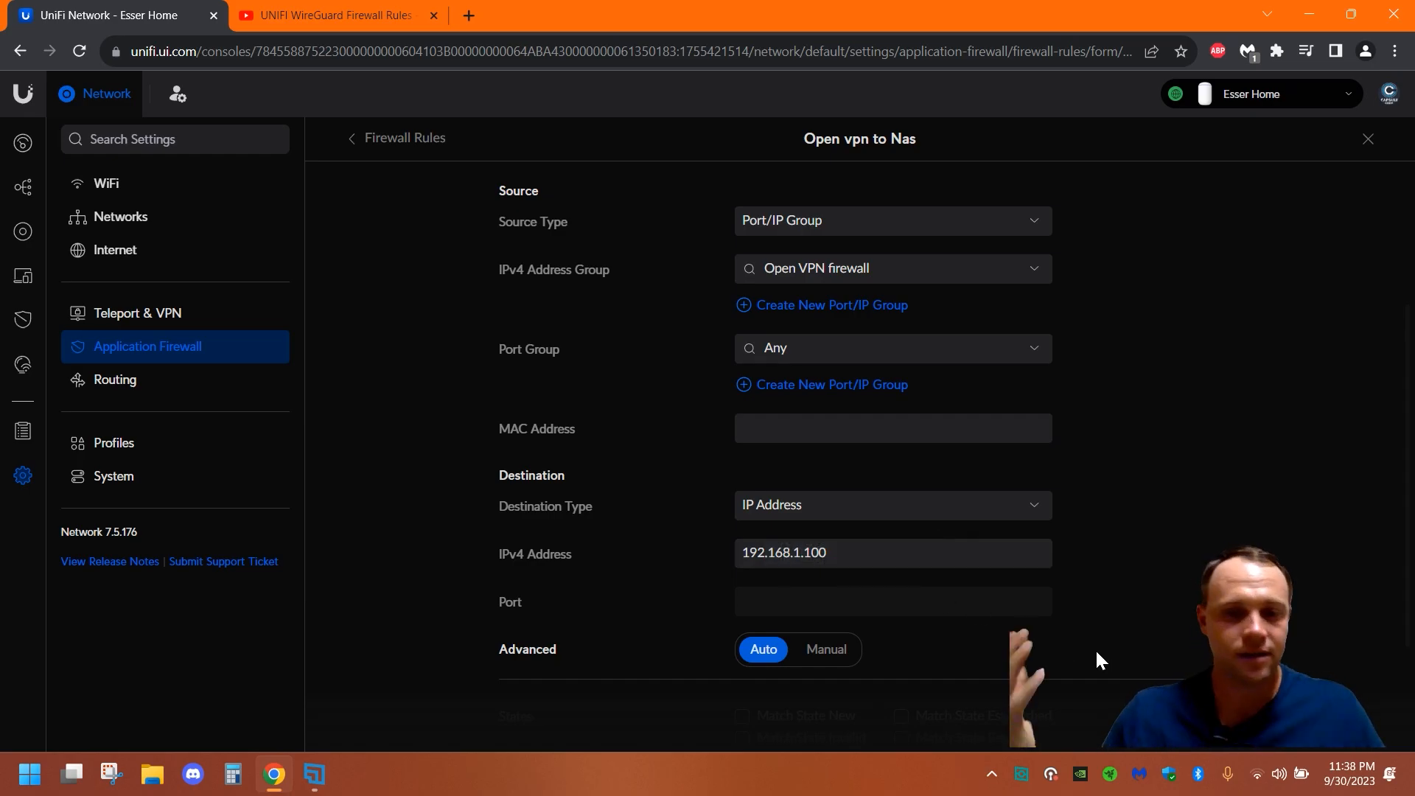
mouse_move(1102, 645)
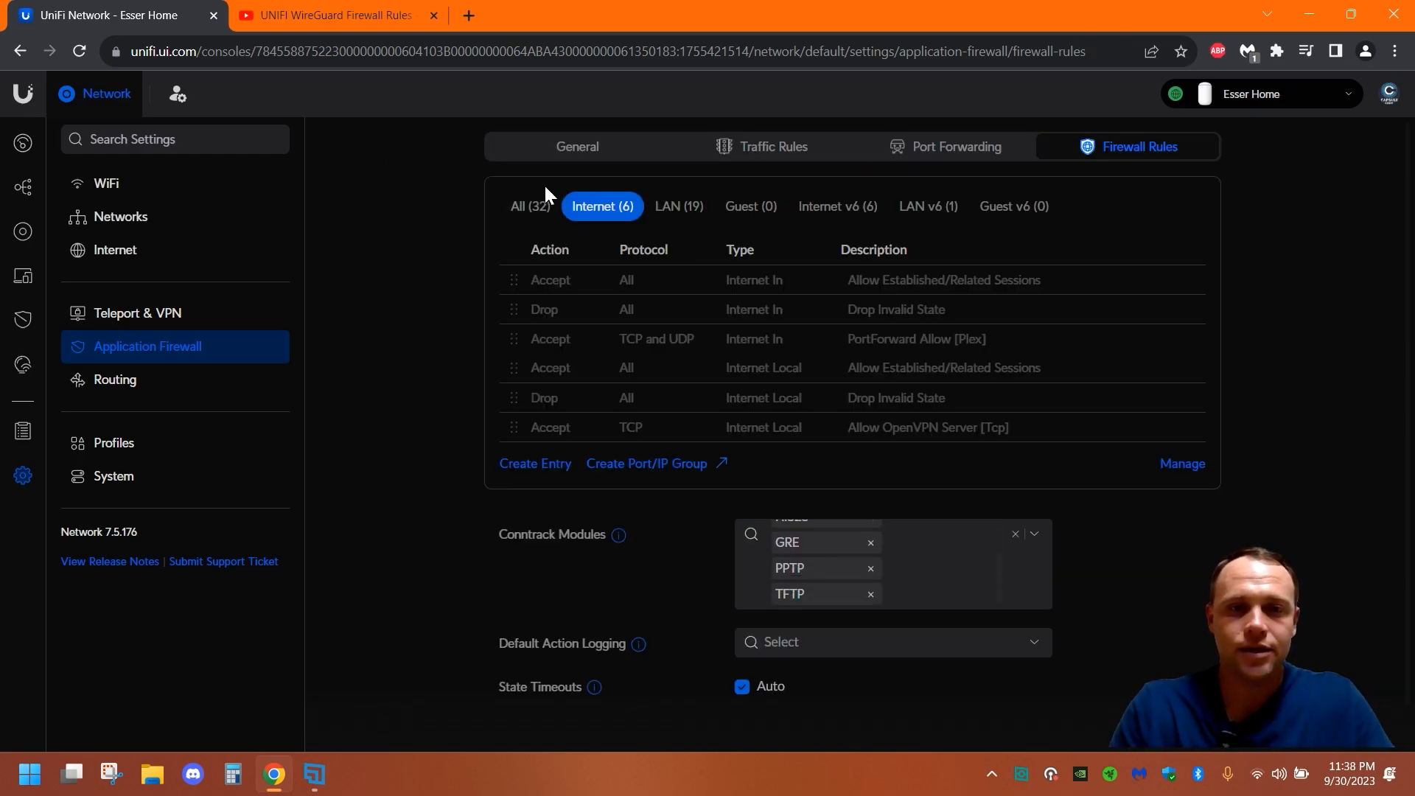
Show the All (32) rule filter and scroll down through the rules.
click(531, 206)
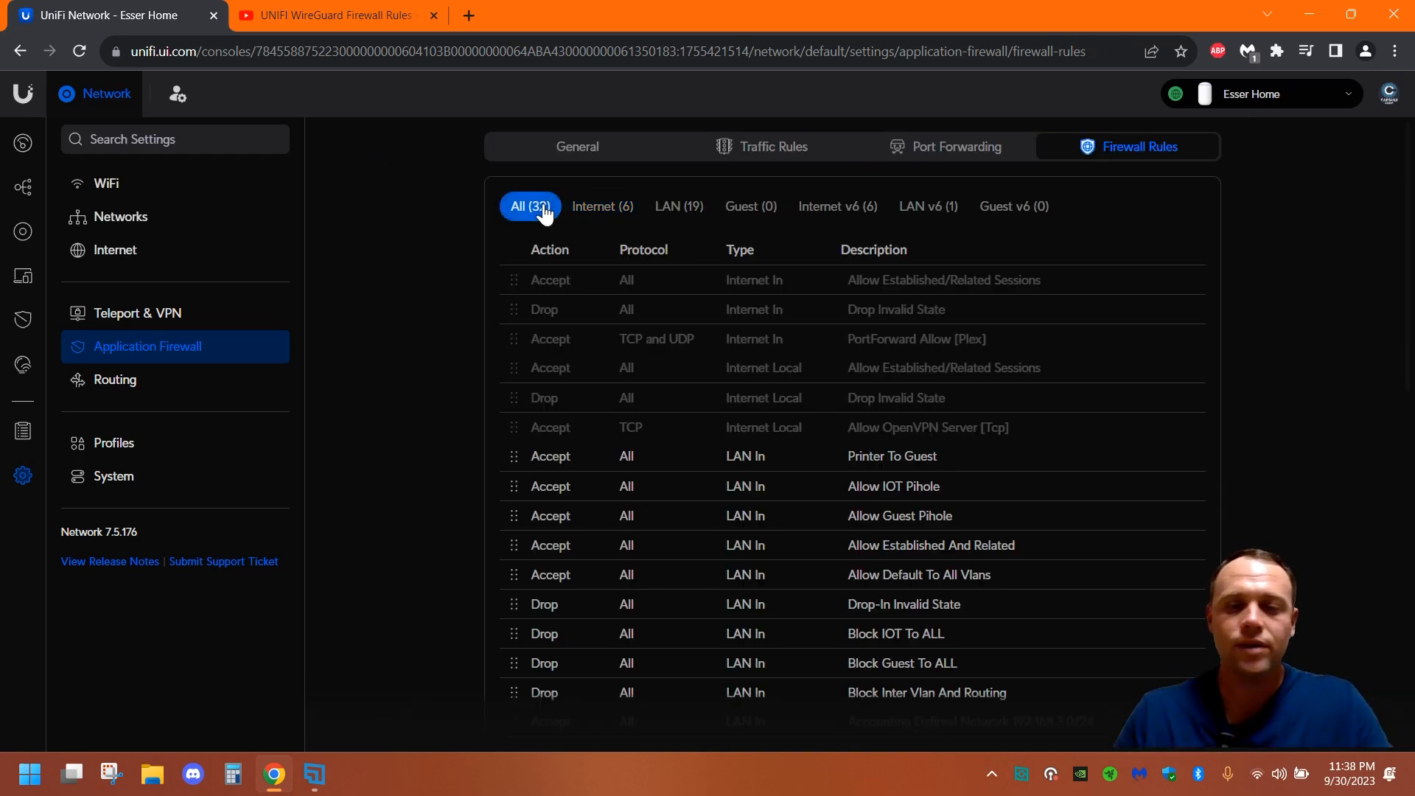
scroll(down, 3)
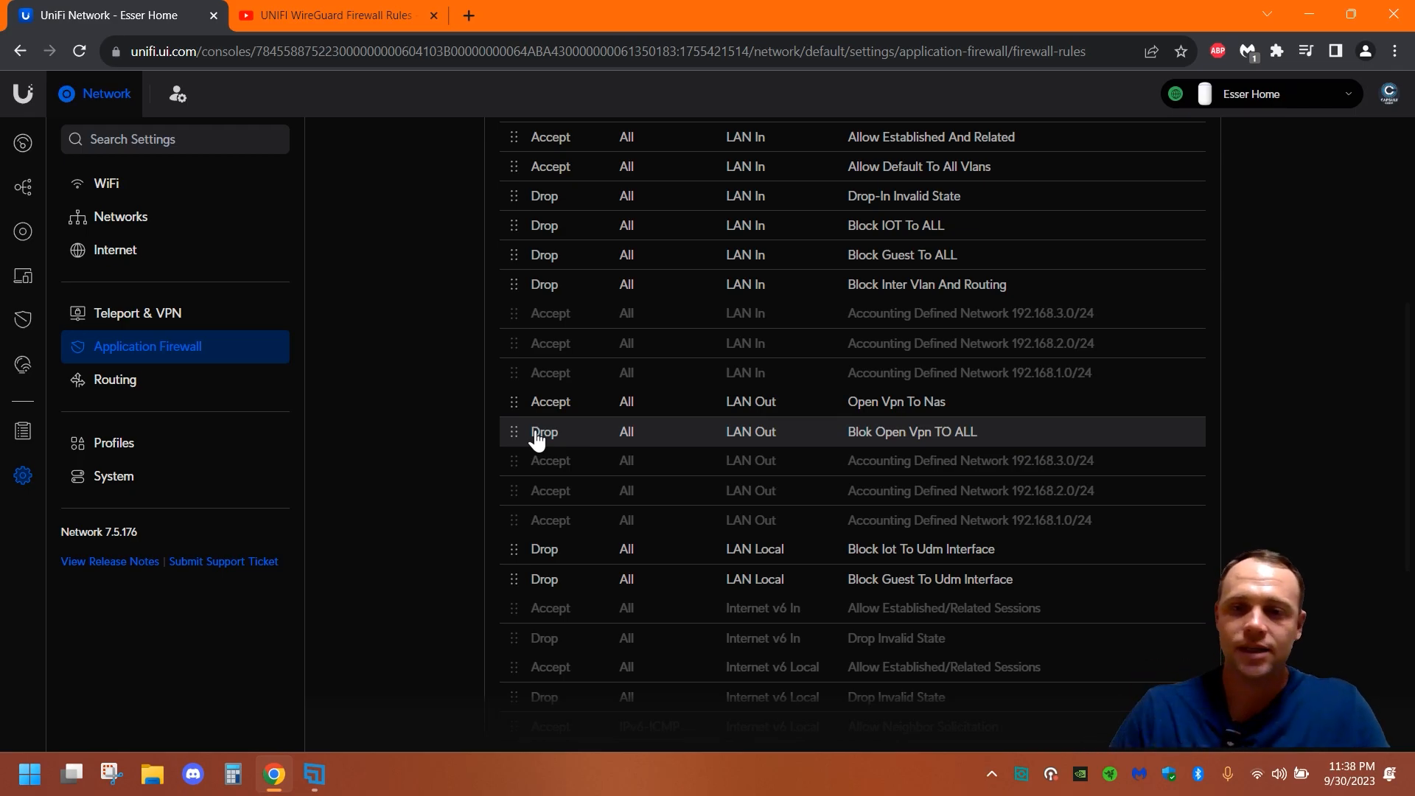
mouse_move(566, 439)
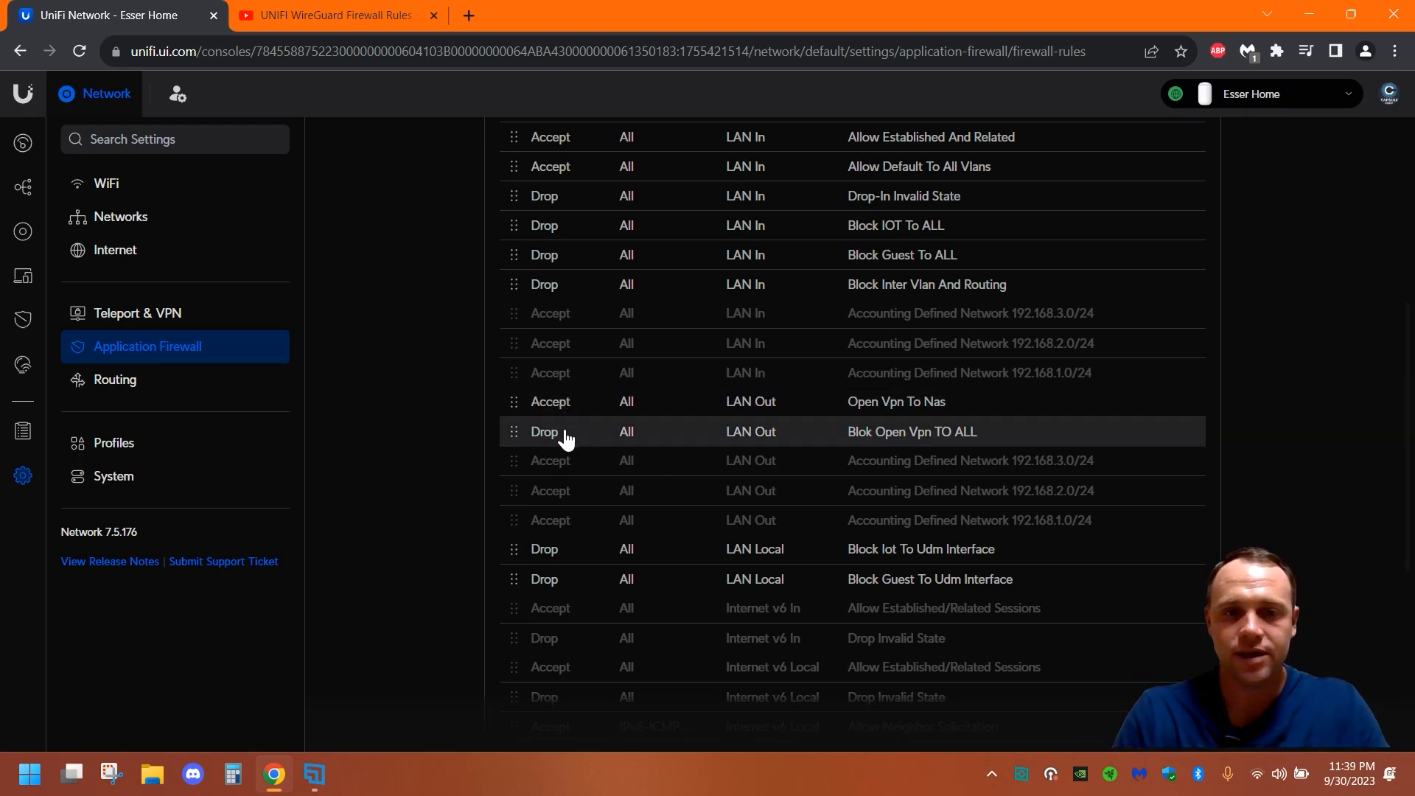
mouse_move(572, 443)
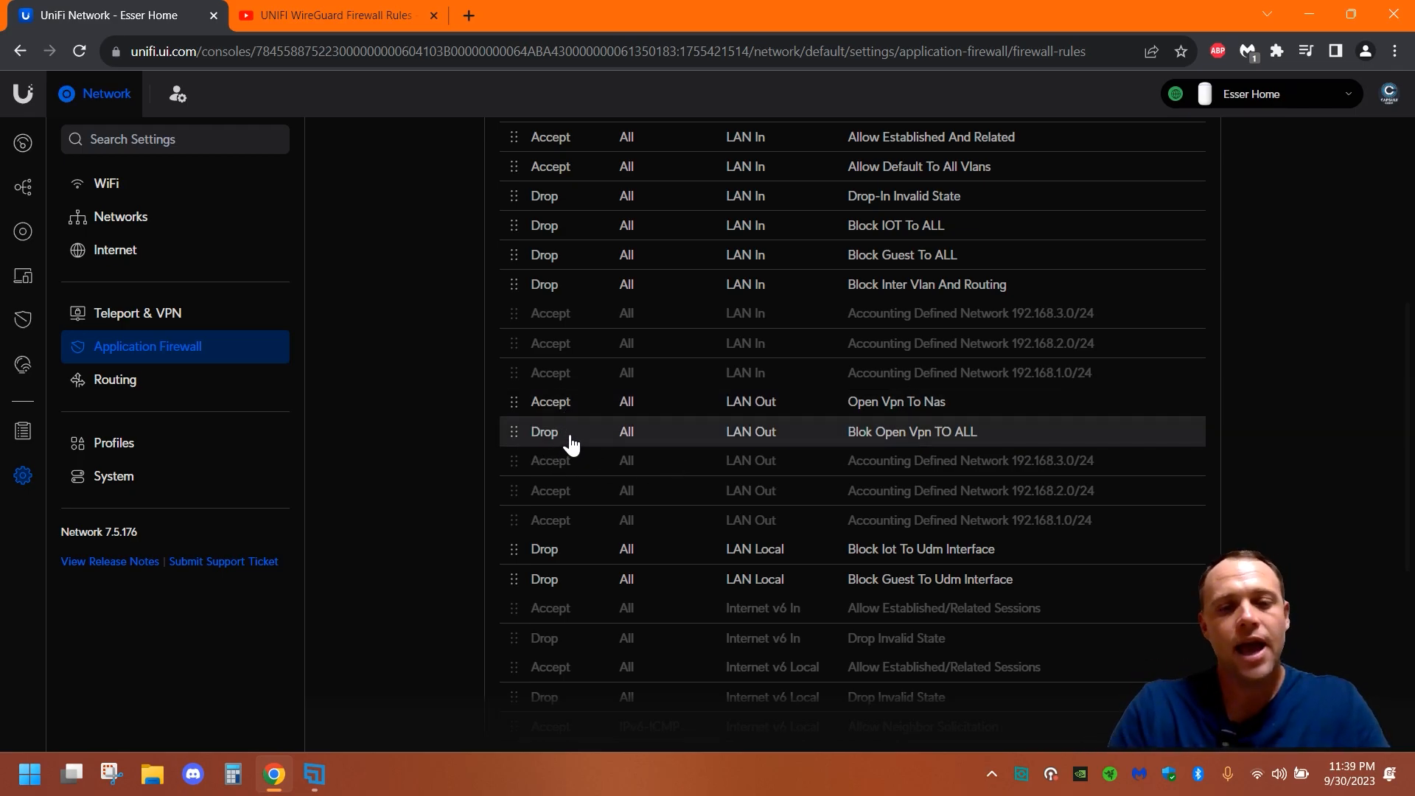
scroll(down, 3)
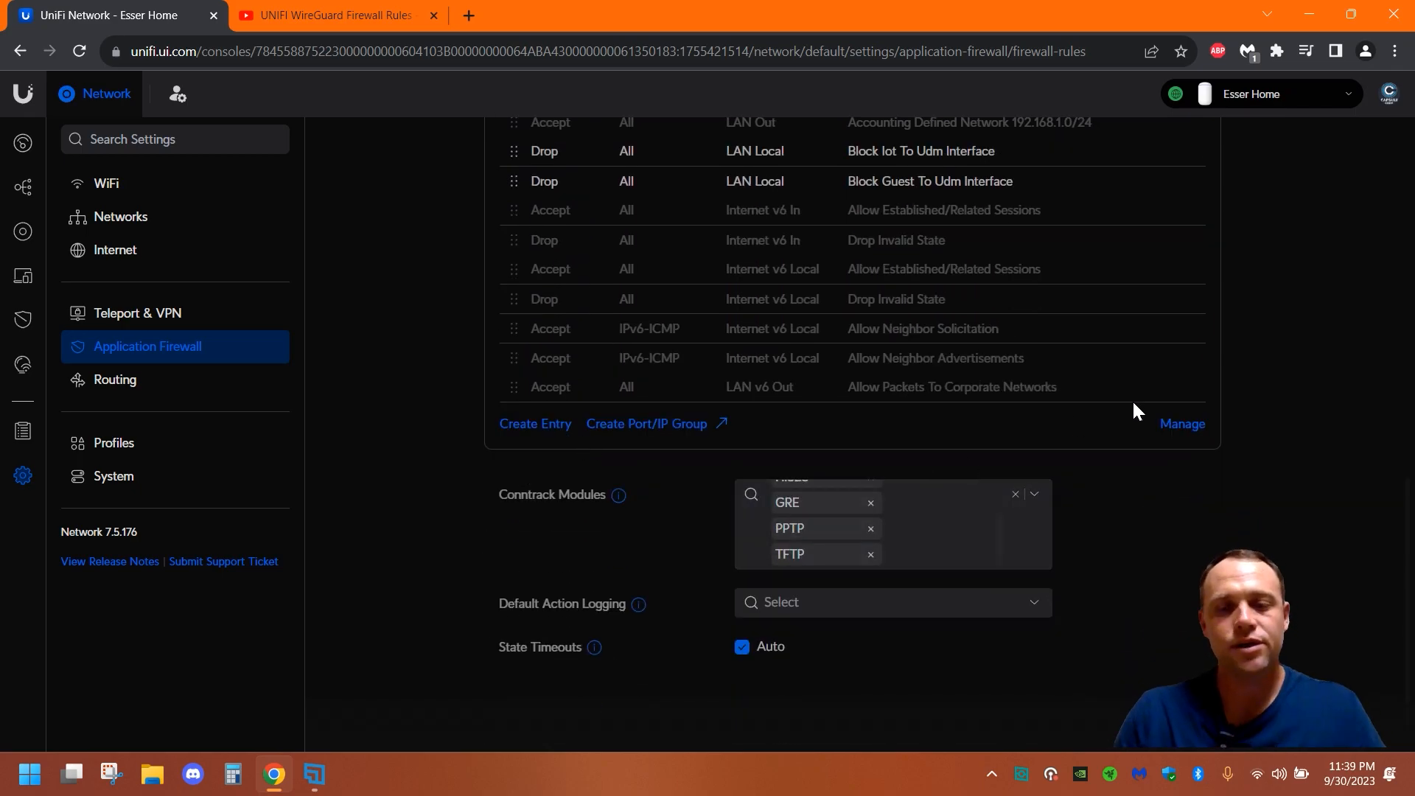
mouse_move(1218, 470)
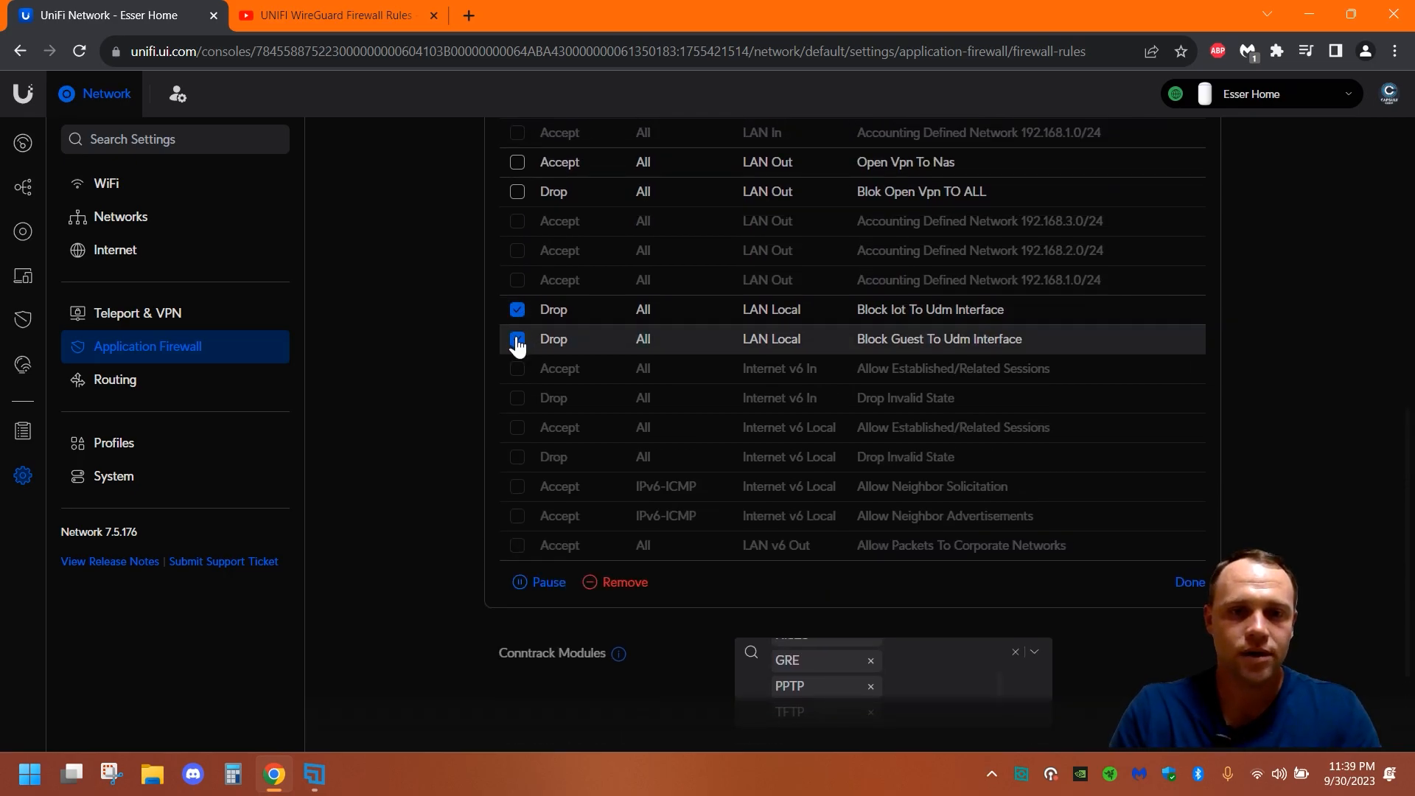
Uncheck 'Block Guest To Udm Interface' and 'Block Iot To Udm Interface'.
click(517, 339)
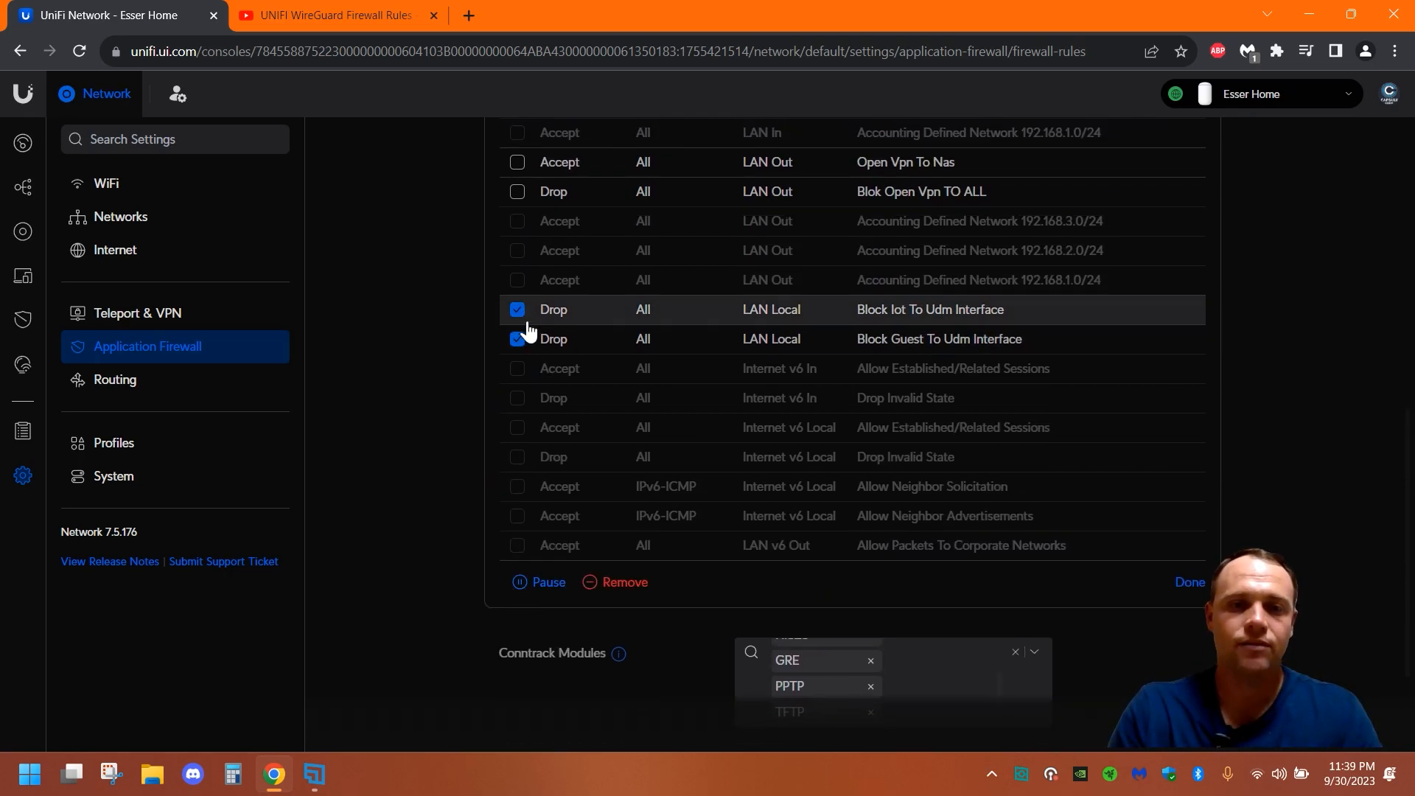
click(517, 309)
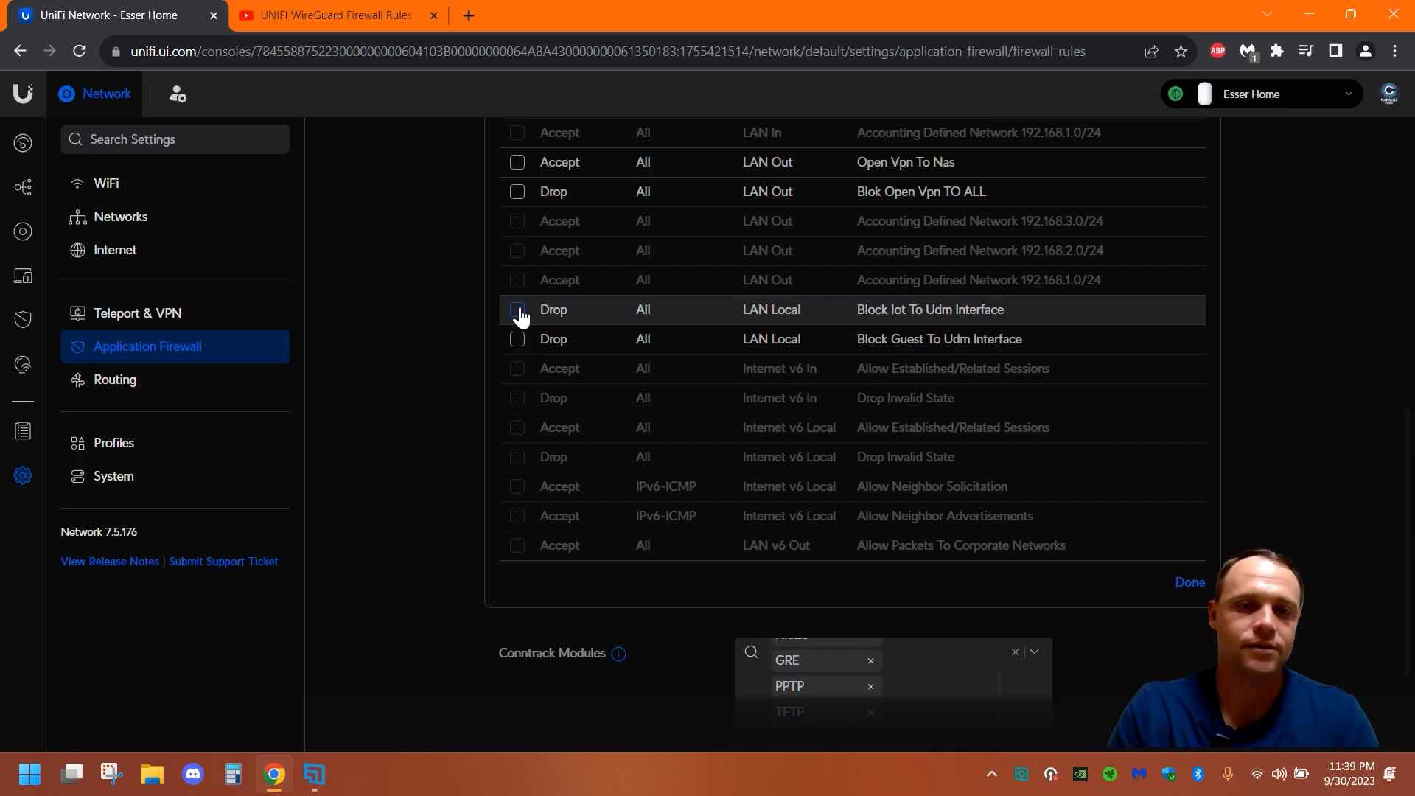